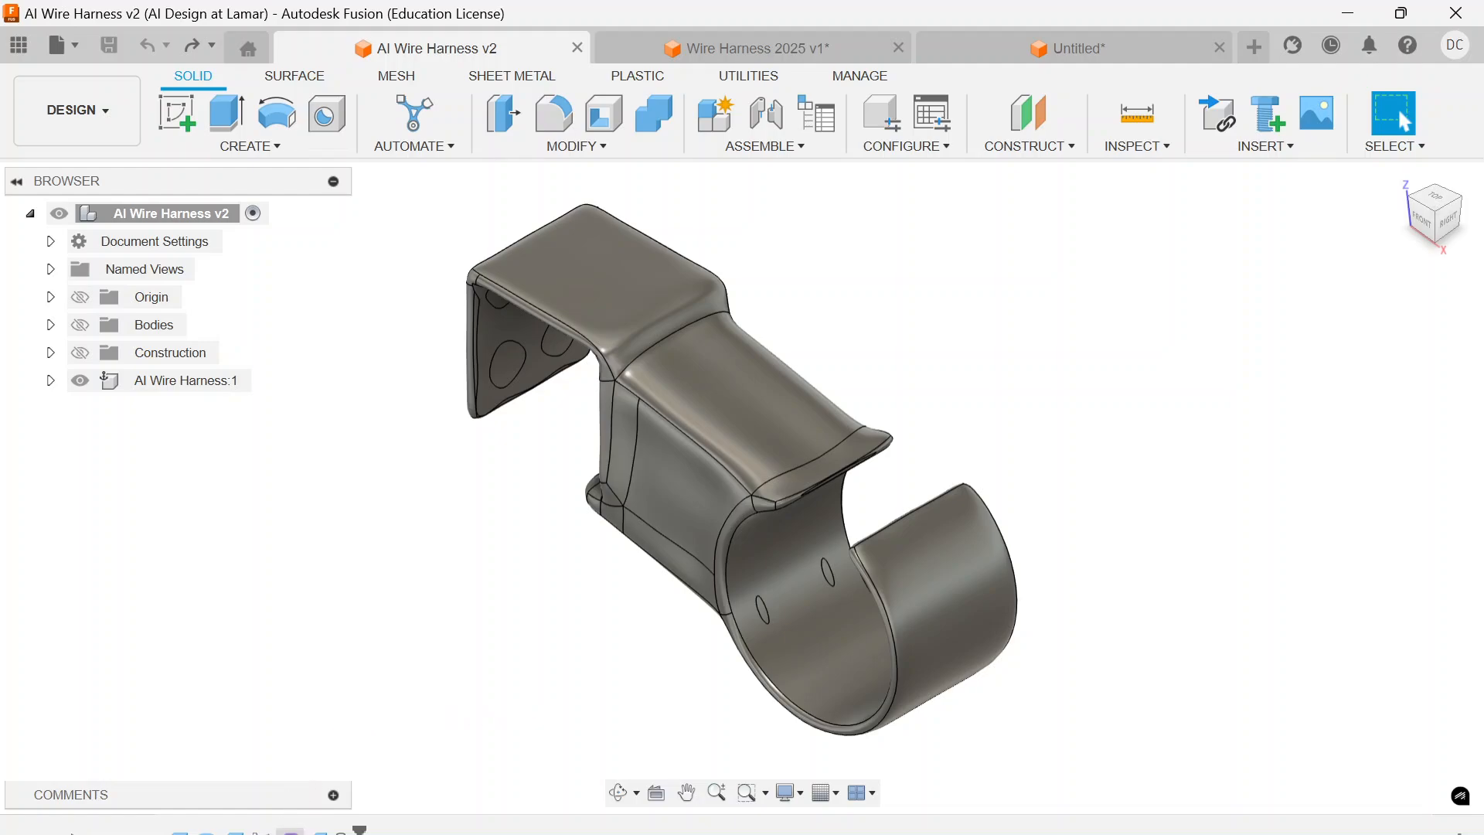
{"action": "mouse_move", "coordinate": [290, 828]}
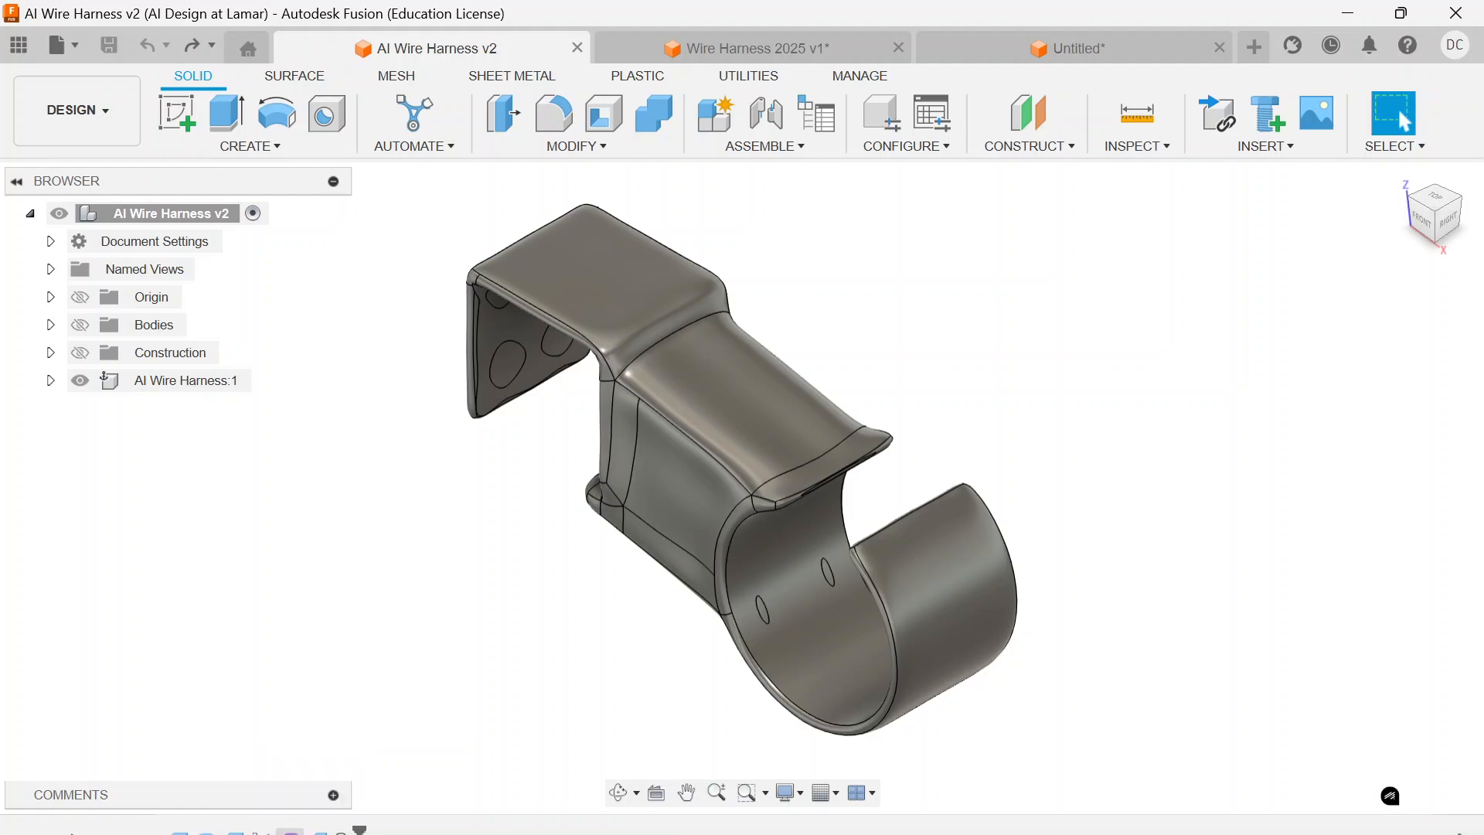
Edit the Organic feature from the timeline to show the clip's T-spline cage.
{"action": "right_click", "coordinate": [170, 381]}
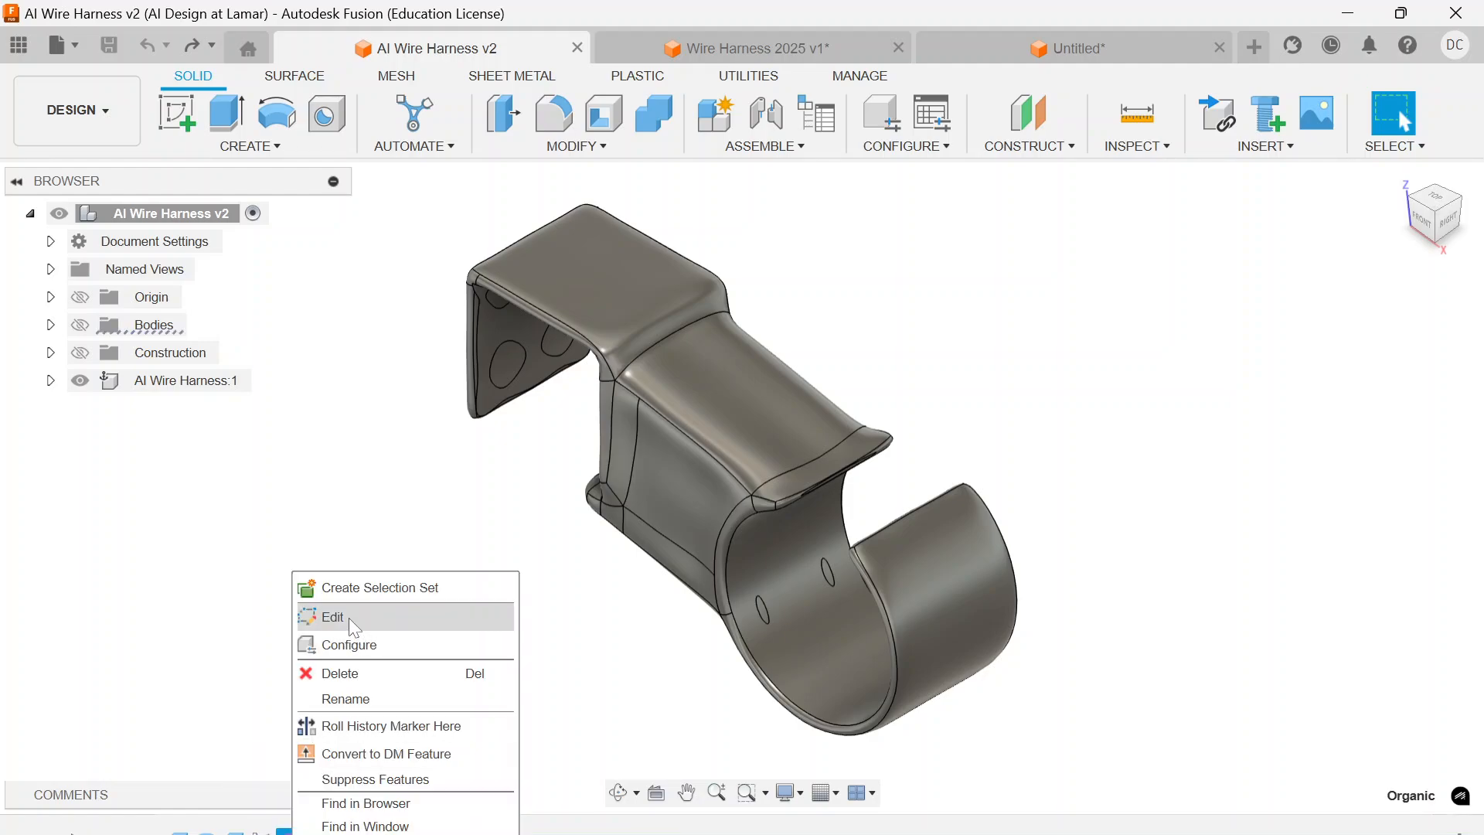
{"action": "left_click", "coordinate": [332, 616]}
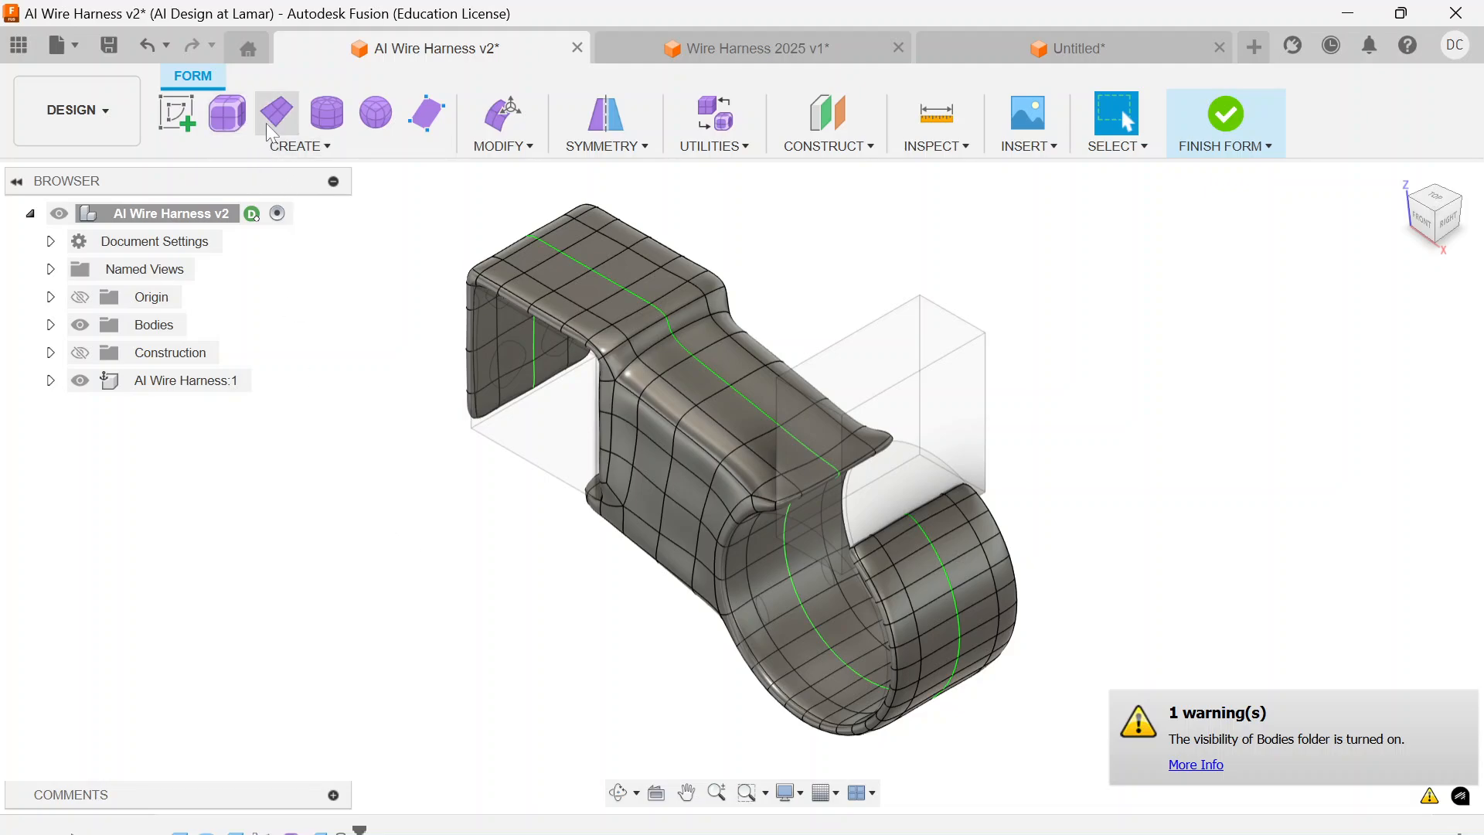
{"action": "mouse_move", "coordinate": [712, 120]}
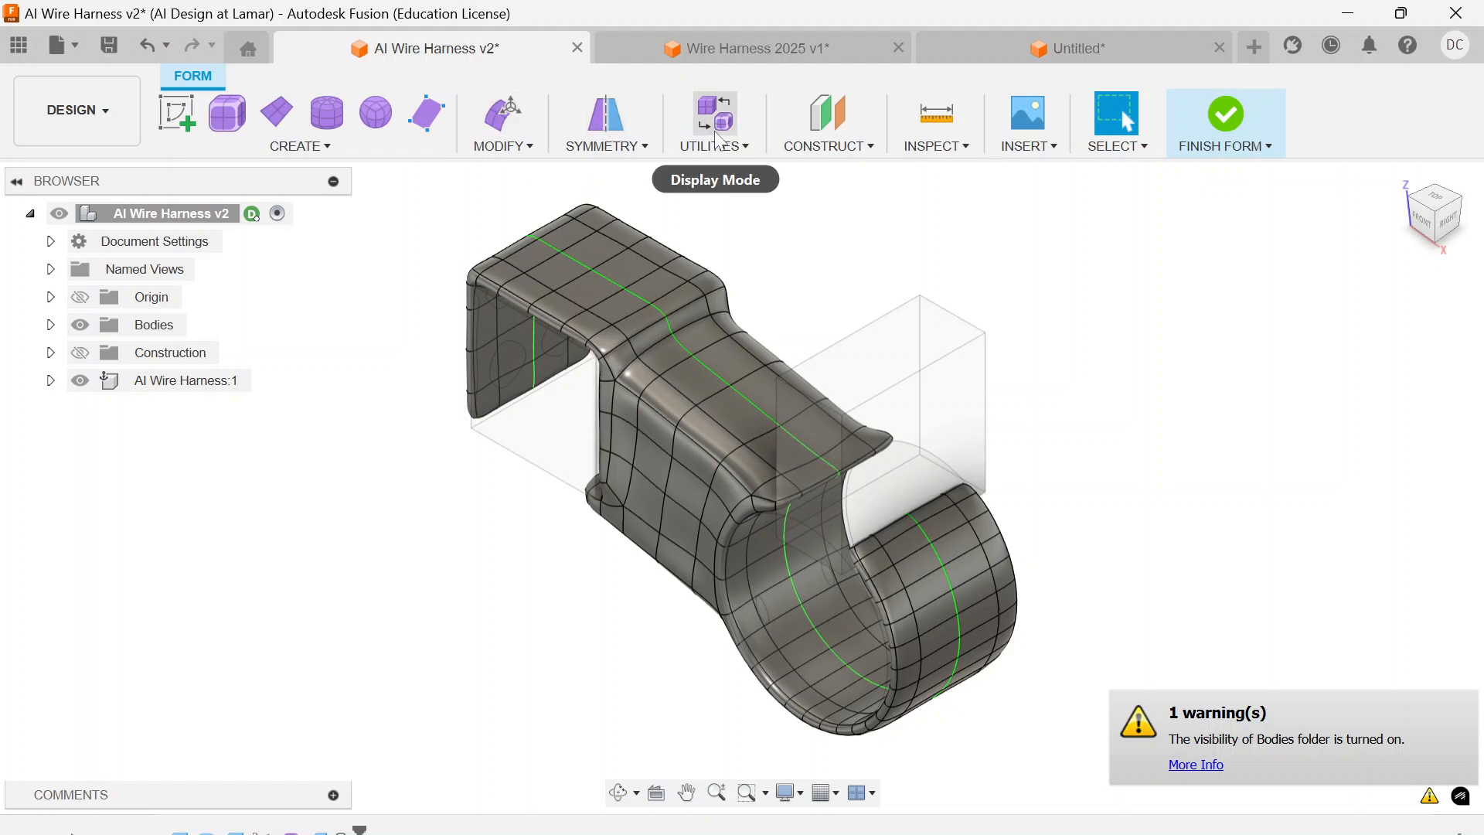
{"action": "mouse_move", "coordinate": [310, 559]}
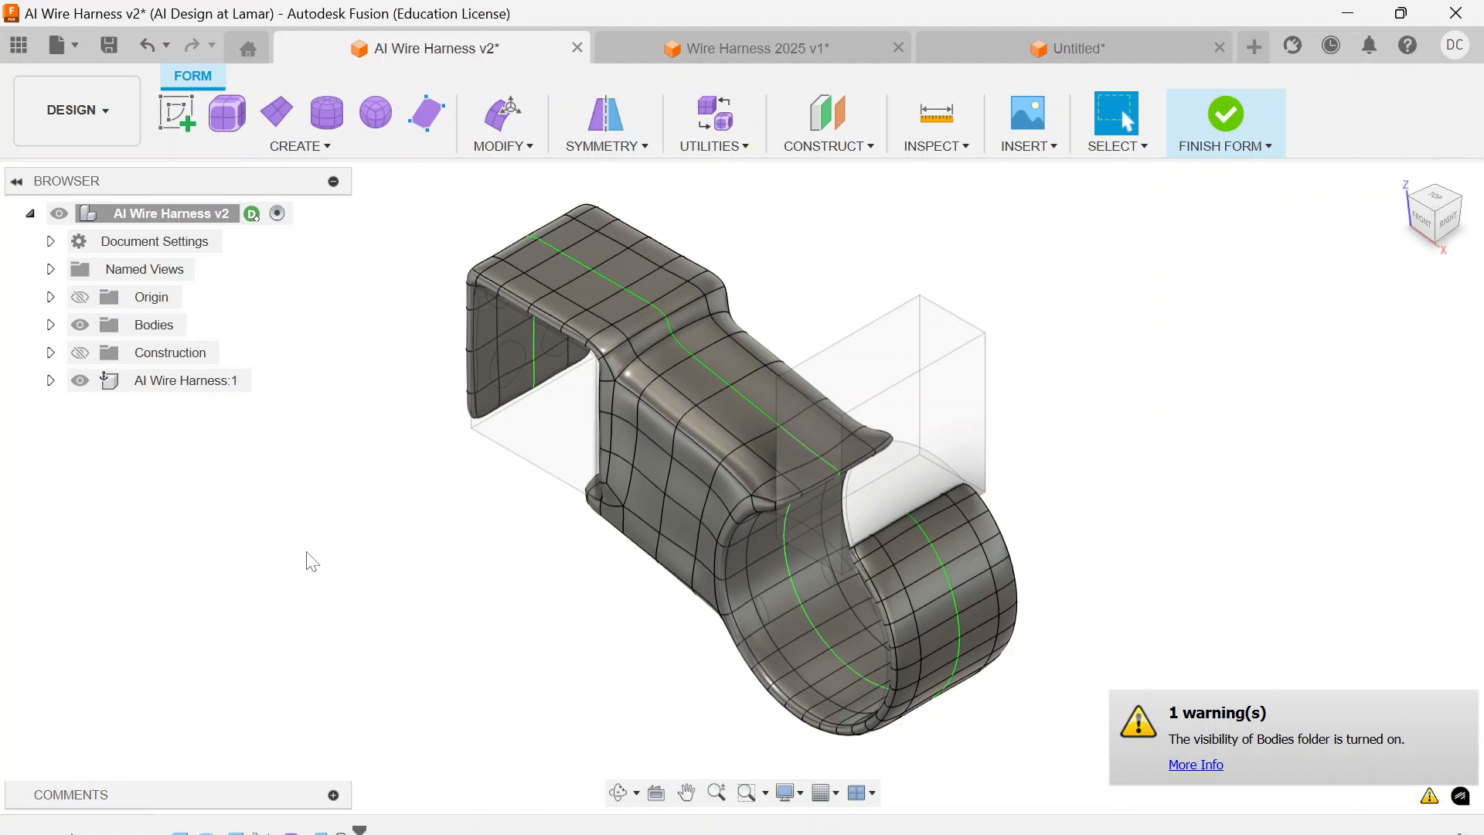
{"action": "mouse_move", "coordinate": [499, 613]}
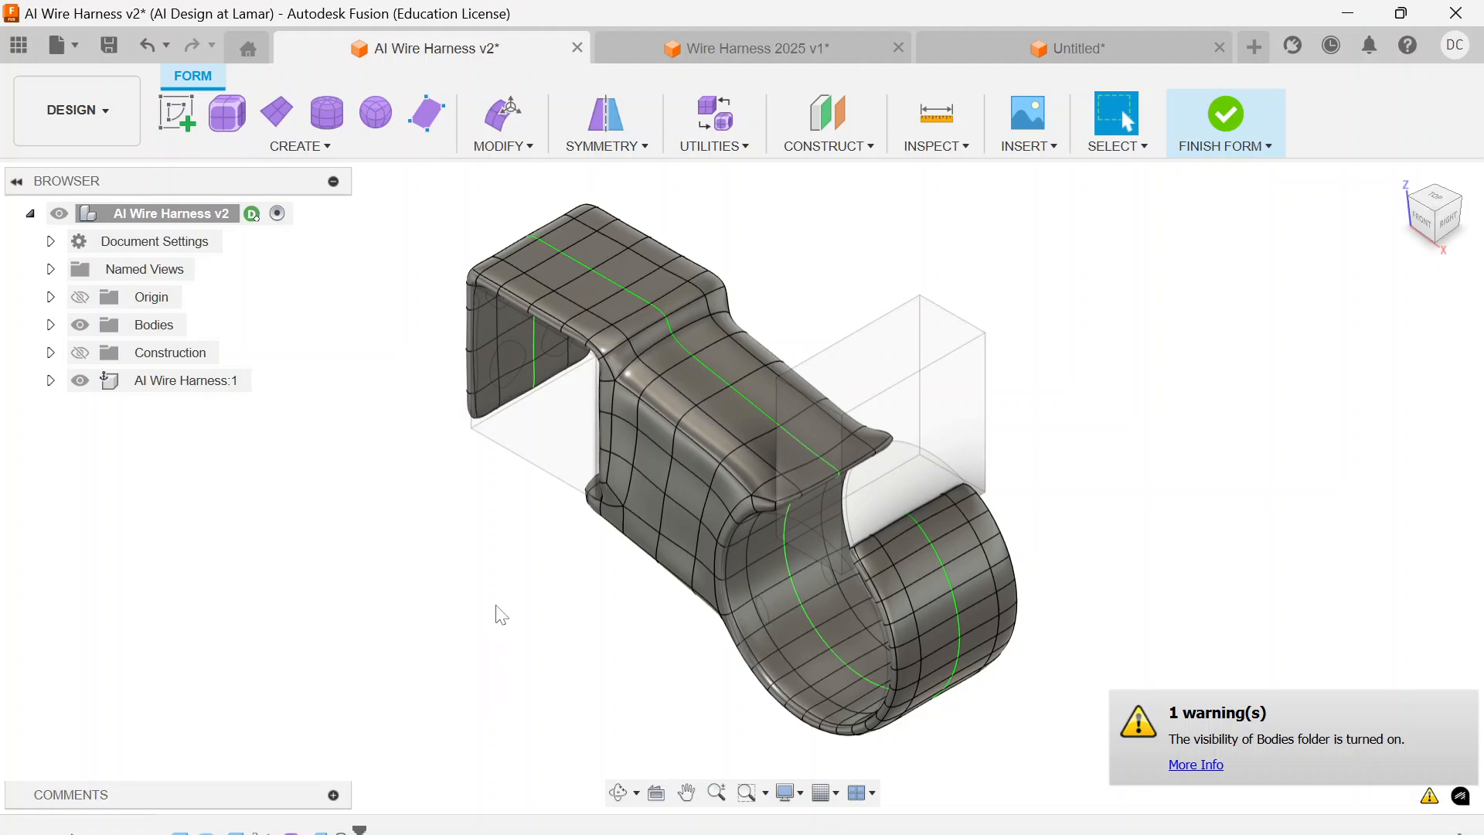
{"action": "mouse_move", "coordinate": [752, 48]}
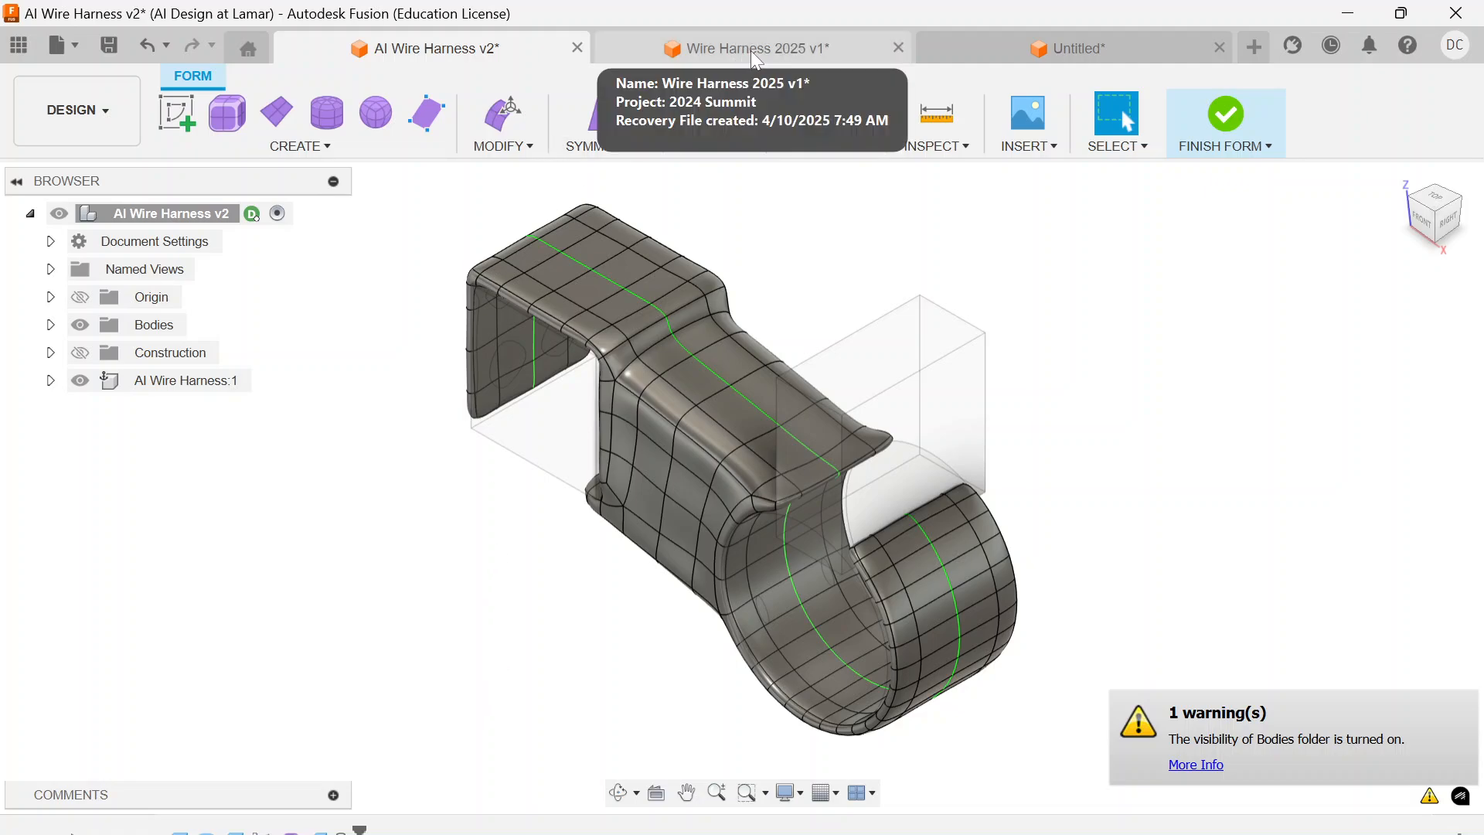
Review the Wire Harness 2025 v1 clip, then switch to the blank Untitled design.
{"action": "left_click", "coordinate": [748, 48]}
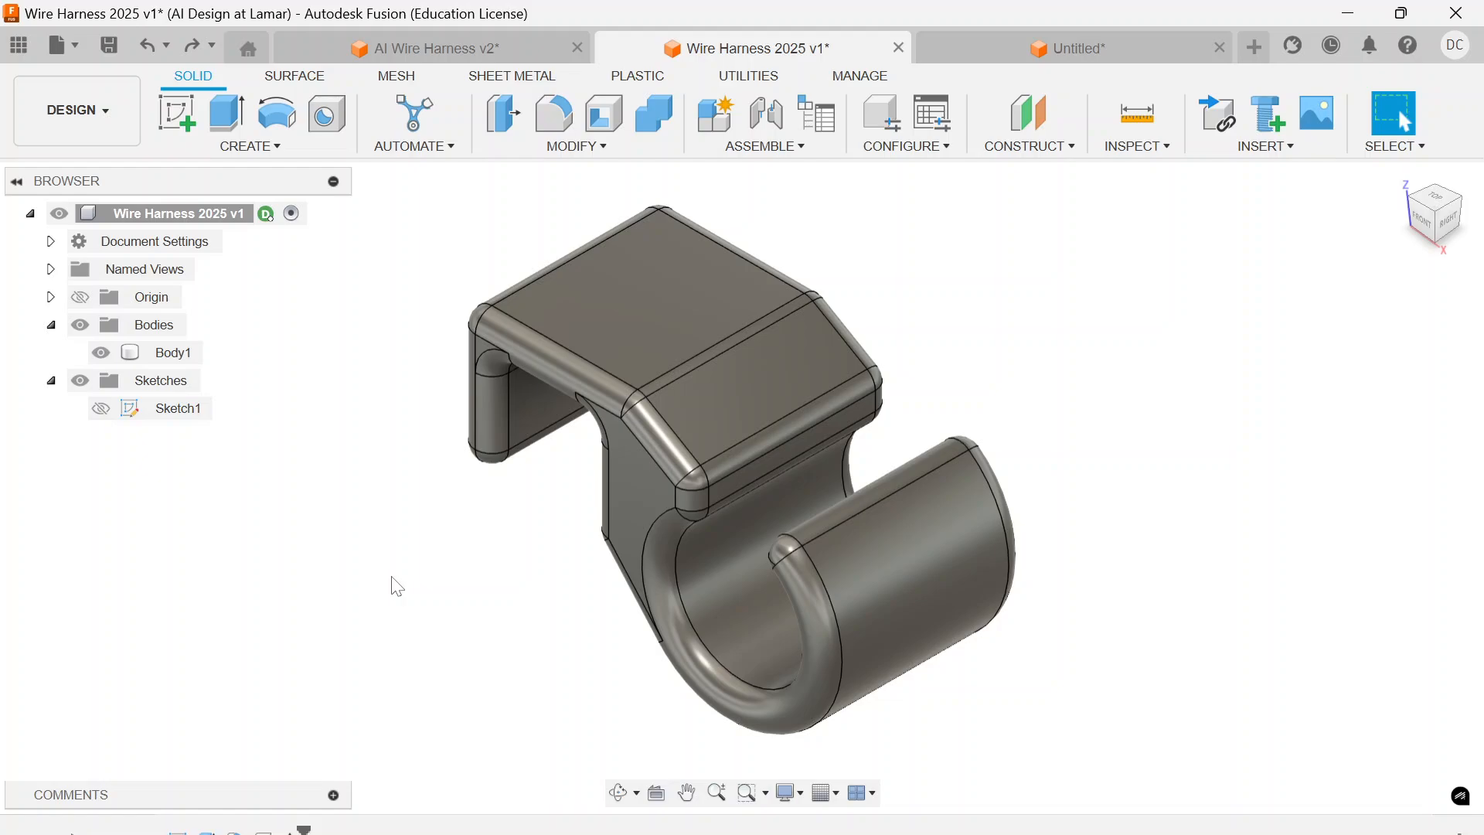
{"action": "mouse_move", "coordinate": [208, 465]}
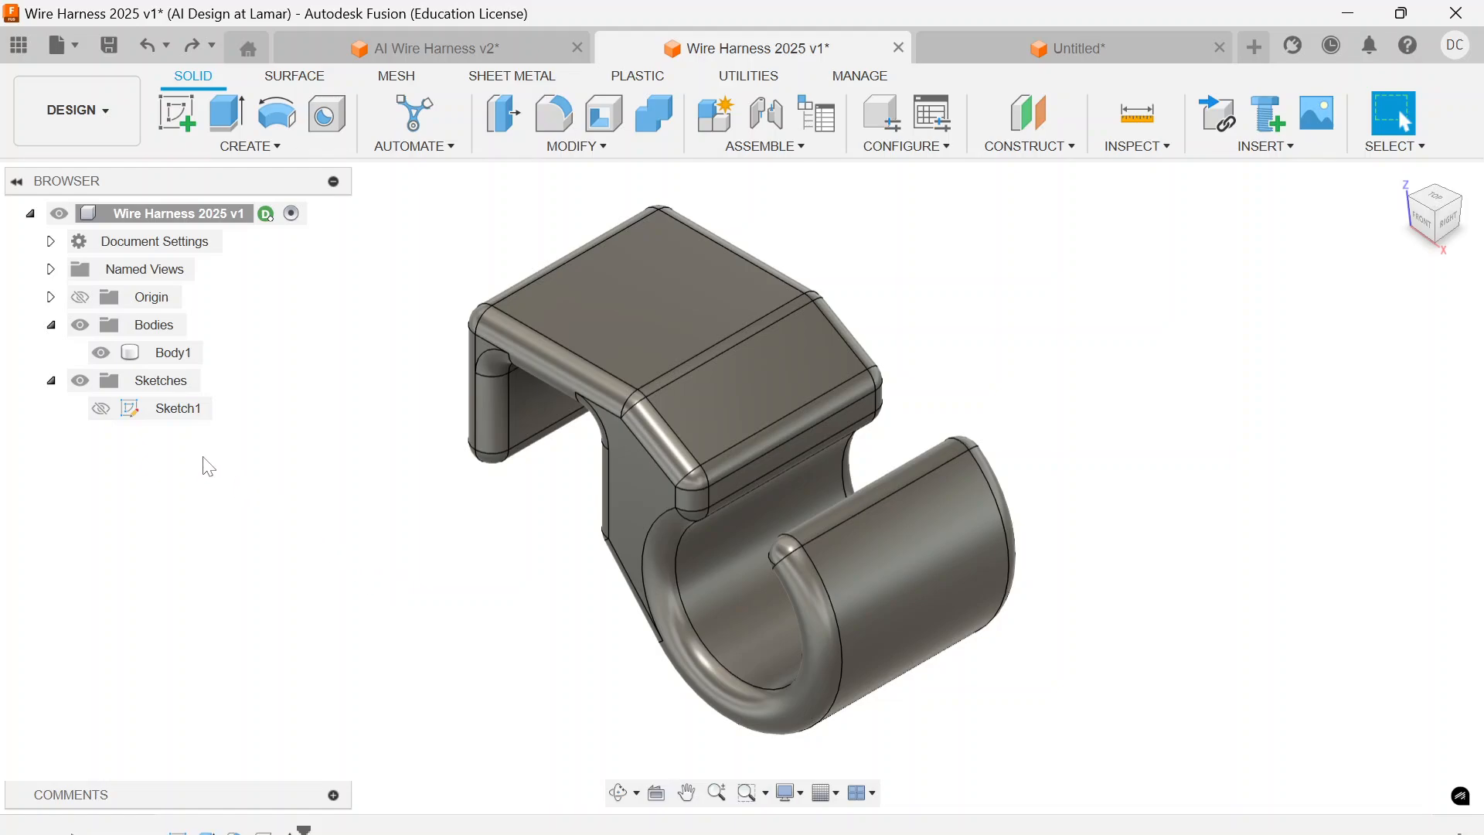
{"action": "mouse_move", "coordinate": [142, 487]}
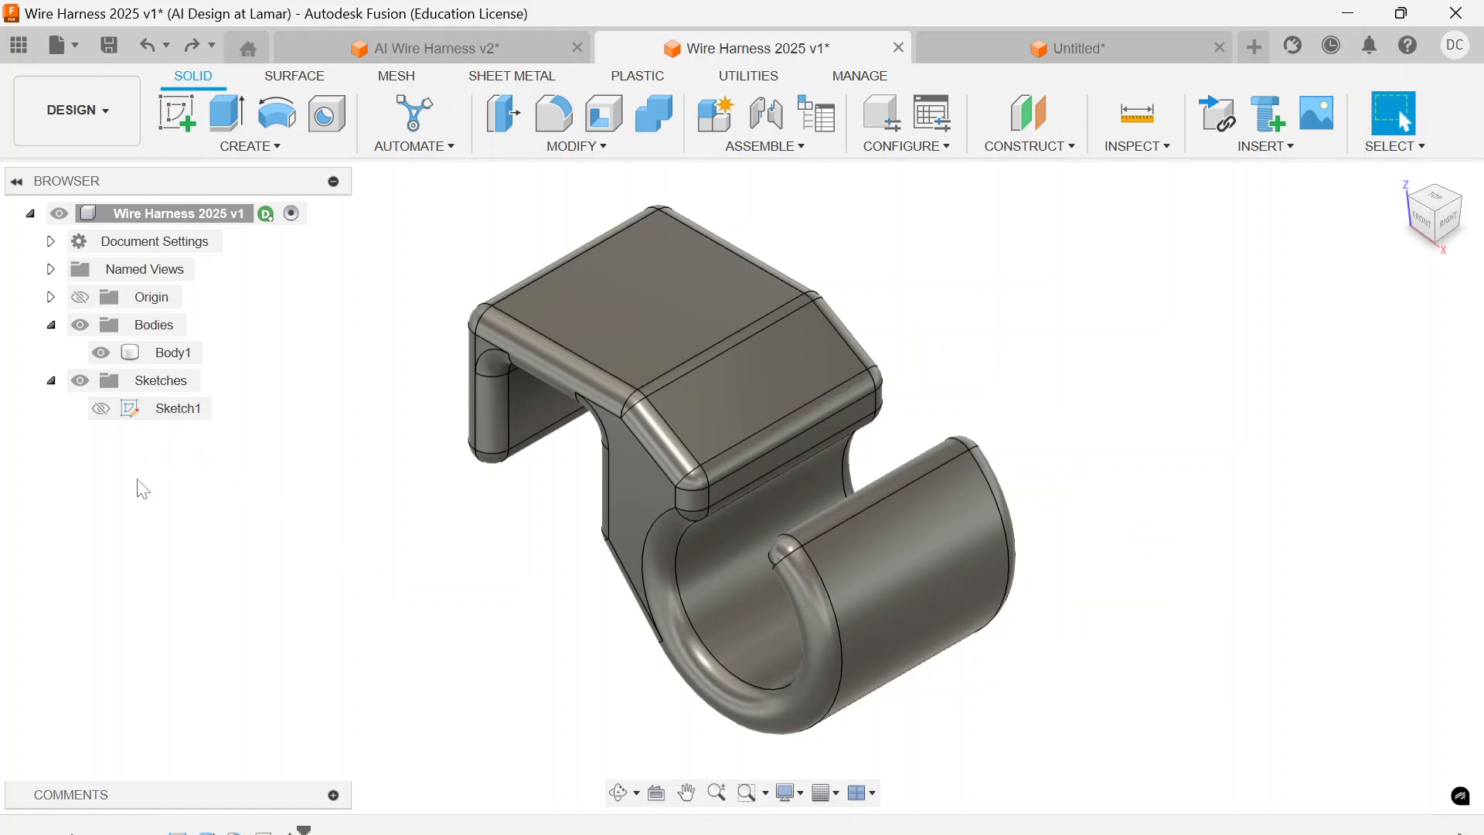
{"action": "mouse_move", "coordinate": [263, 686]}
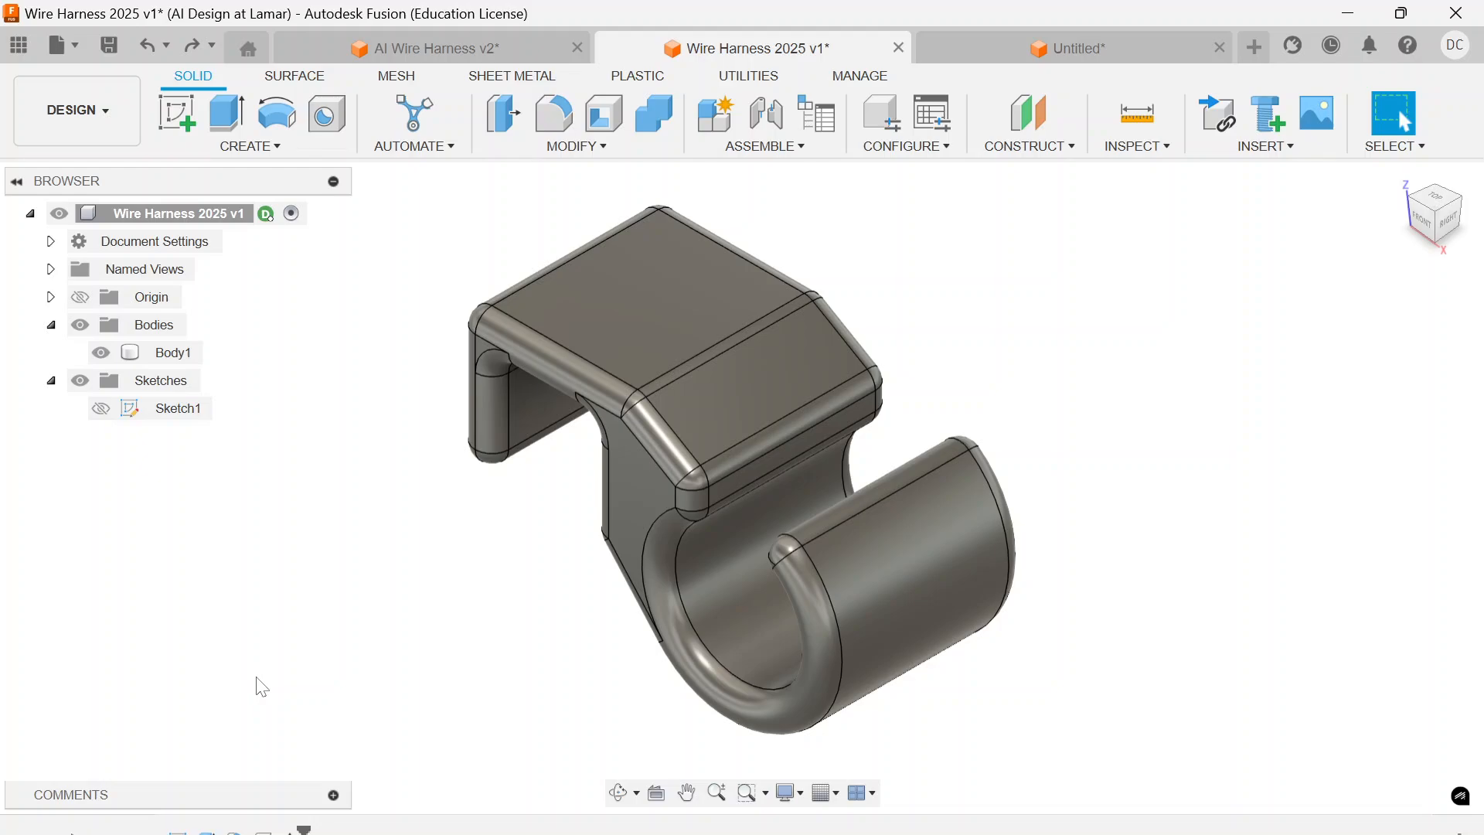
{"action": "mouse_move", "coordinate": [553, 454]}
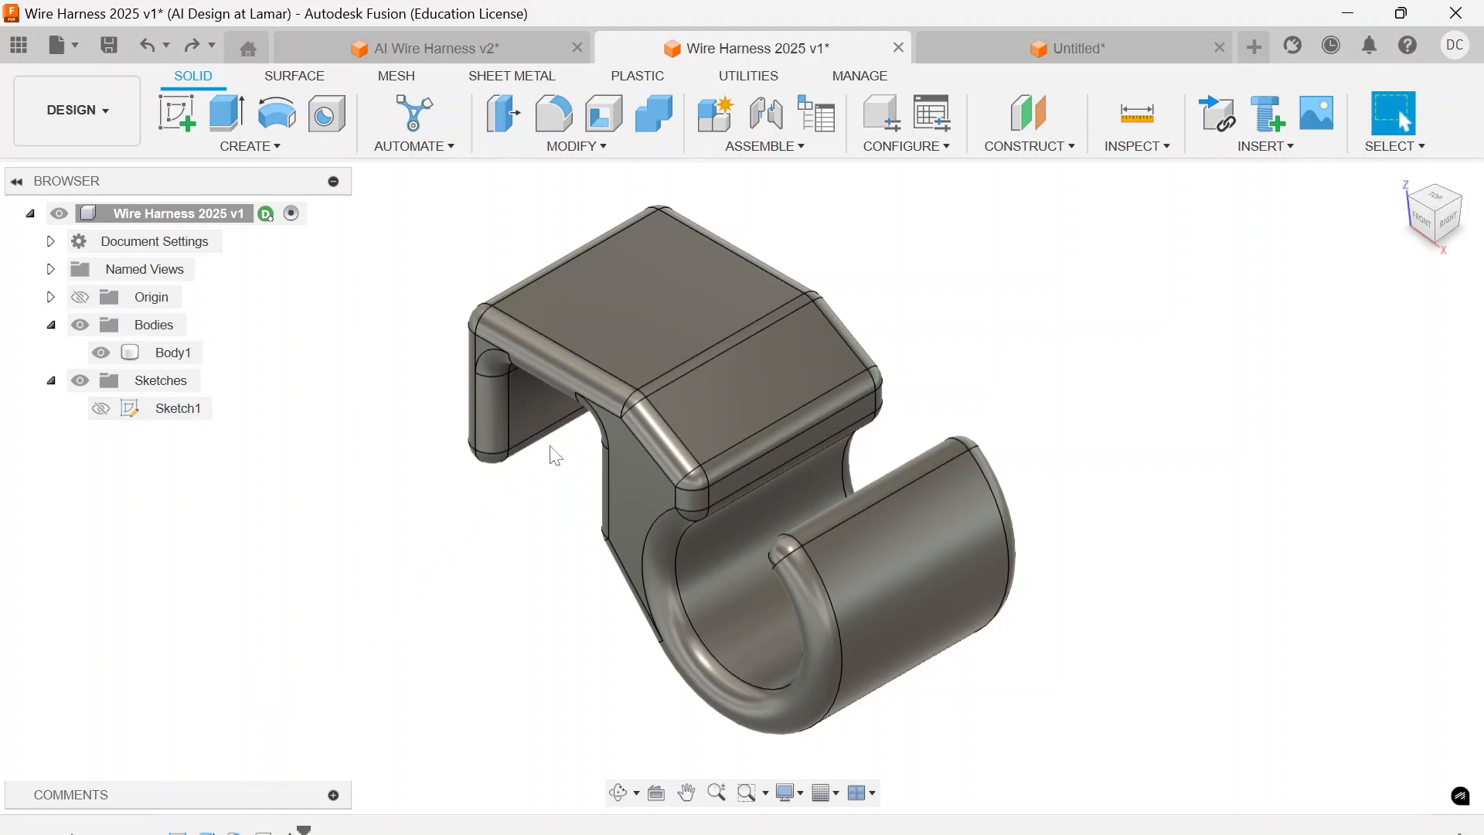
{"action": "mouse_move", "coordinate": [1002, 299]}
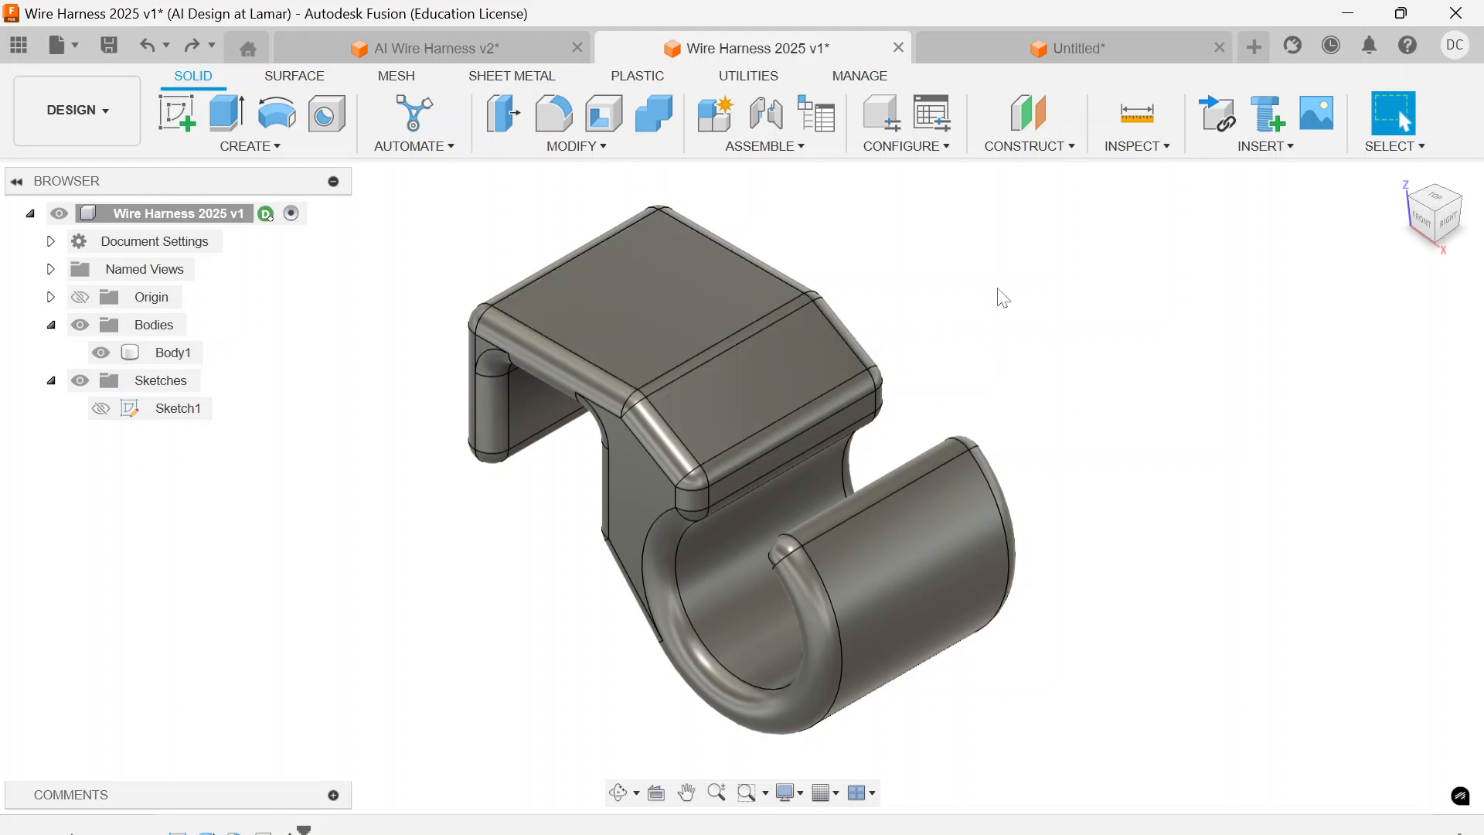
{"action": "mouse_move", "coordinate": [1074, 48]}
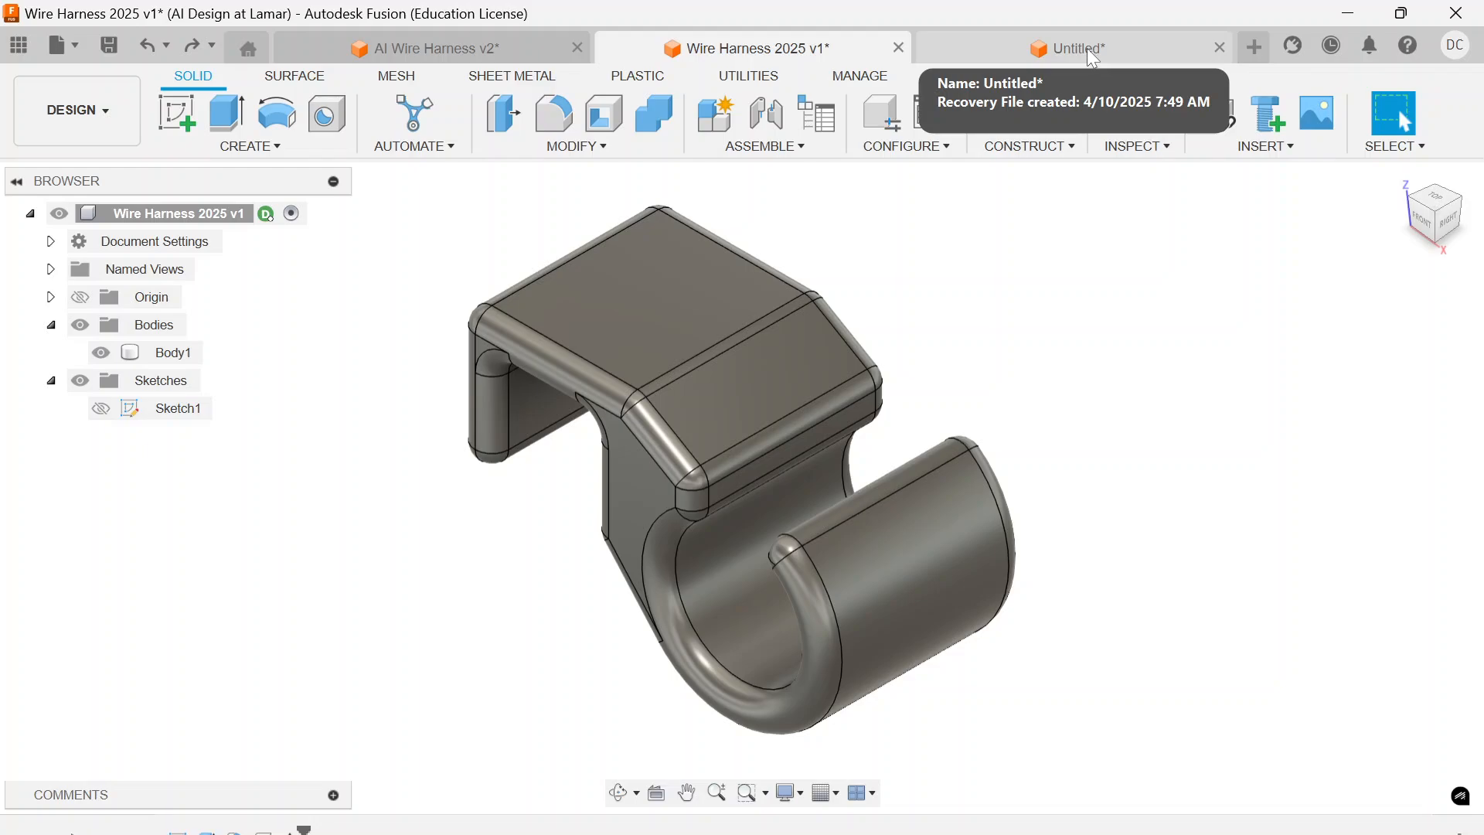
{"action": "mouse_move", "coordinate": [1089, 60]}
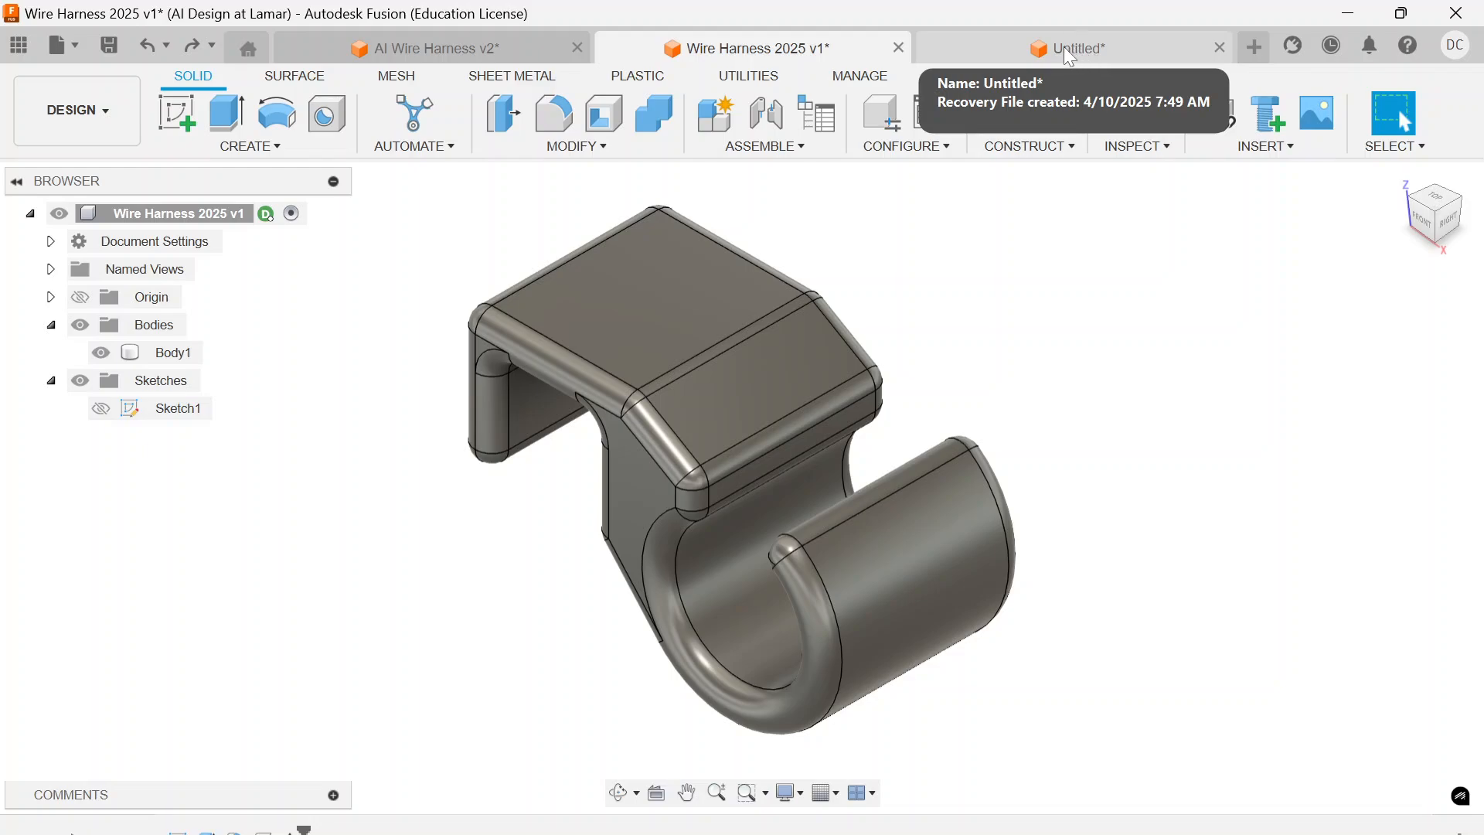
{"action": "left_click", "coordinate": [1074, 48]}
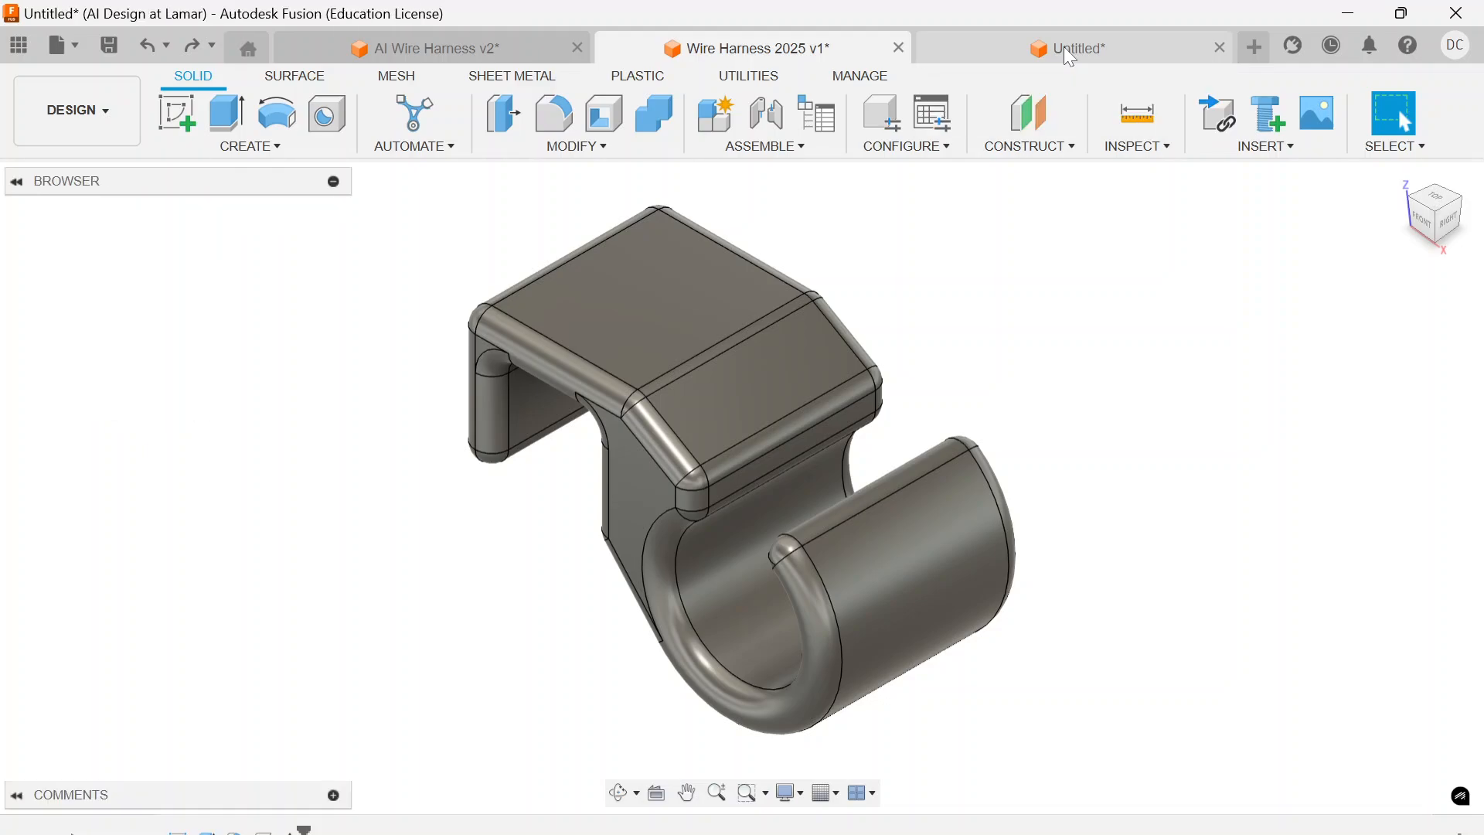
Create a box body 0.75 in long, 0.75 in wide and 0.75 in tall.
{"action": "left_click", "coordinate": [1074, 48]}
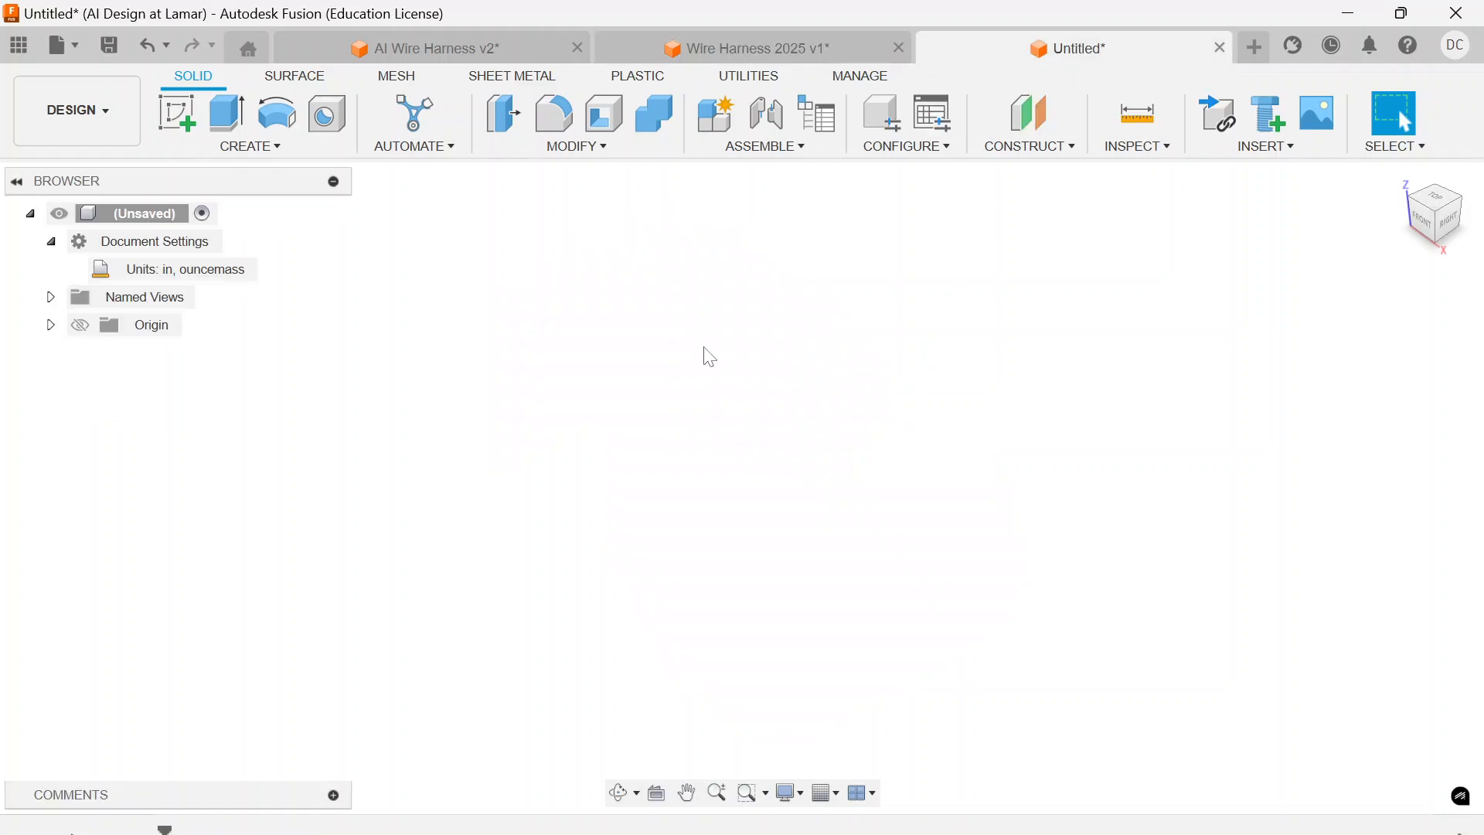
{"action": "mouse_move", "coordinate": [533, 235]}
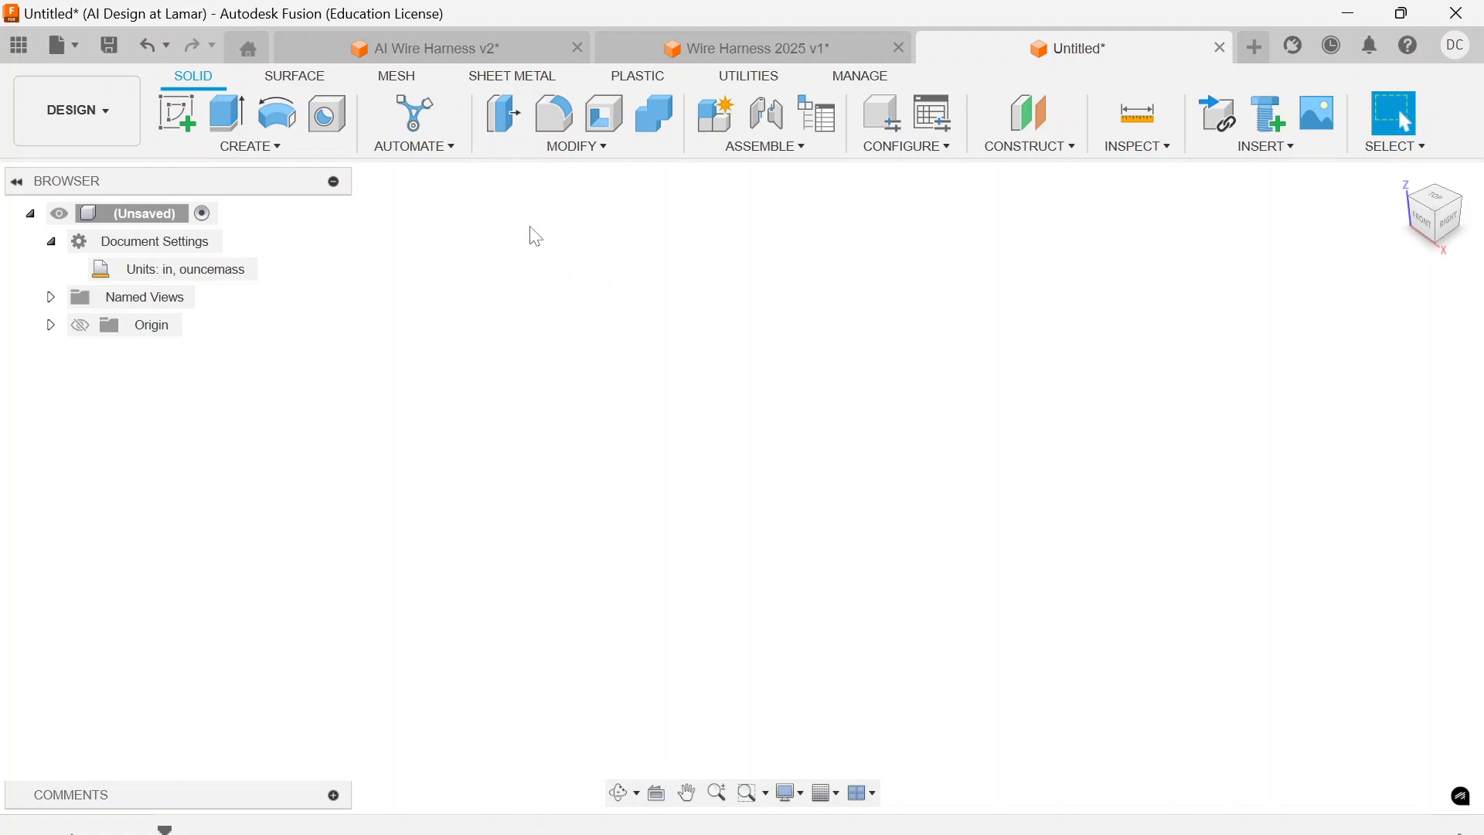
{"action": "mouse_move", "coordinate": [508, 228]}
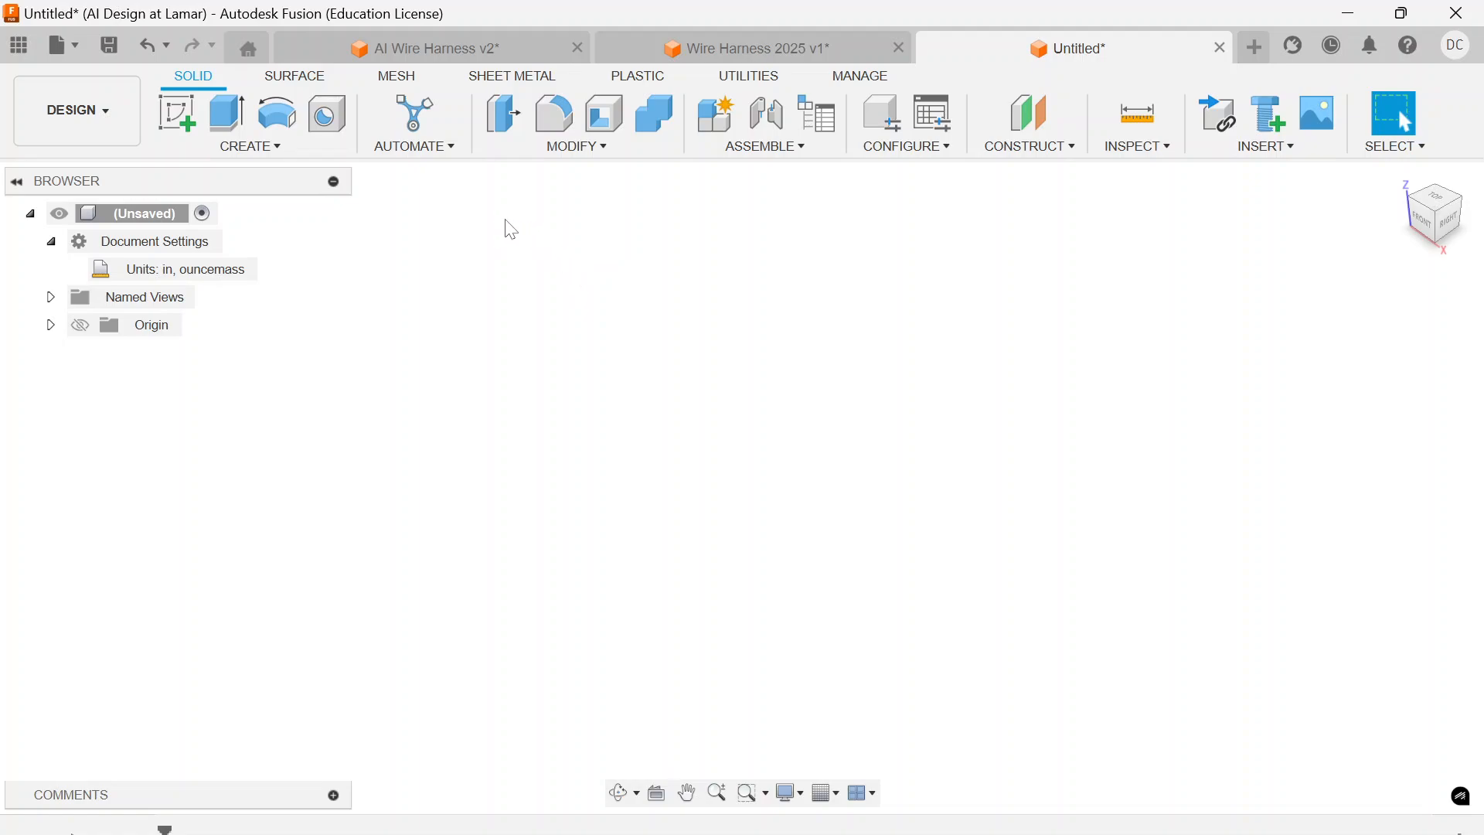
{"action": "mouse_move", "coordinate": [251, 145]}
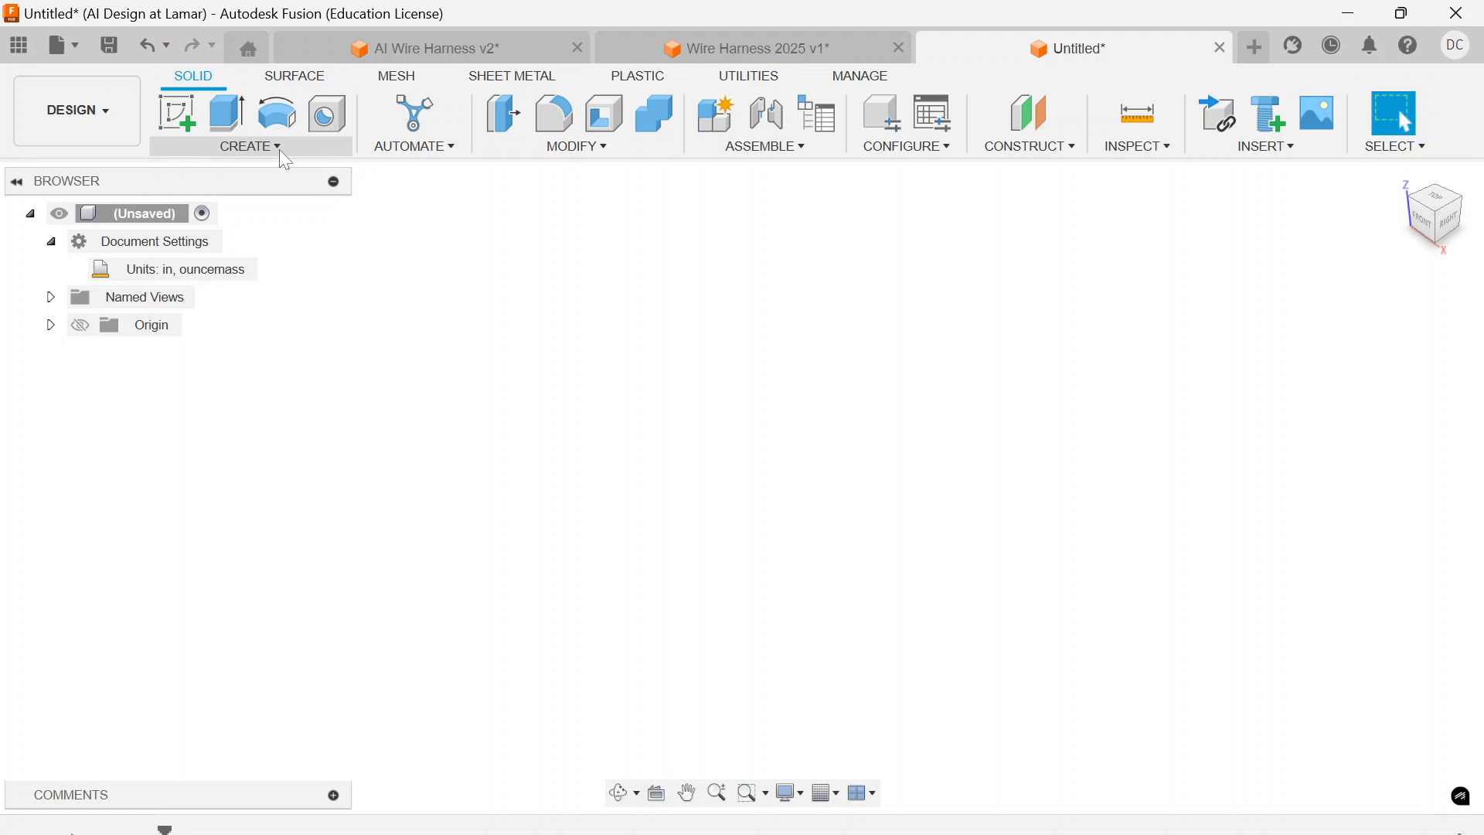
{"action": "left_click", "coordinate": [248, 146]}
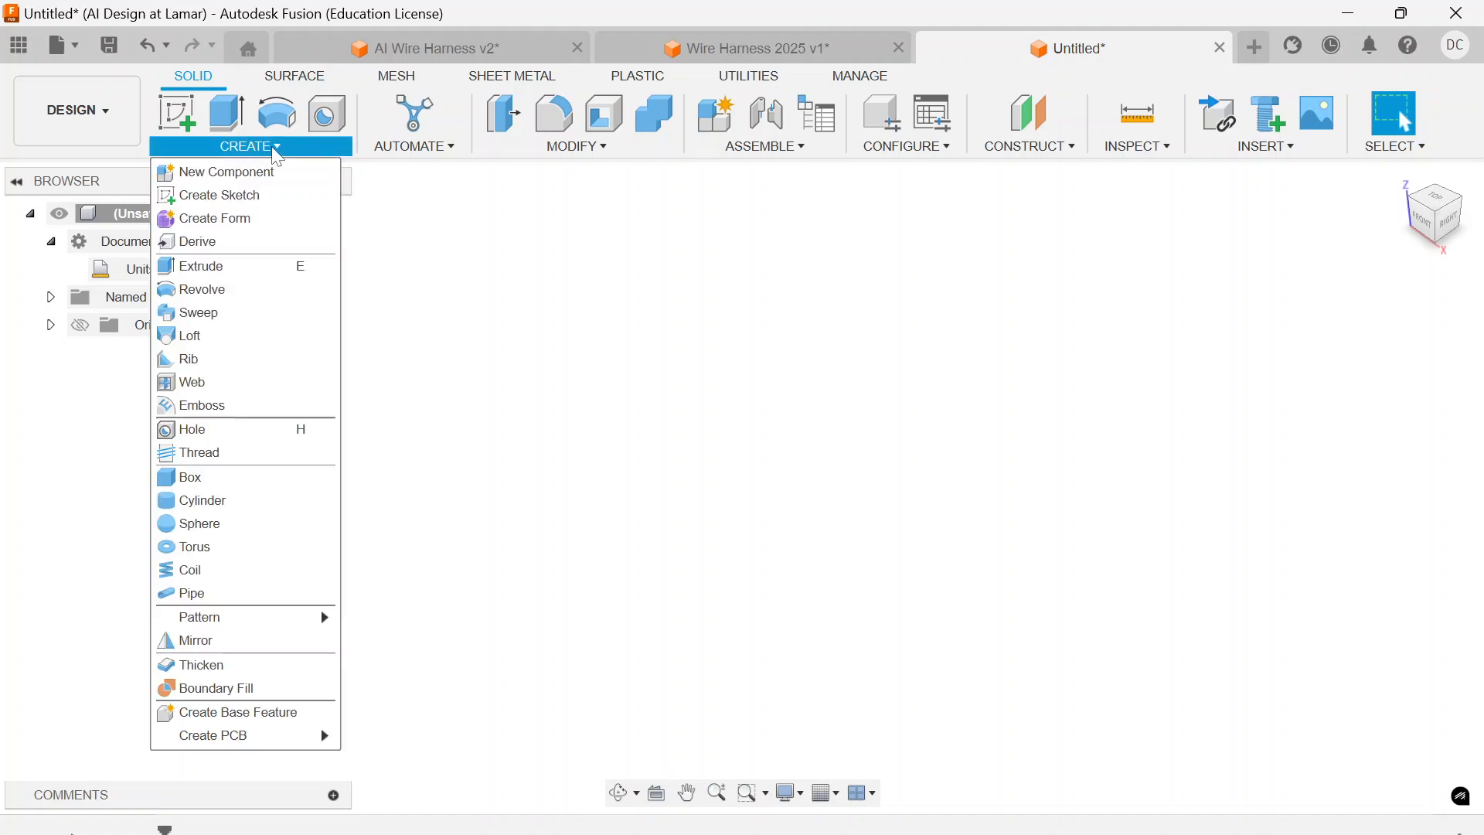
{"action": "left_click", "coordinate": [187, 482]}
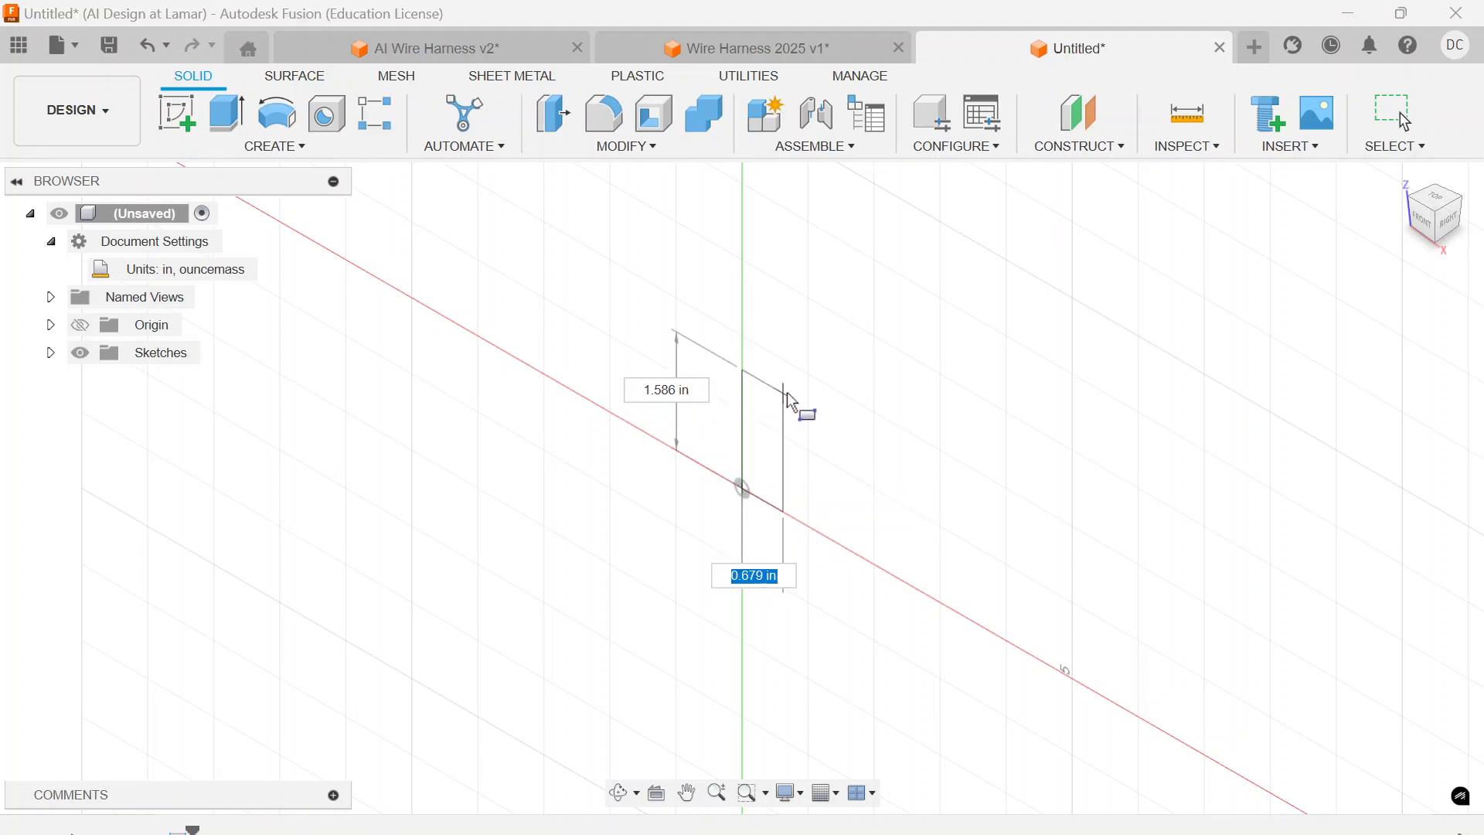
{"action": "mouse_move", "coordinate": [804, 444]}
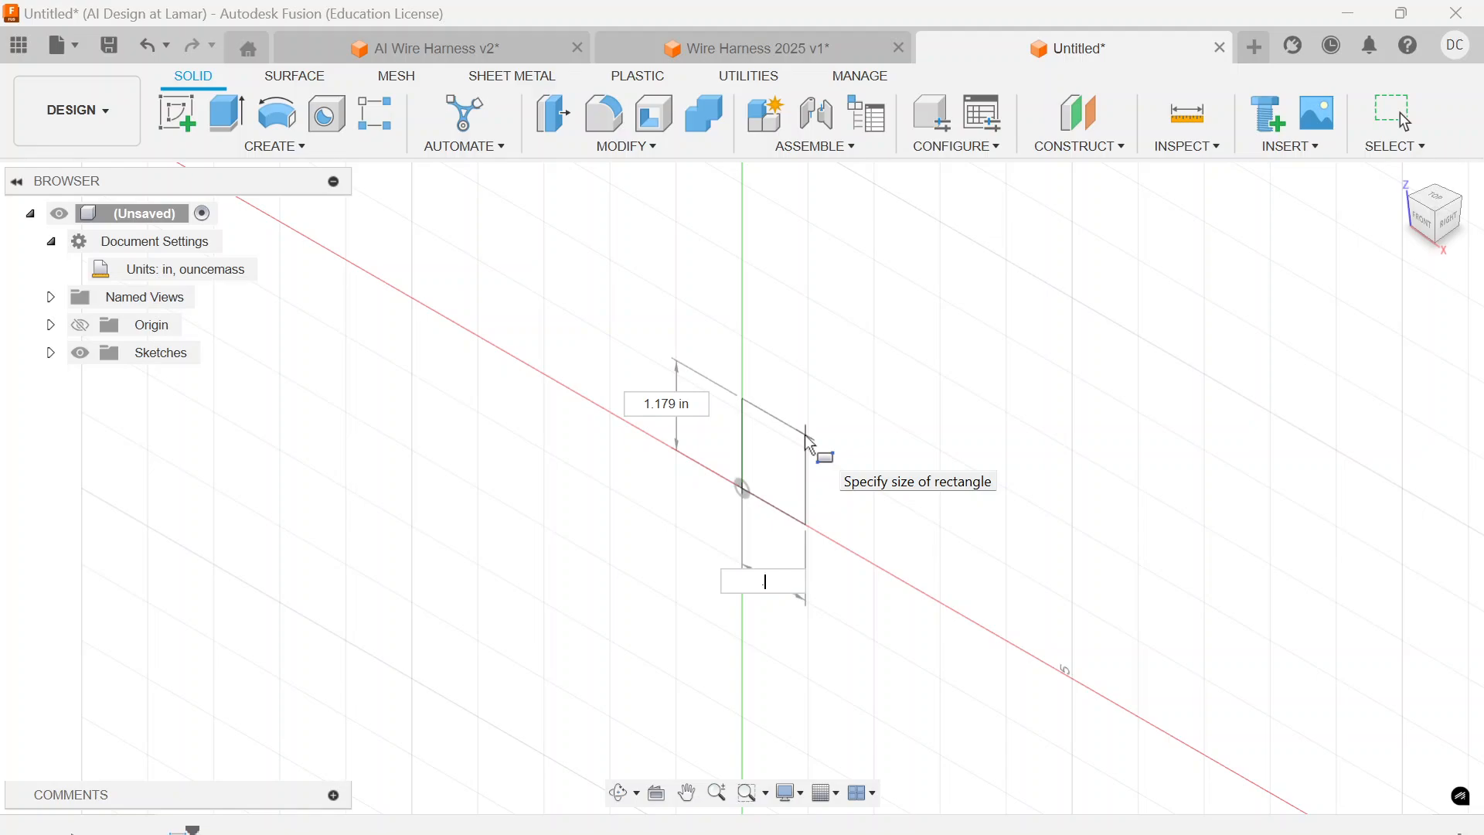
{"action": "type", "text": ".75"}
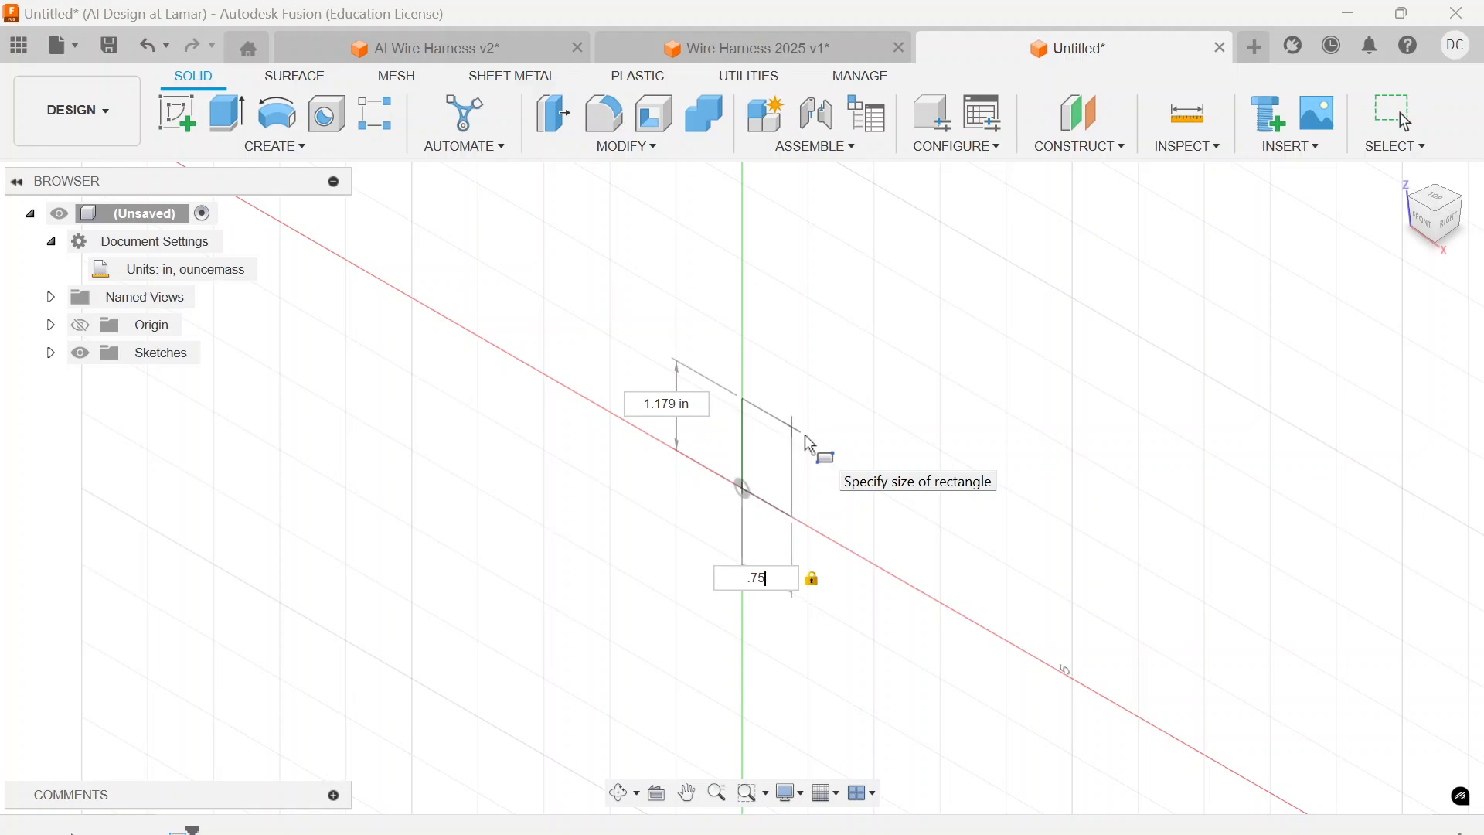
{"action": "key", "text": "Tab"}
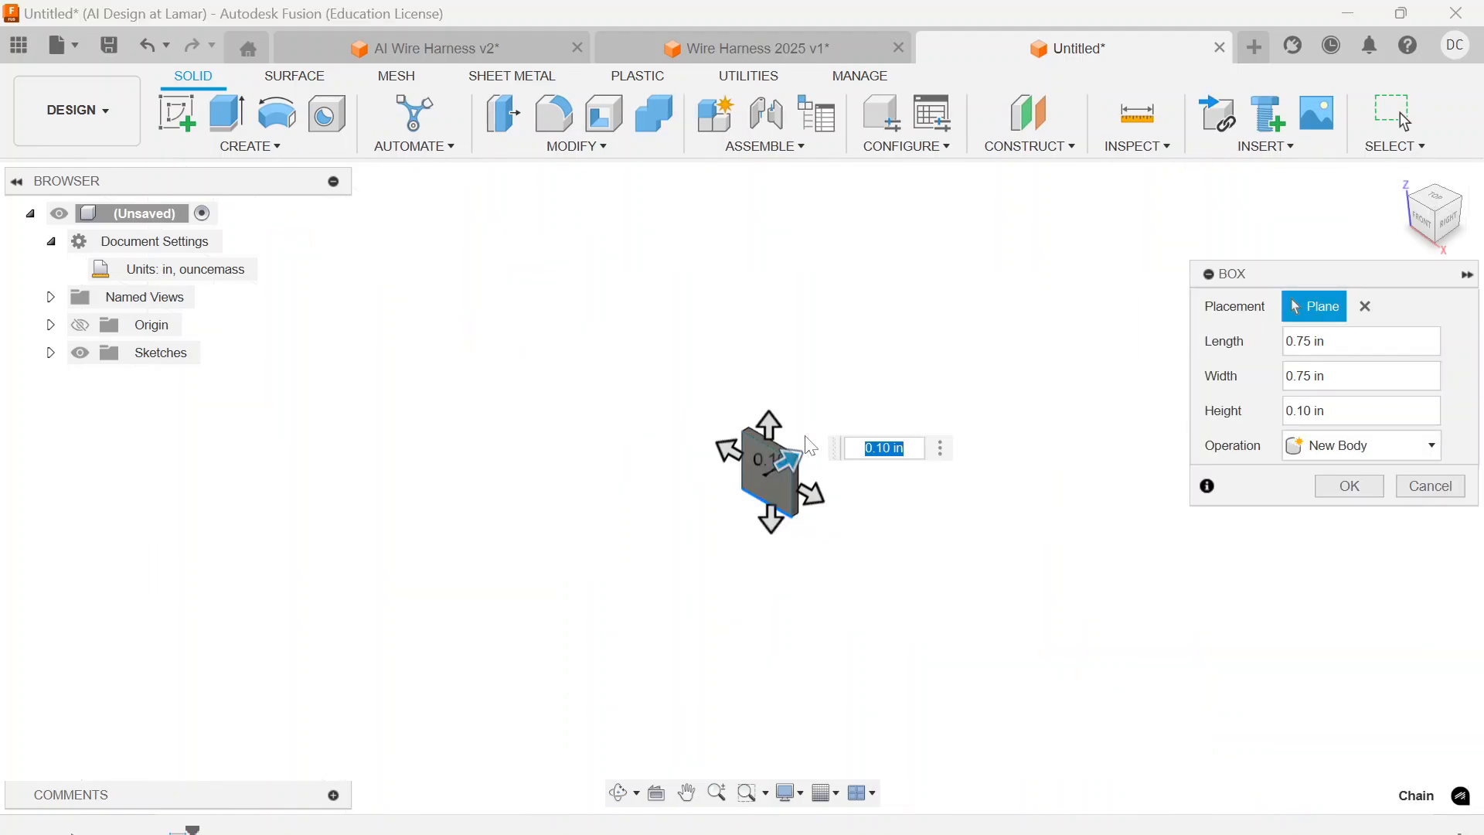
{"action": "type", "text": ".75"}
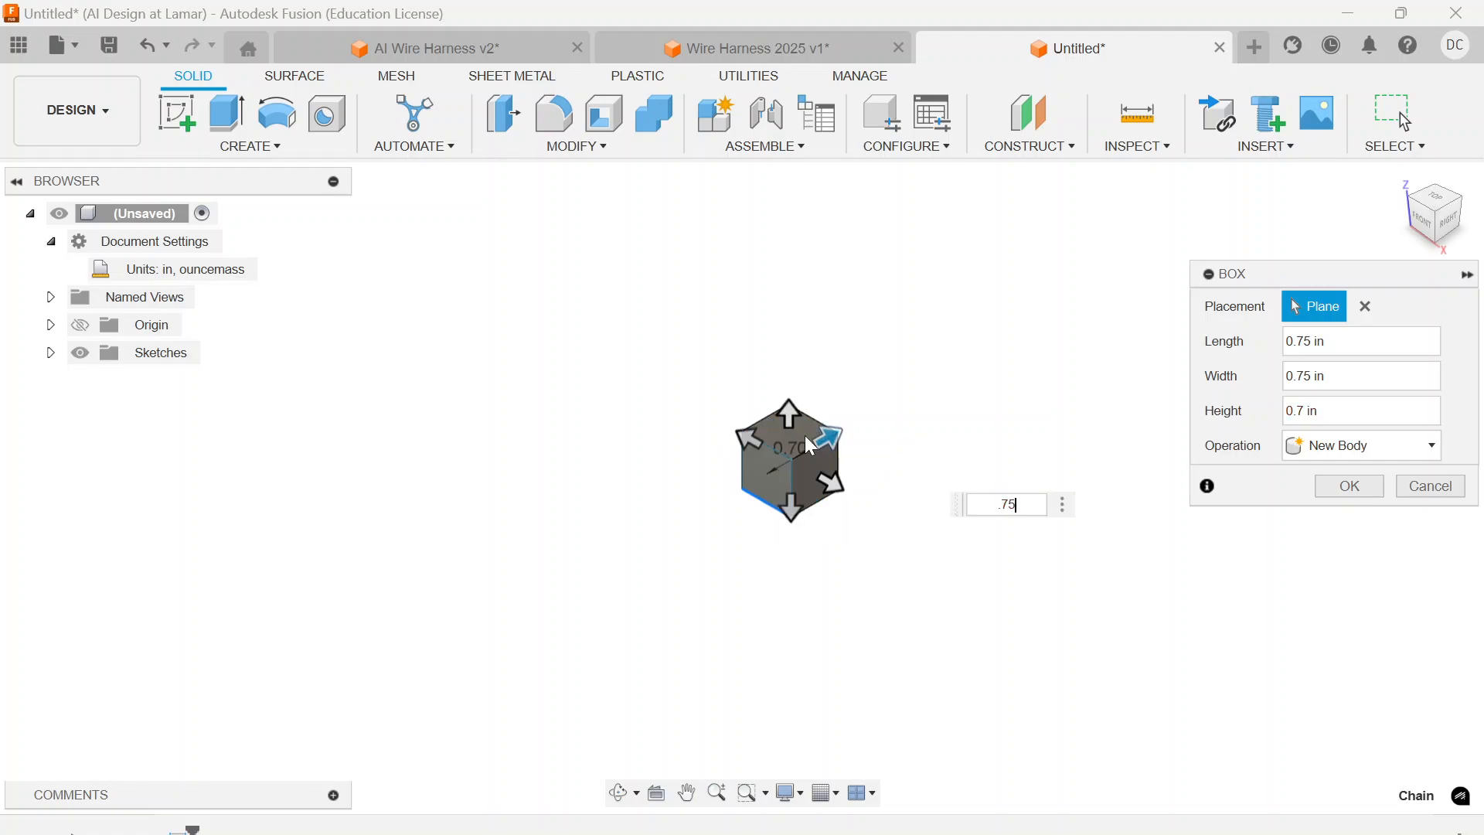
{"action": "left_click", "coordinate": [1348, 485]}
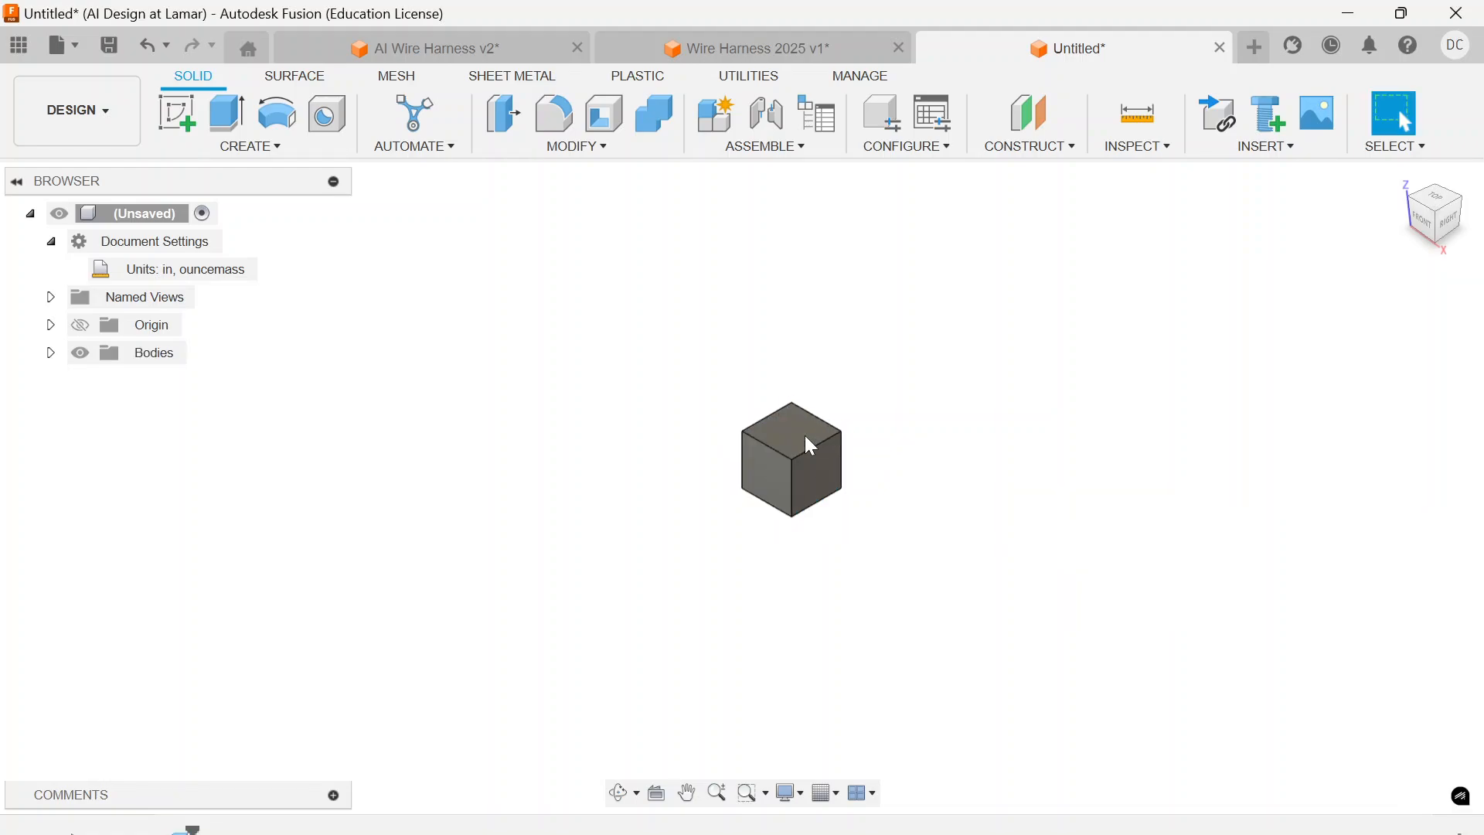
{"action": "mouse_move", "coordinate": [246, 167]}
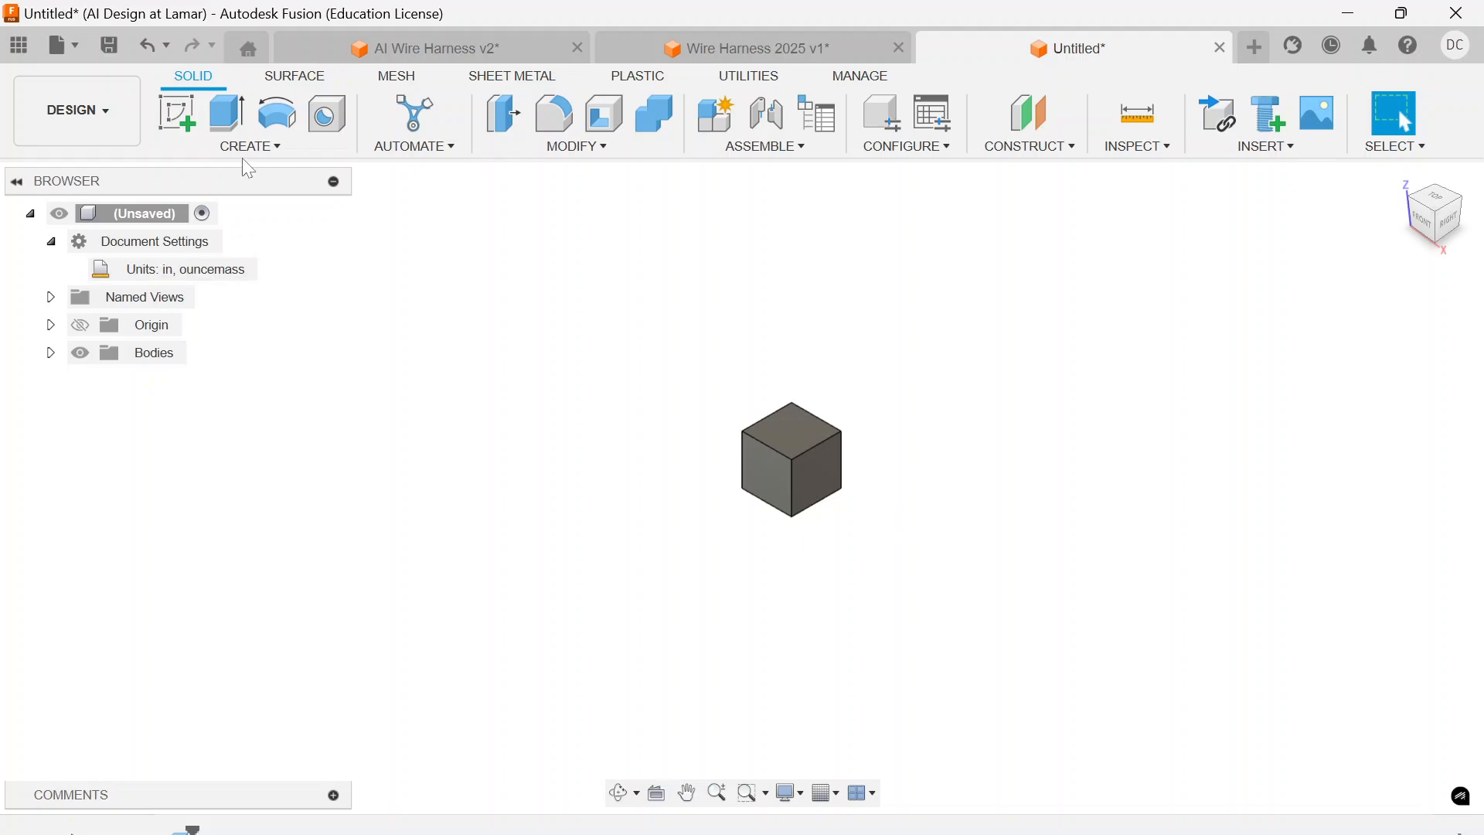
Create a cylinder body 1 in in diameter and 0.75 in tall beside the cube, viewed from the front.
{"action": "left_click", "coordinate": [249, 124]}
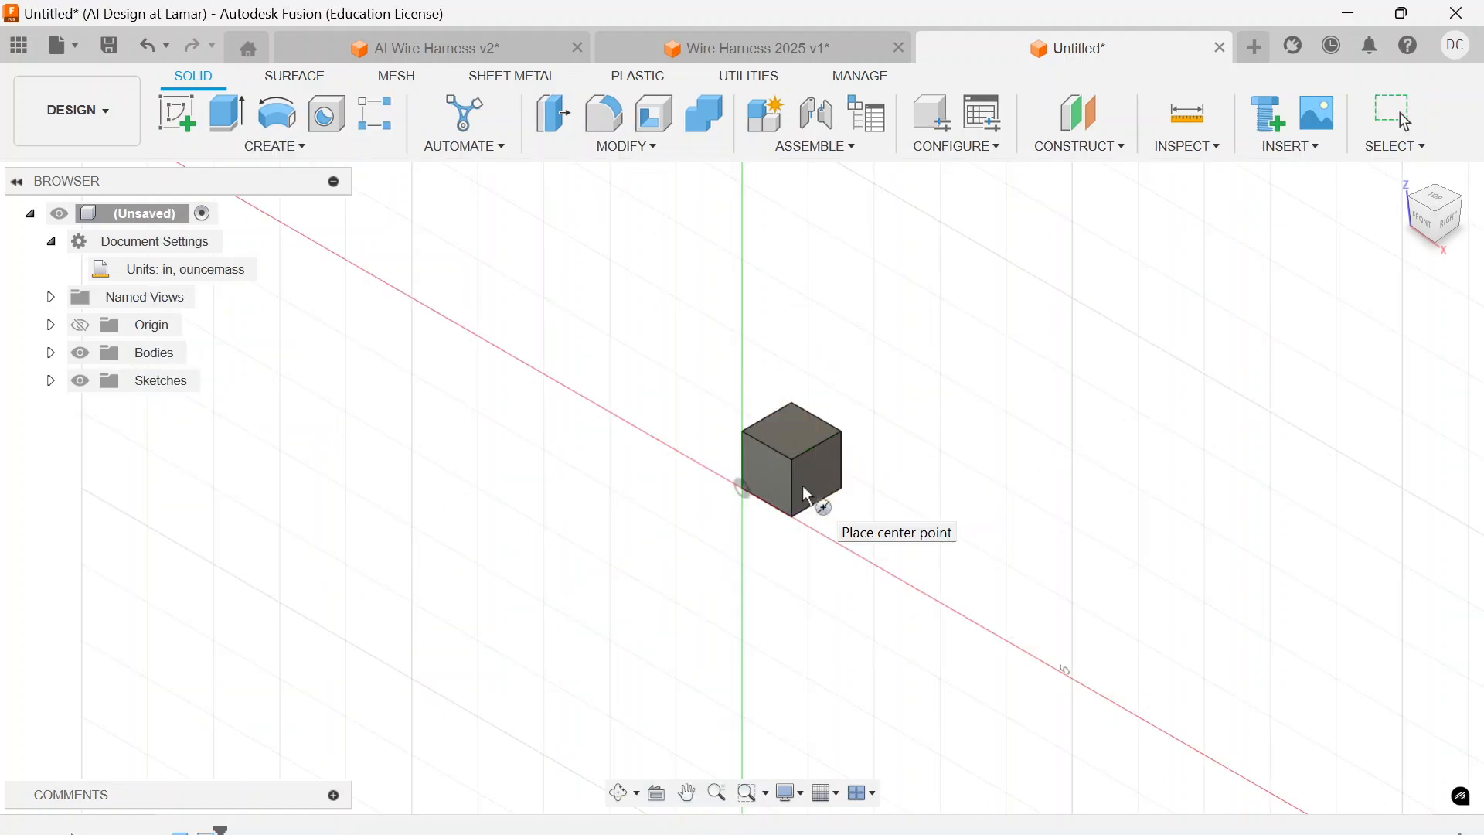
{"action": "mouse_move", "coordinate": [861, 548]}
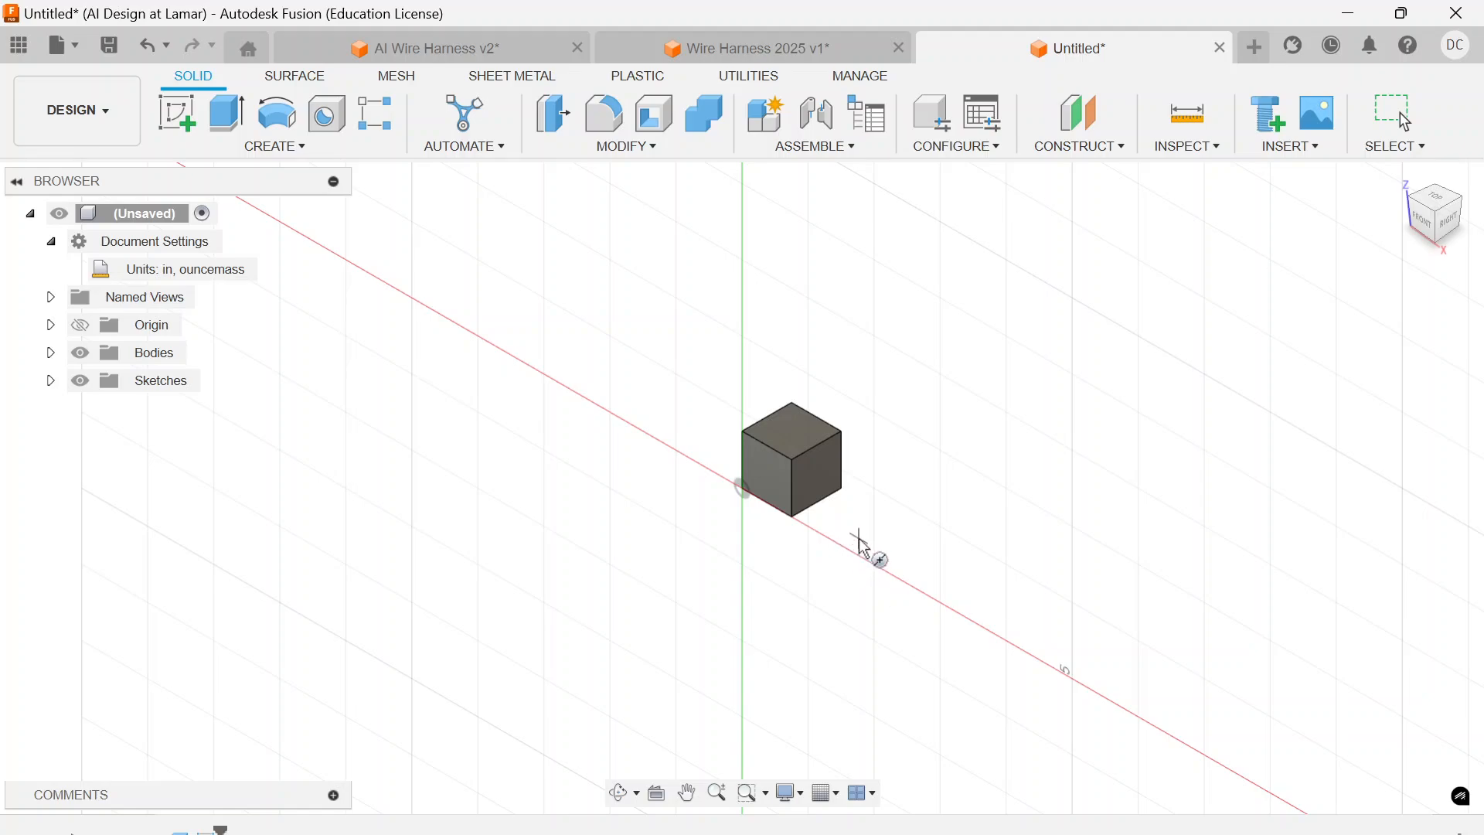
{"action": "mouse_move", "coordinate": [871, 567]}
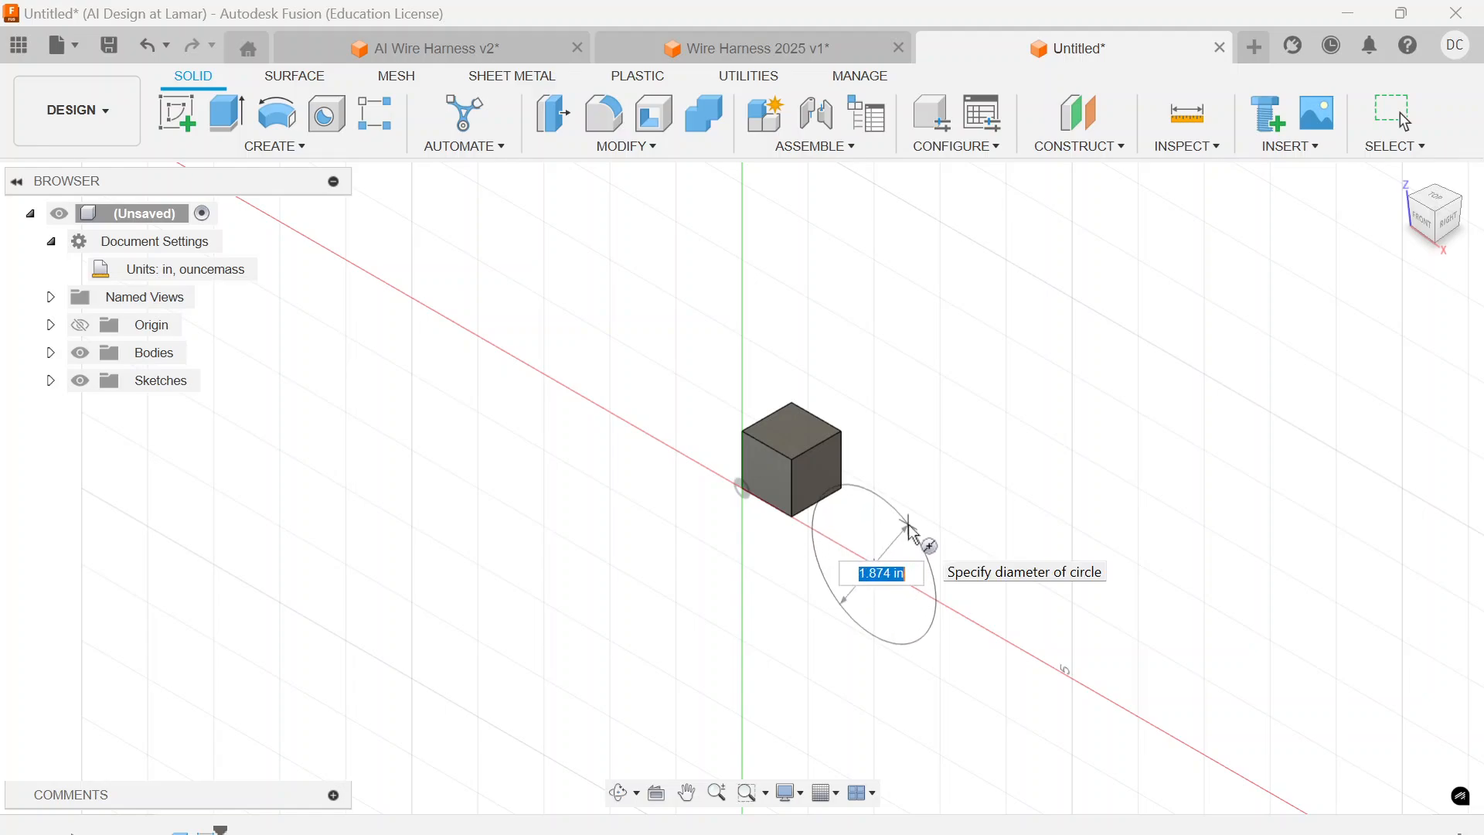
{"action": "type", "text": ".75"}
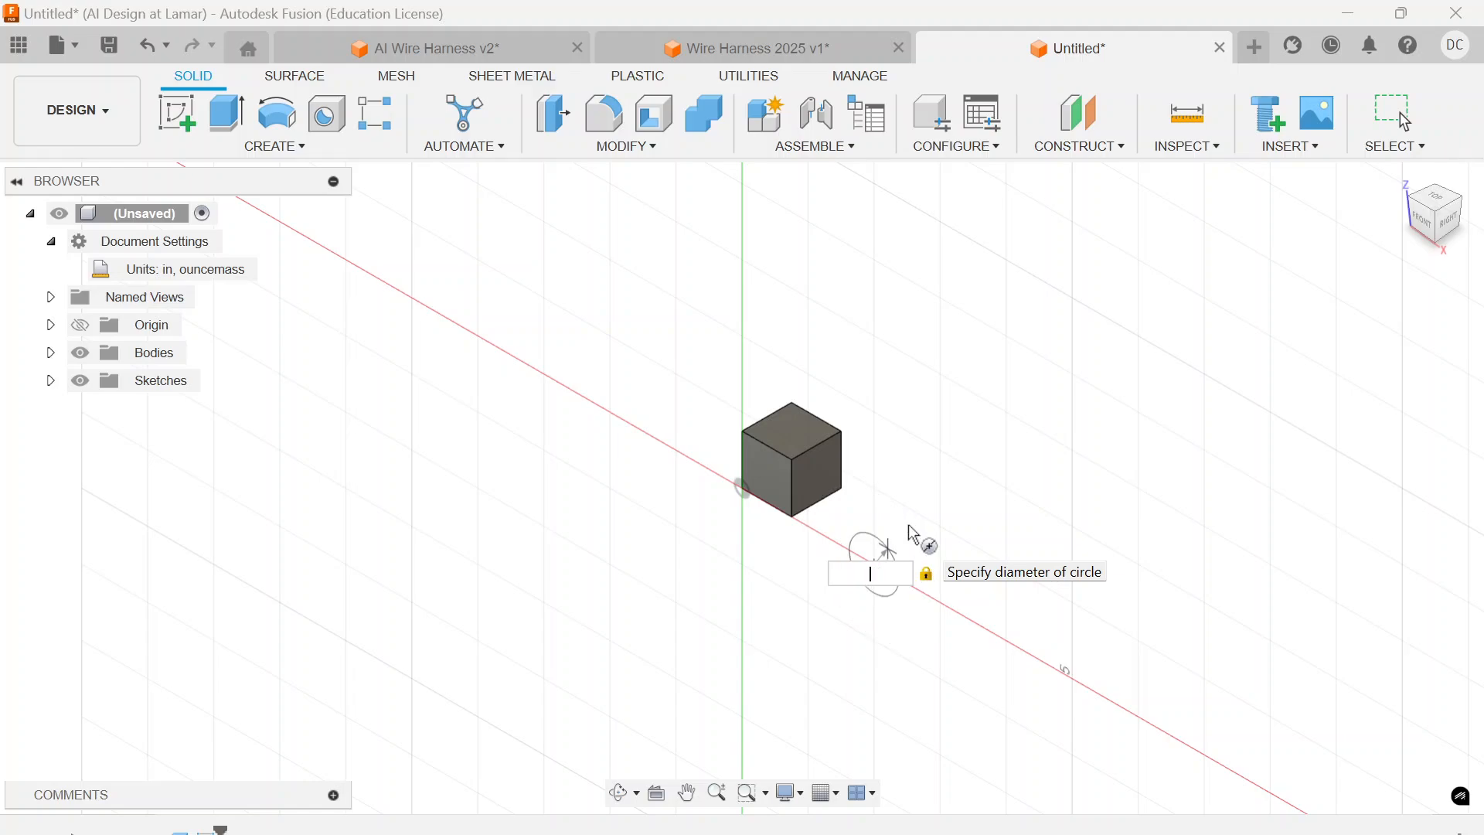
{"action": "type", "text": "1"}
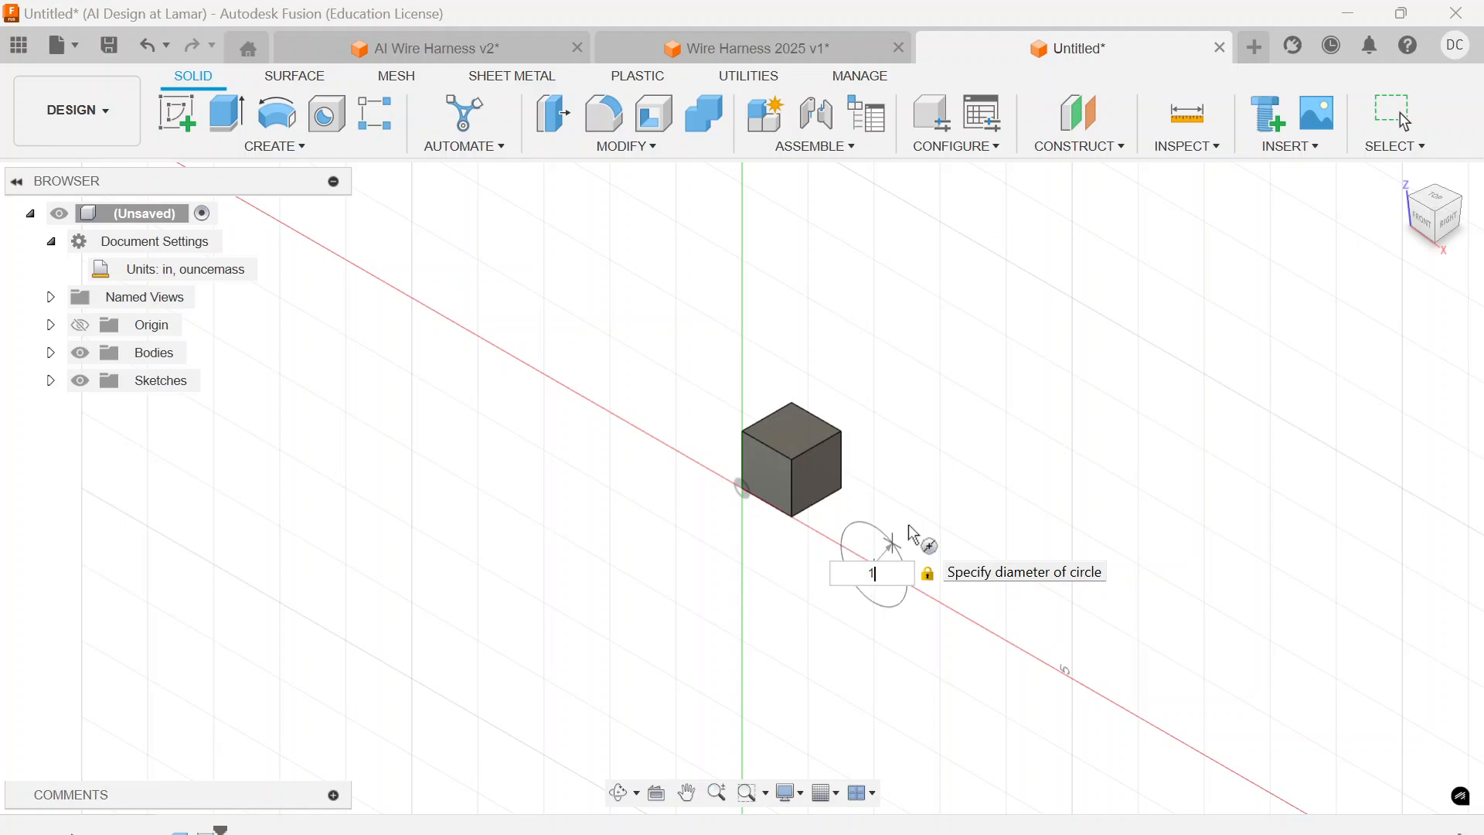
{"action": "key", "text": "Return"}
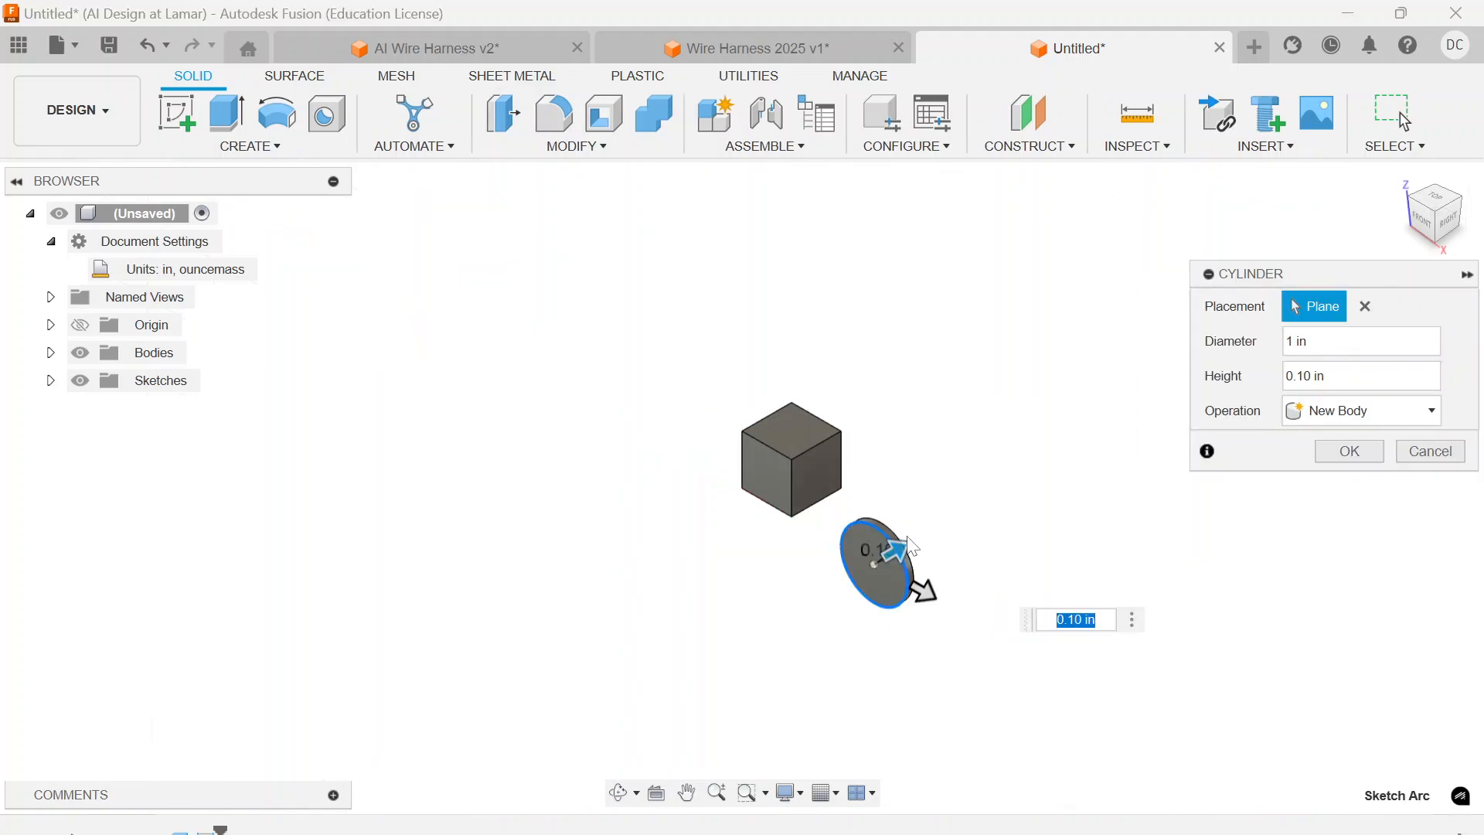
{"action": "mouse_move", "coordinate": [1021, 497]}
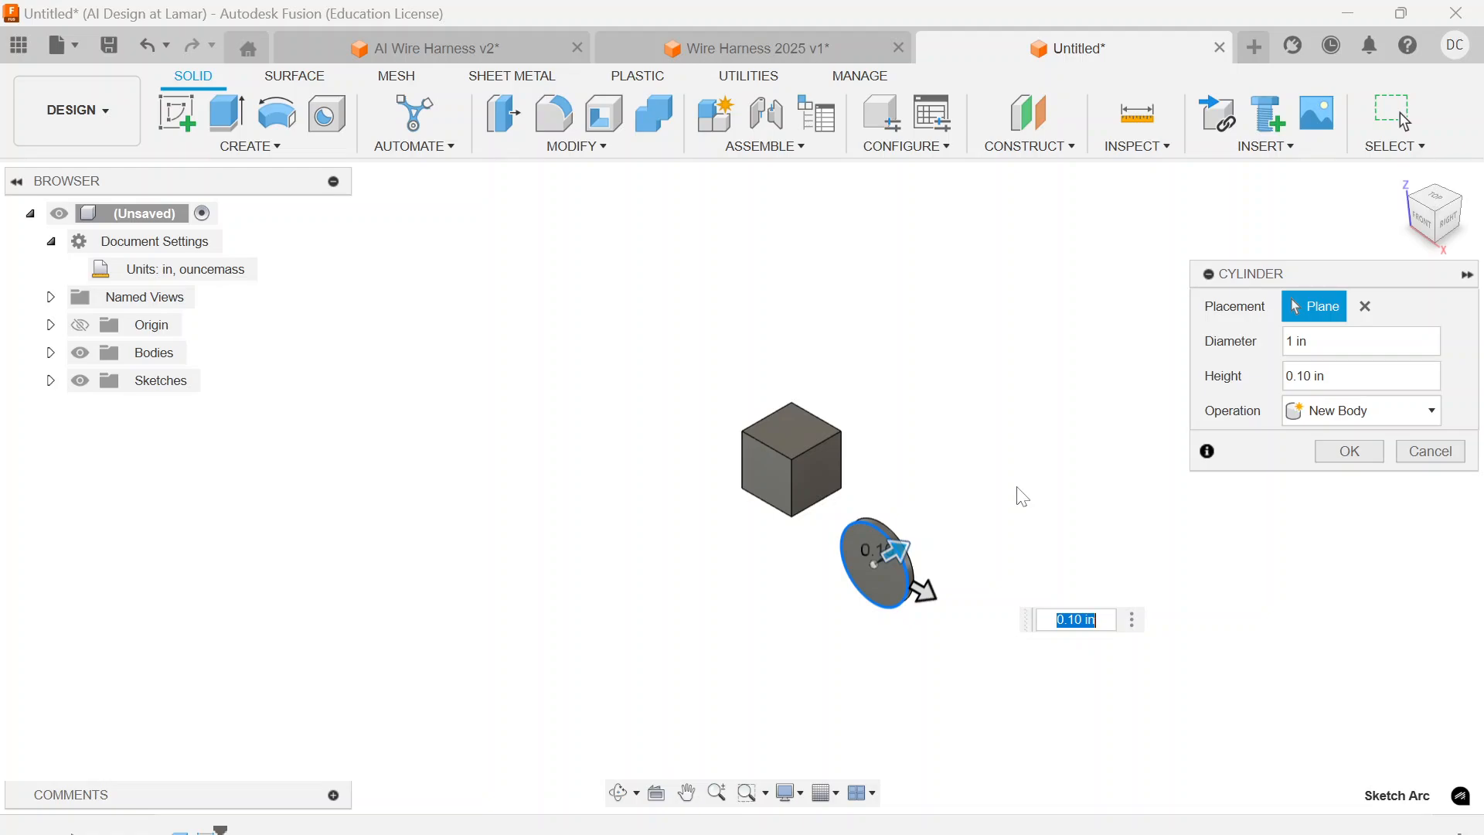
{"action": "type", "text": ".75"}
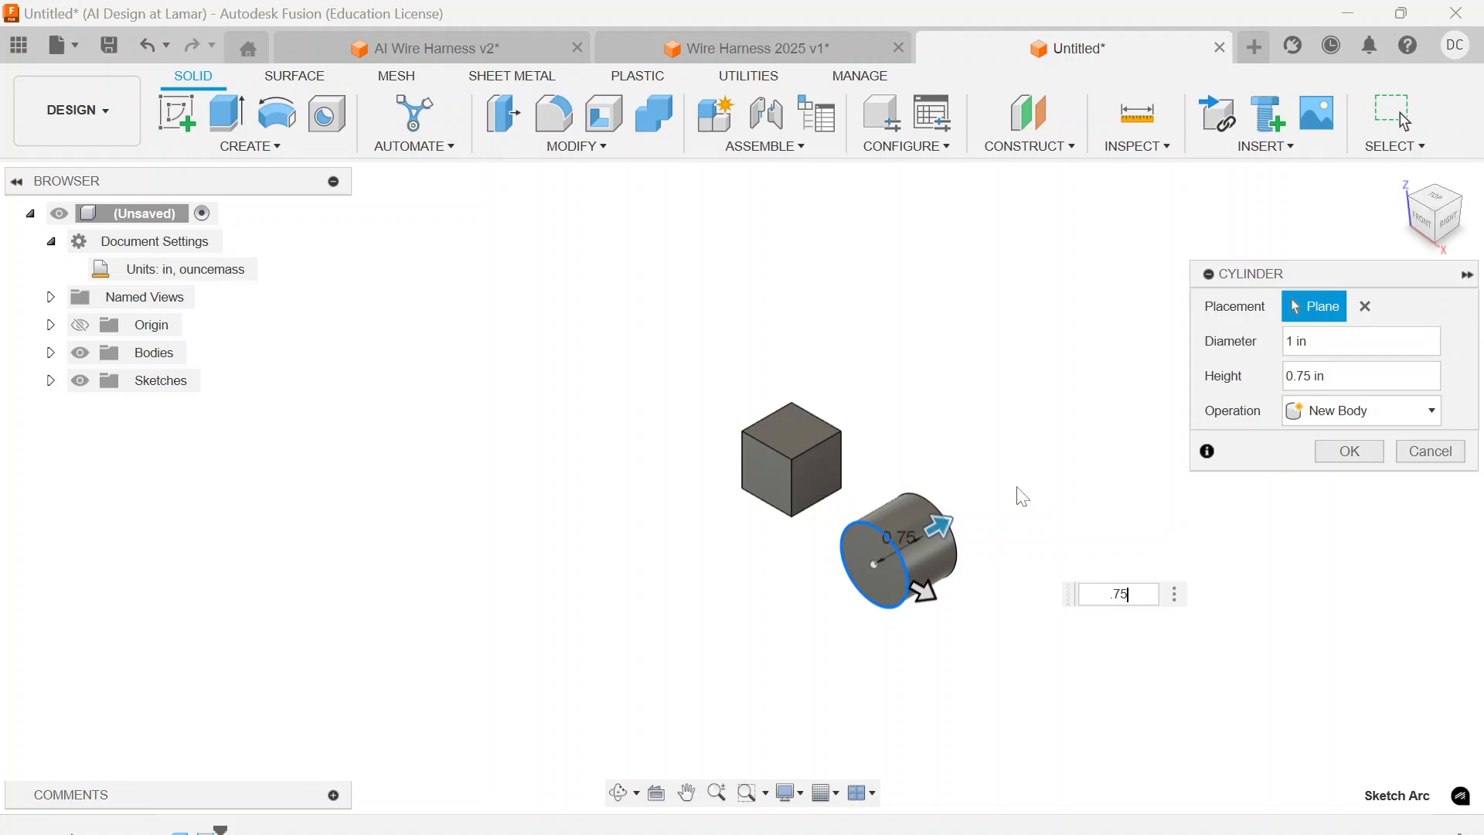
{"action": "left_click", "coordinate": [1347, 450]}
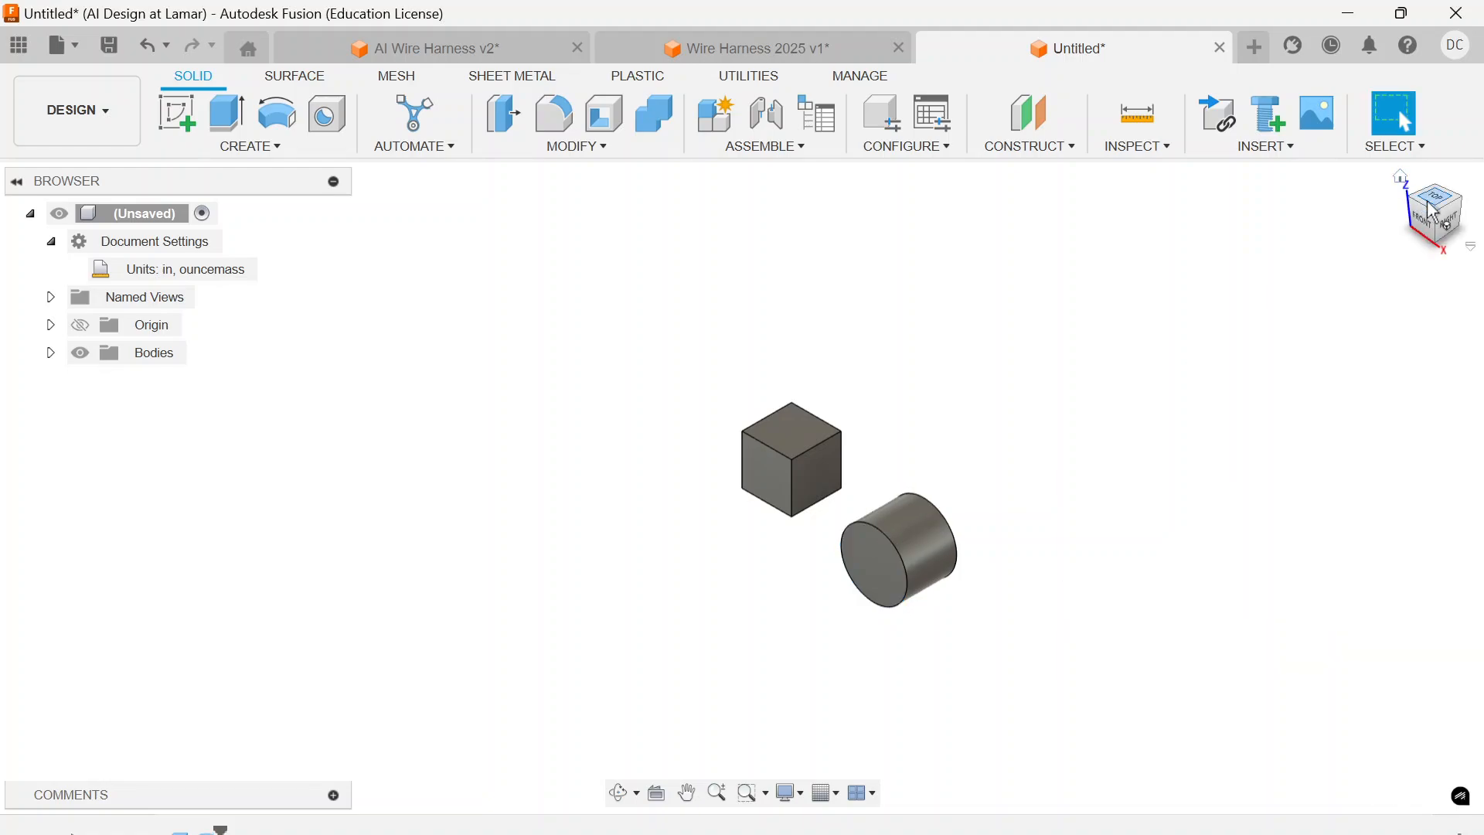
{"action": "left_click", "coordinate": [1431, 197]}
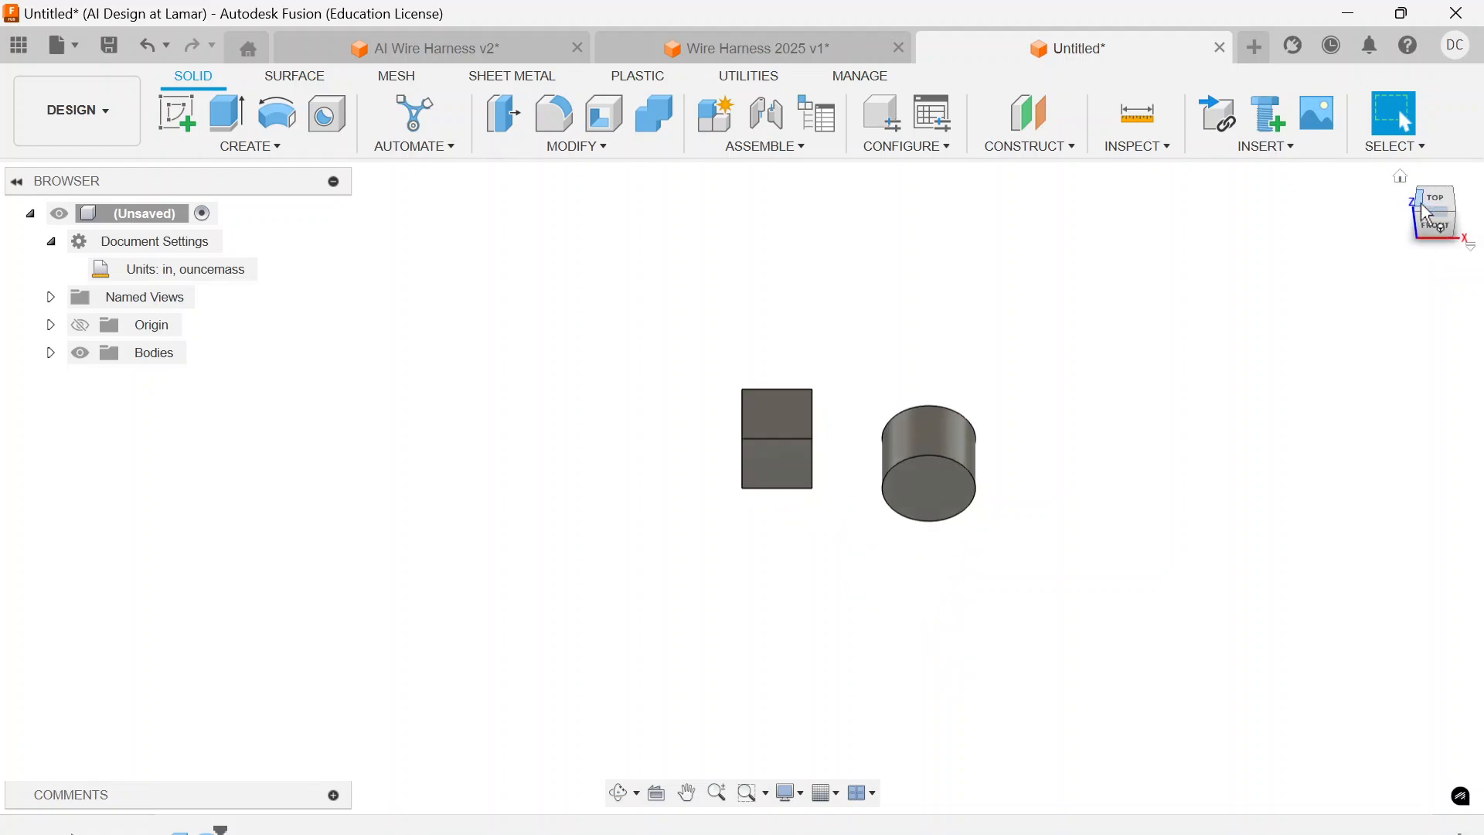
{"action": "left_click", "coordinate": [1434, 210]}
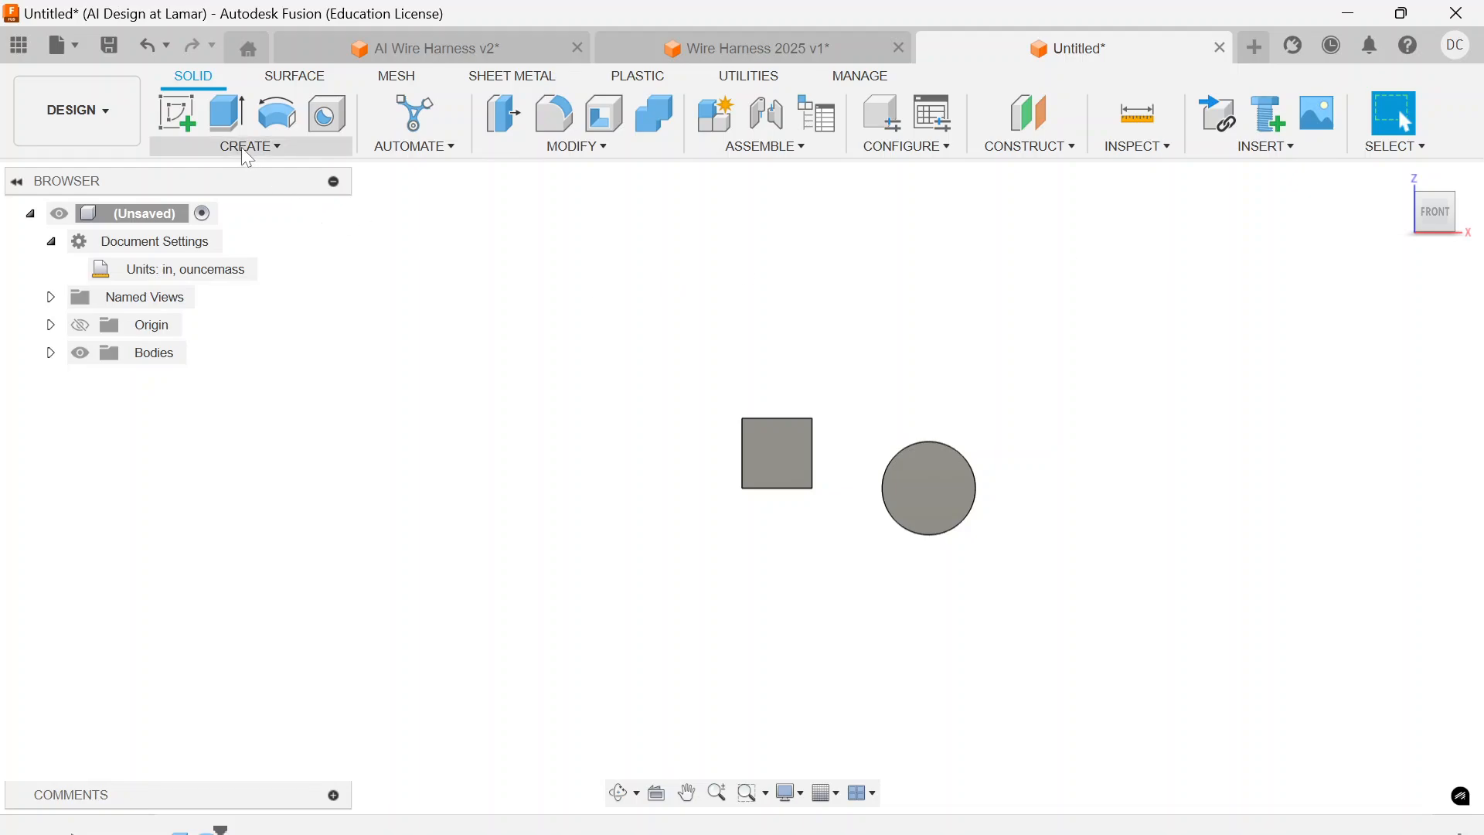
Create a 0.315 by 0.555 in box on the cylinder's top face as a New Body, not a Cut.
{"action": "left_click", "coordinate": [250, 145]}
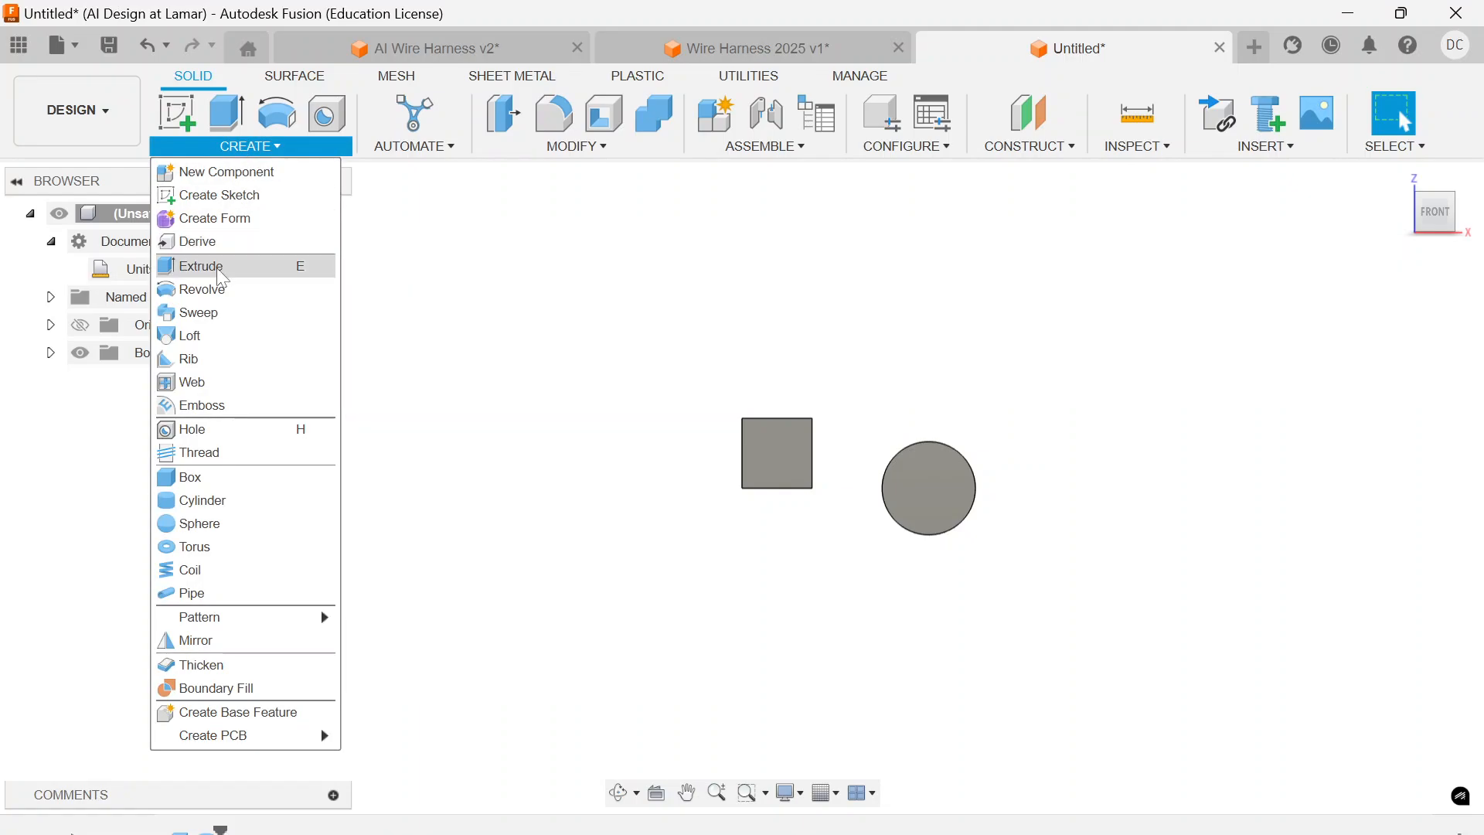
{"action": "left_click", "coordinate": [199, 265]}
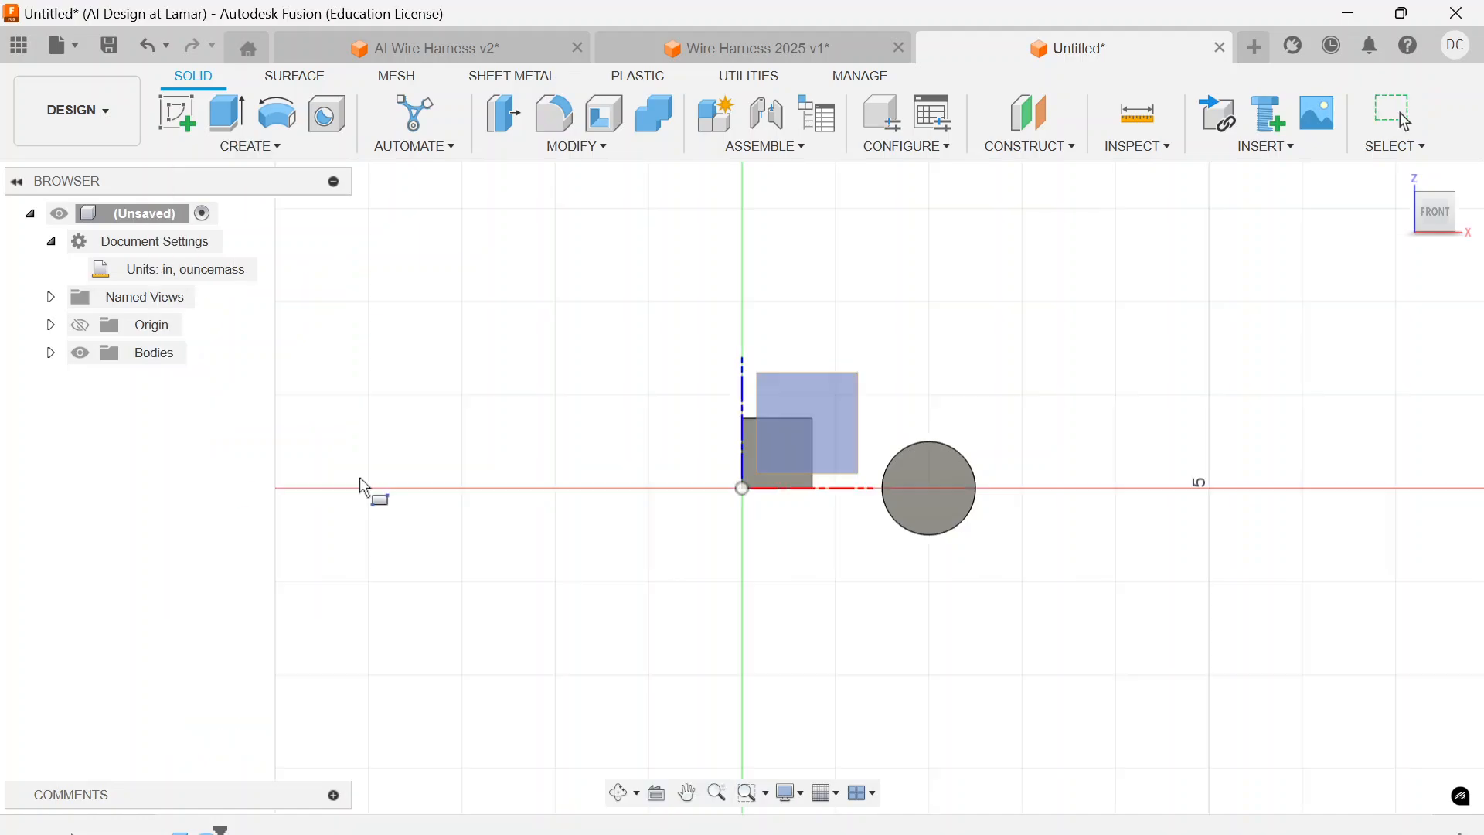
{"action": "mouse_move", "coordinate": [926, 463]}
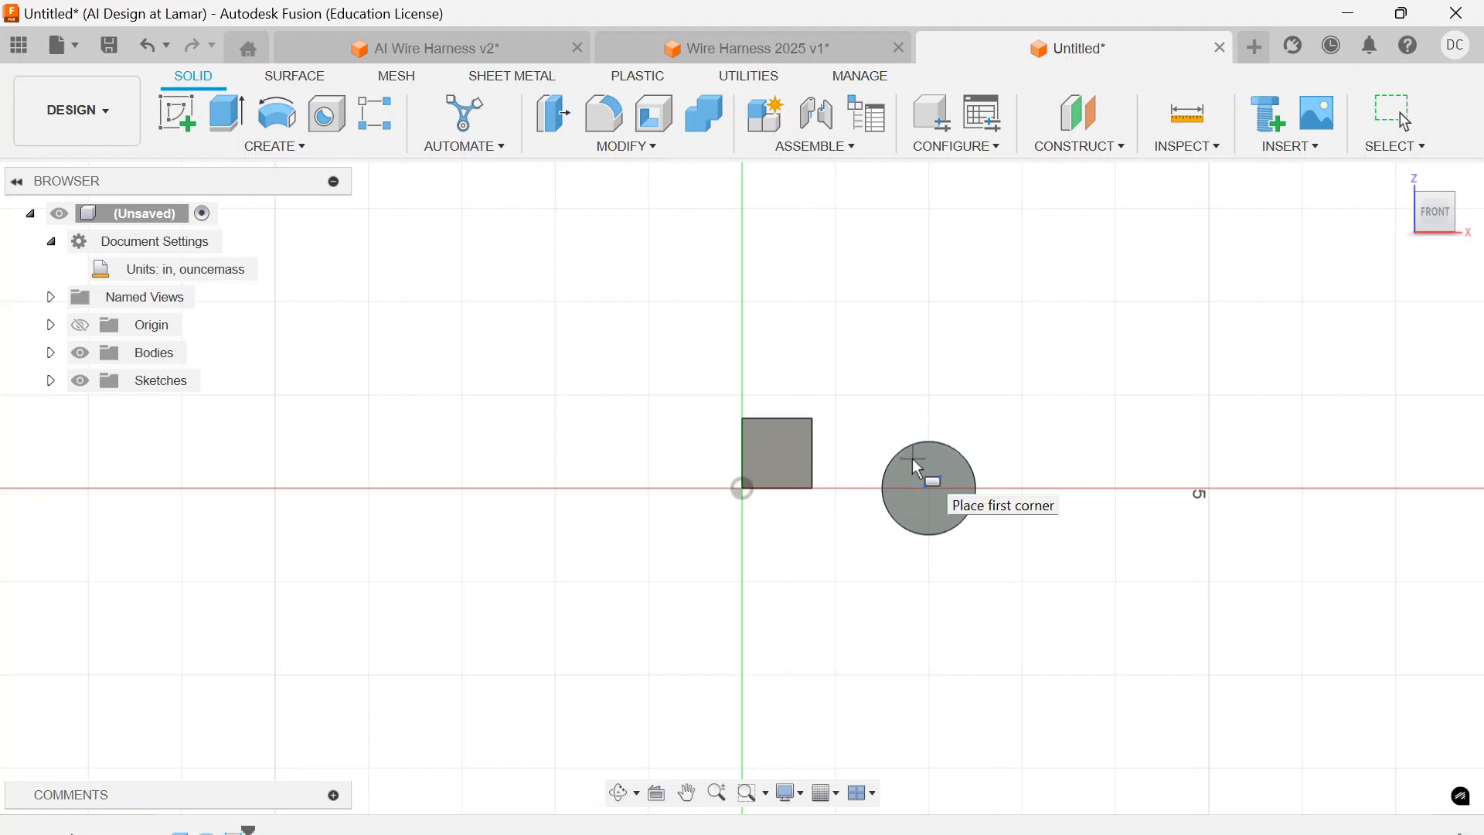
{"action": "left_click", "coordinate": [913, 468]}
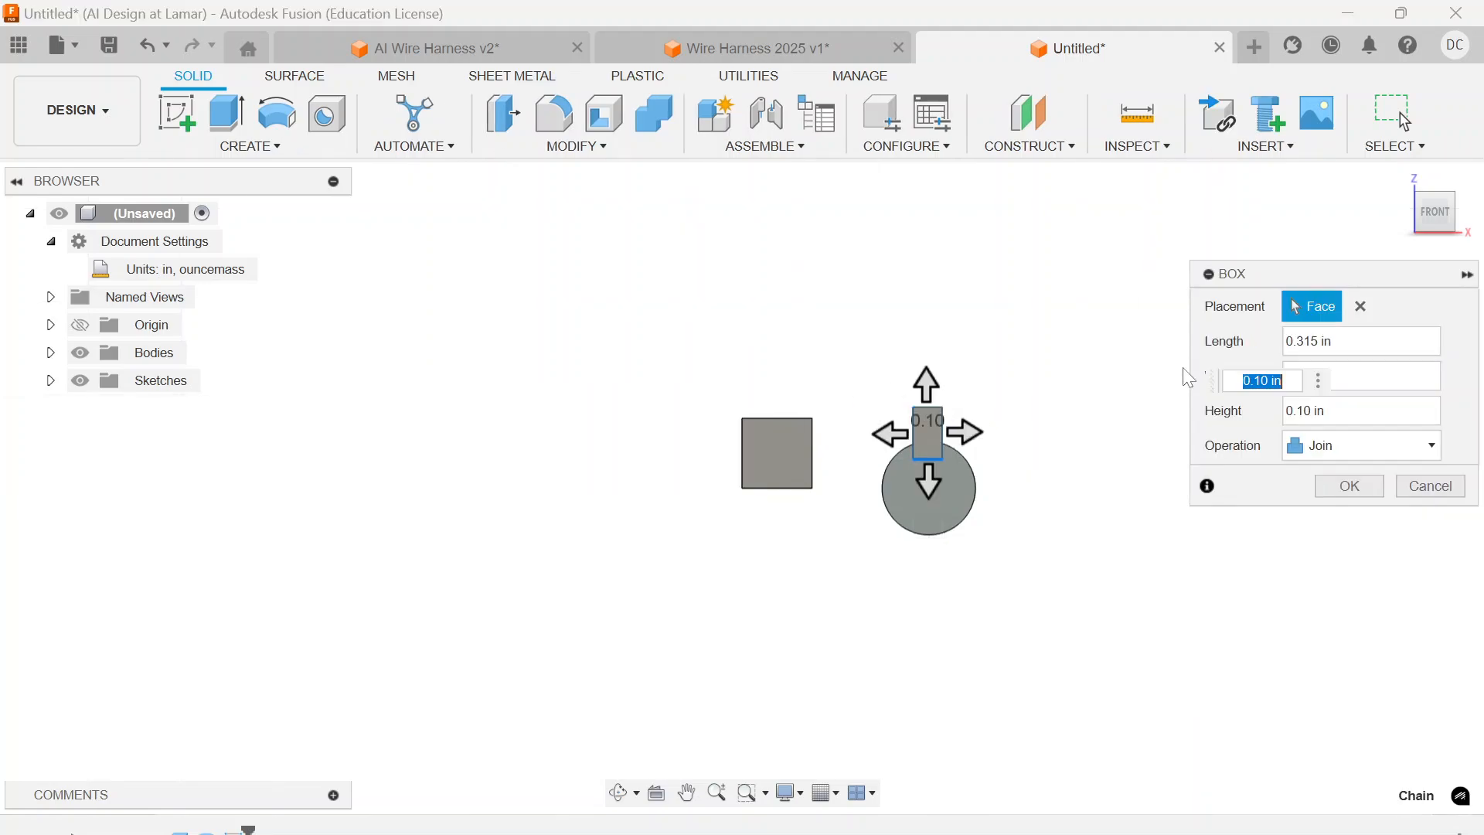
{"action": "mouse_move", "coordinate": [1433, 211]}
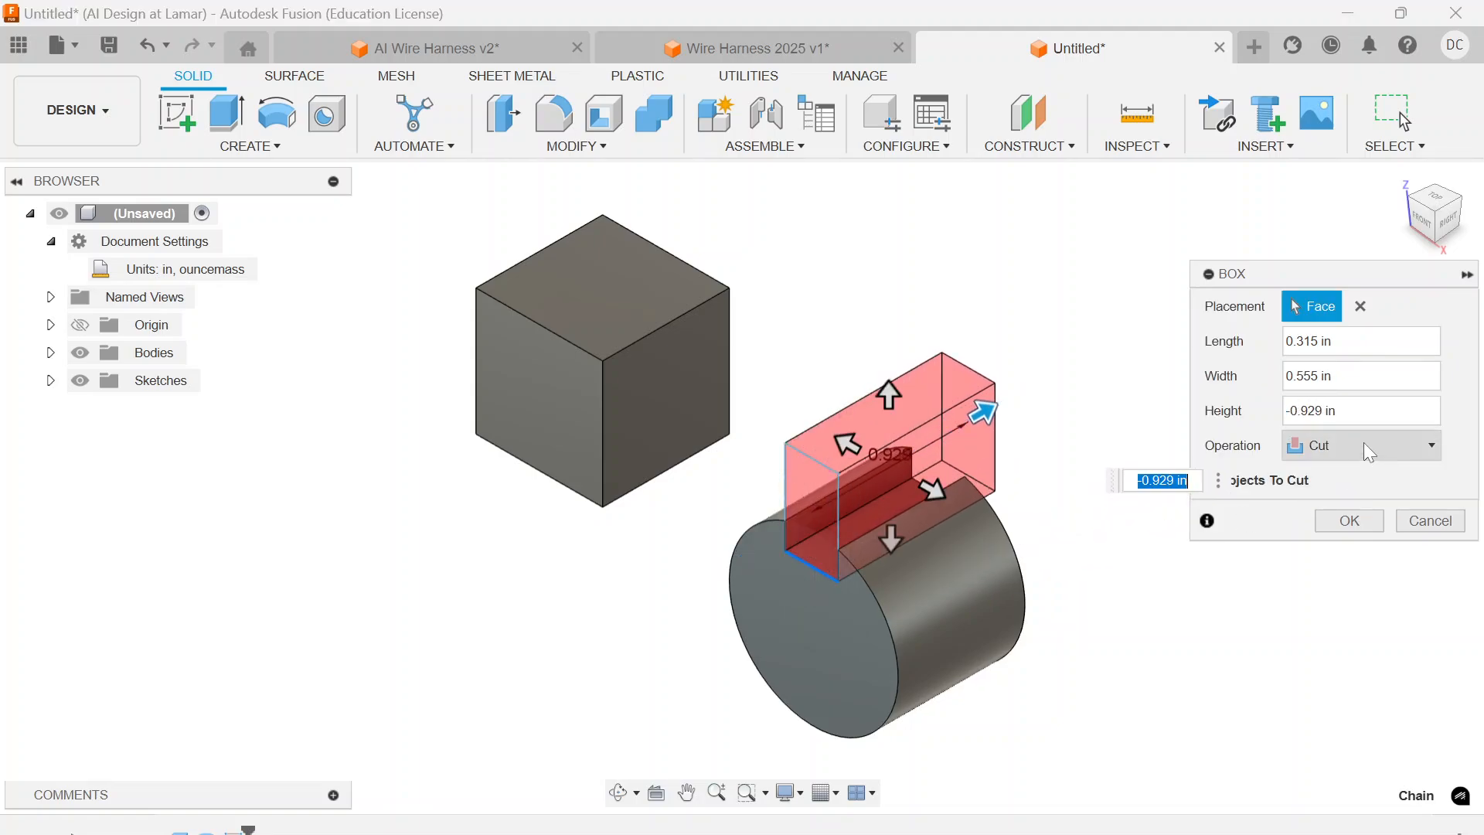
{"action": "left_click", "coordinate": [1429, 445]}
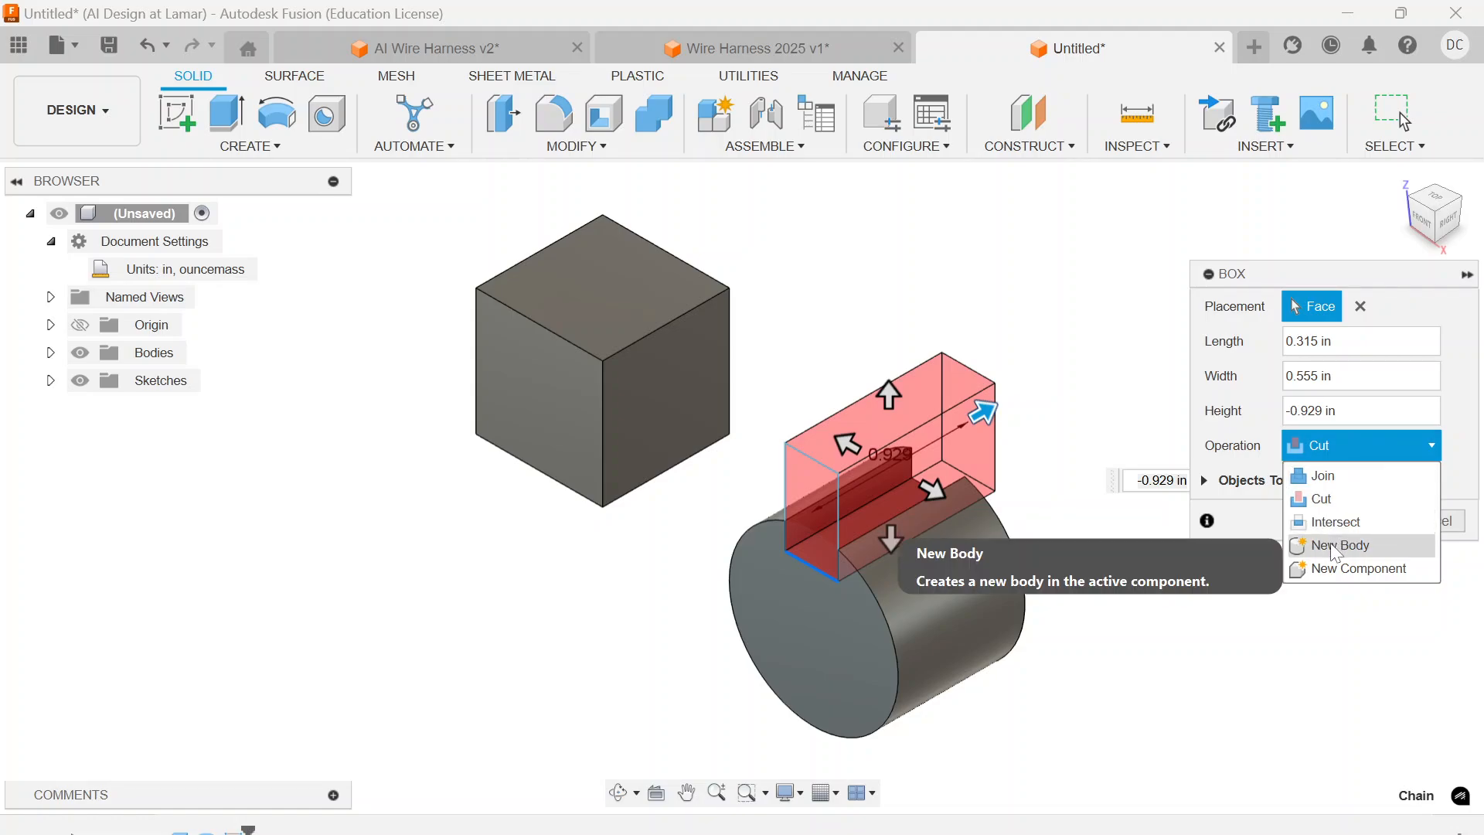
{"action": "left_click", "coordinate": [1335, 545]}
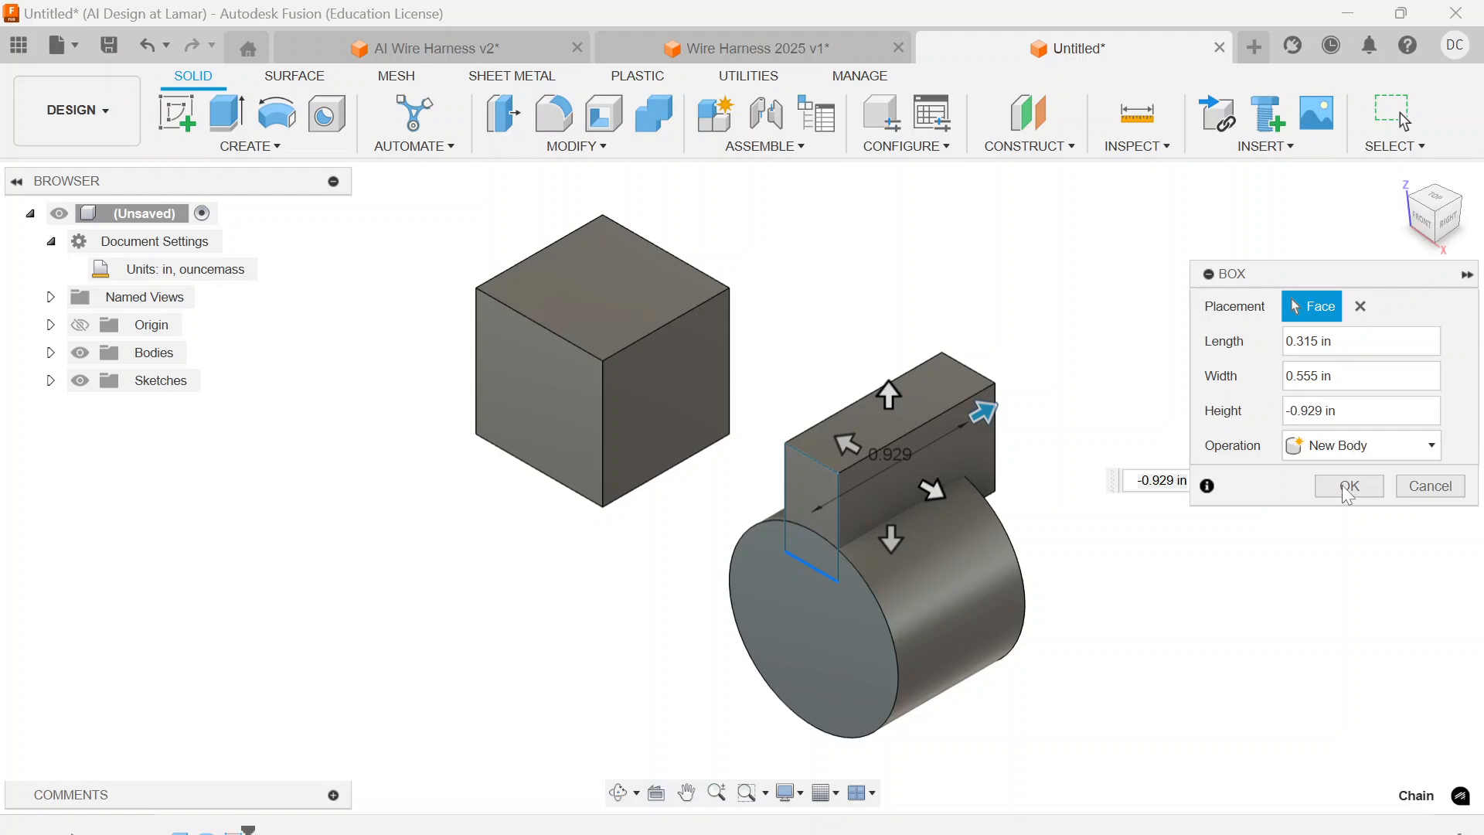
{"action": "left_click", "coordinate": [1348, 485]}
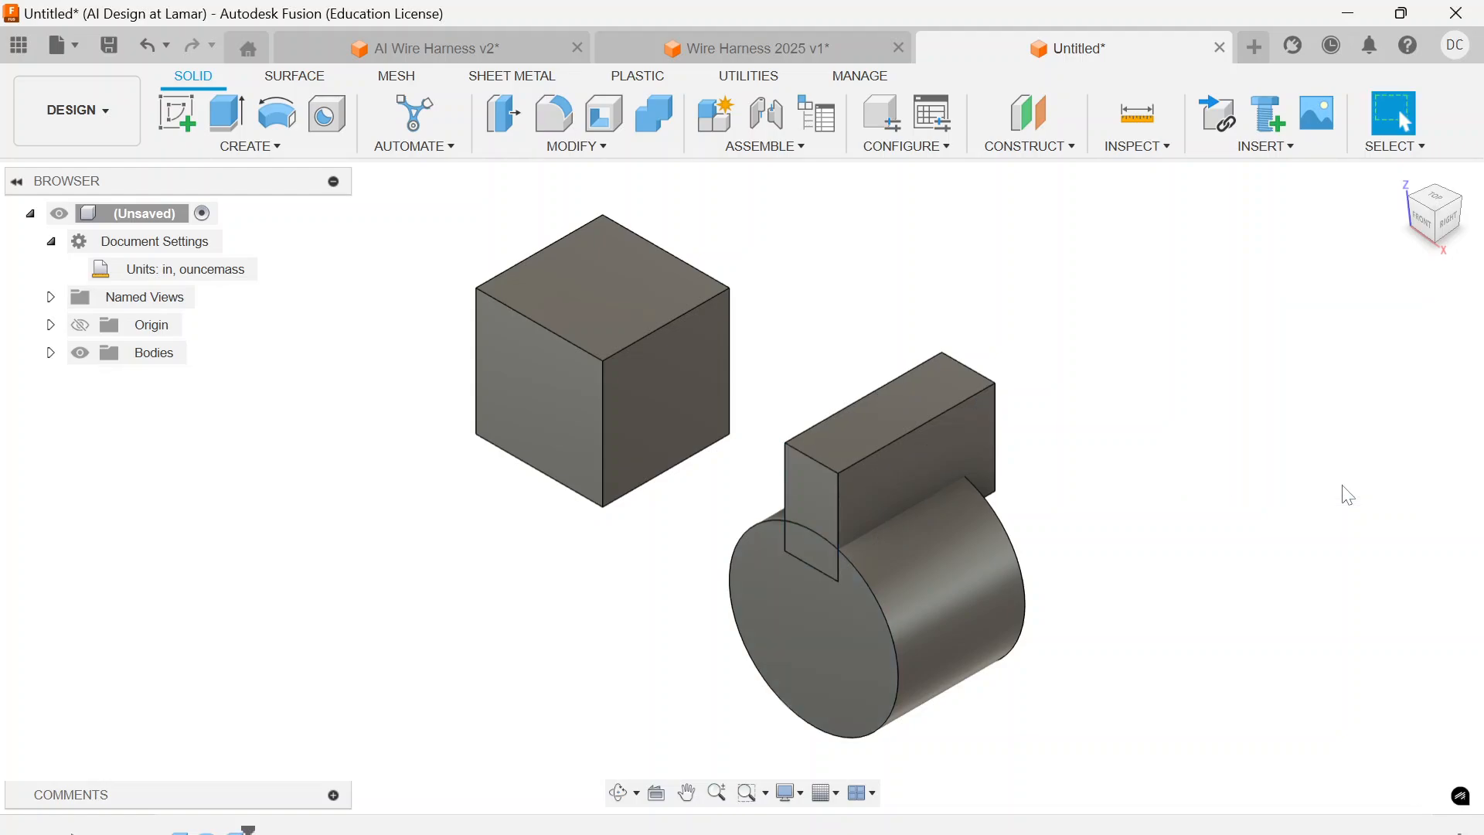
{"action": "mouse_move", "coordinate": [391, 165]}
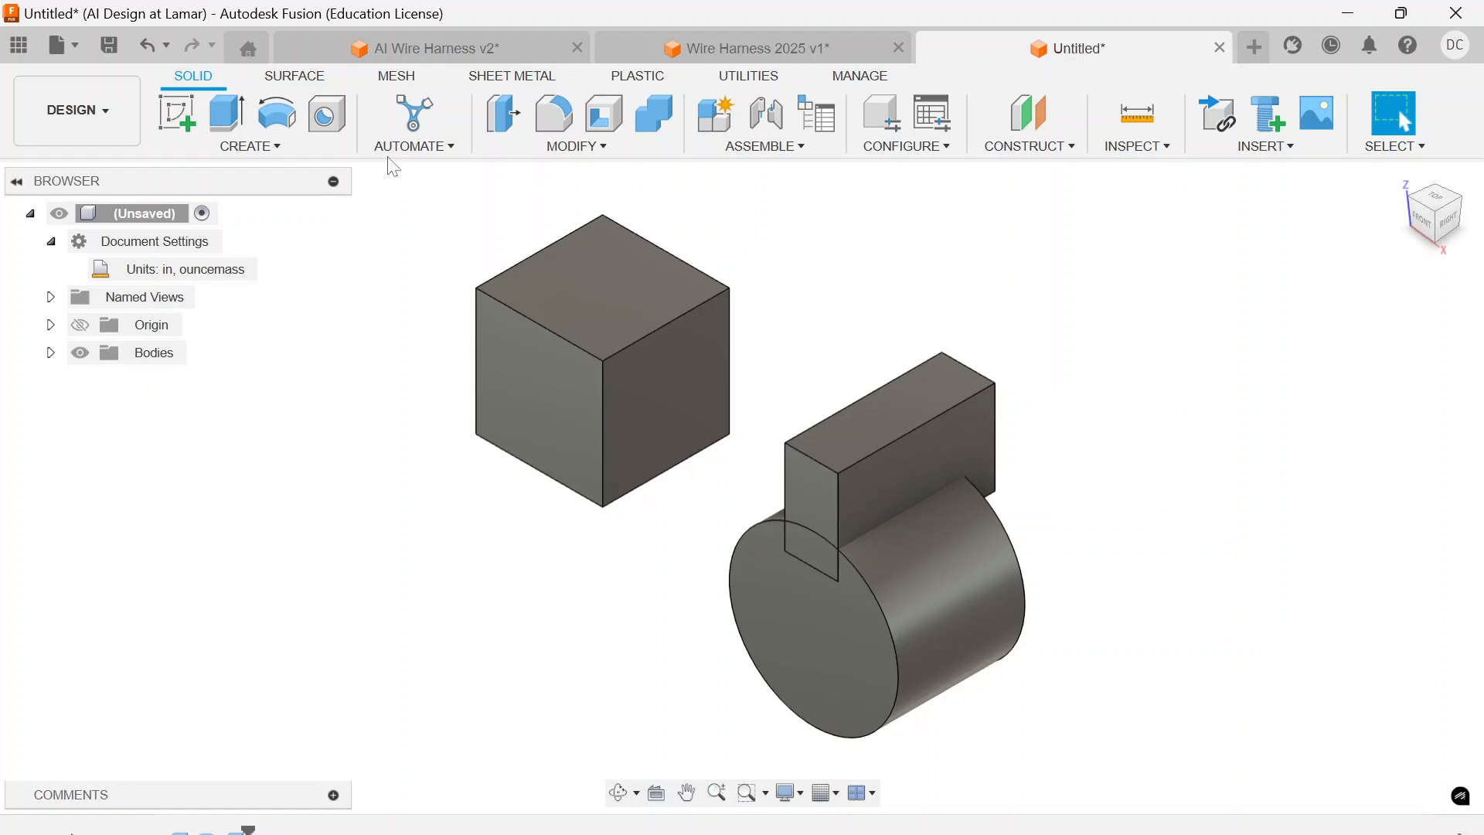
In Automated Modeling, pick cube and cylinder faces to connect and the block as a body to avoid.
{"action": "left_click", "coordinate": [411, 124]}
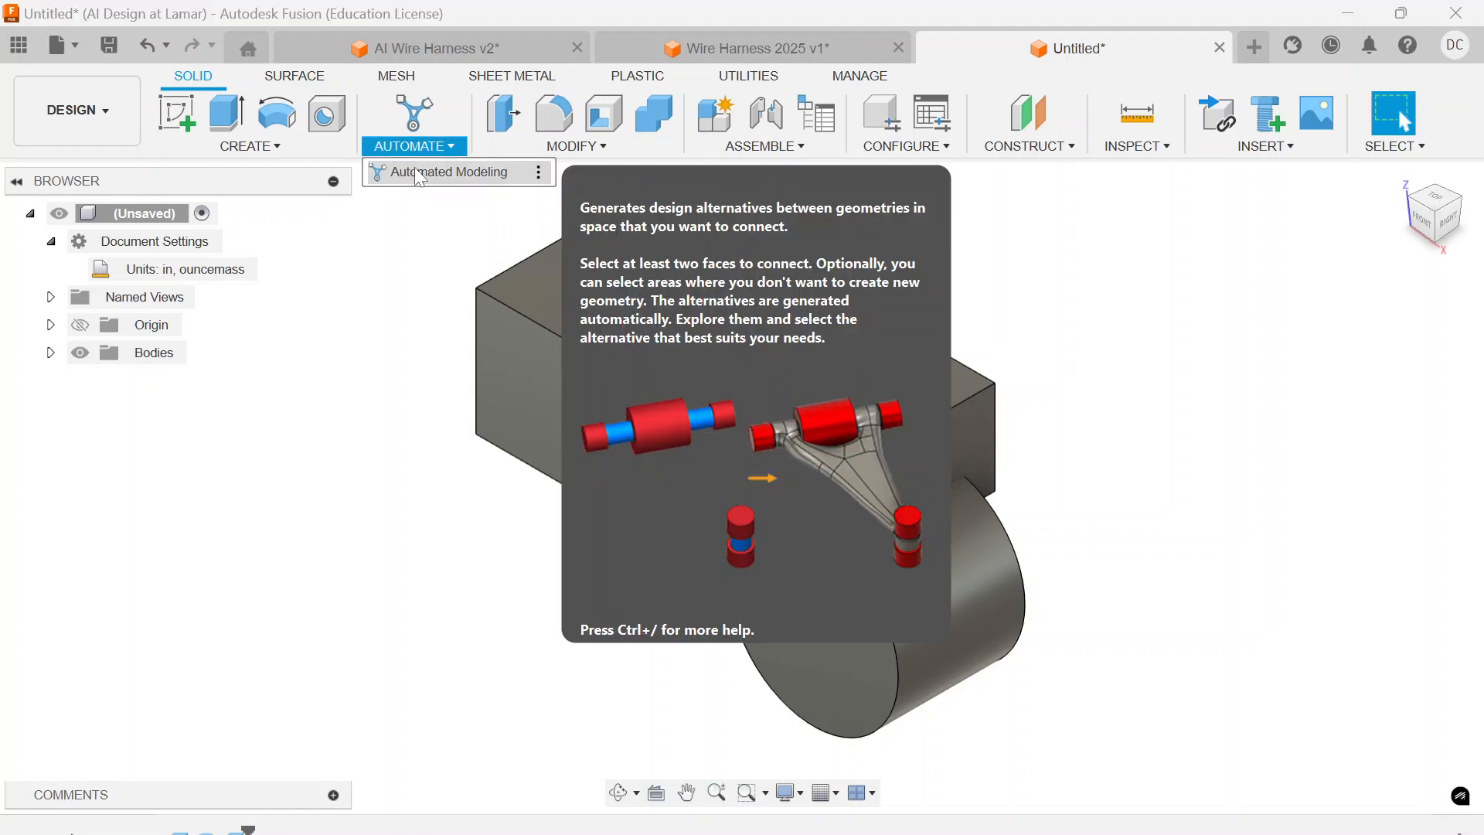
{"action": "left_click", "coordinate": [446, 171]}
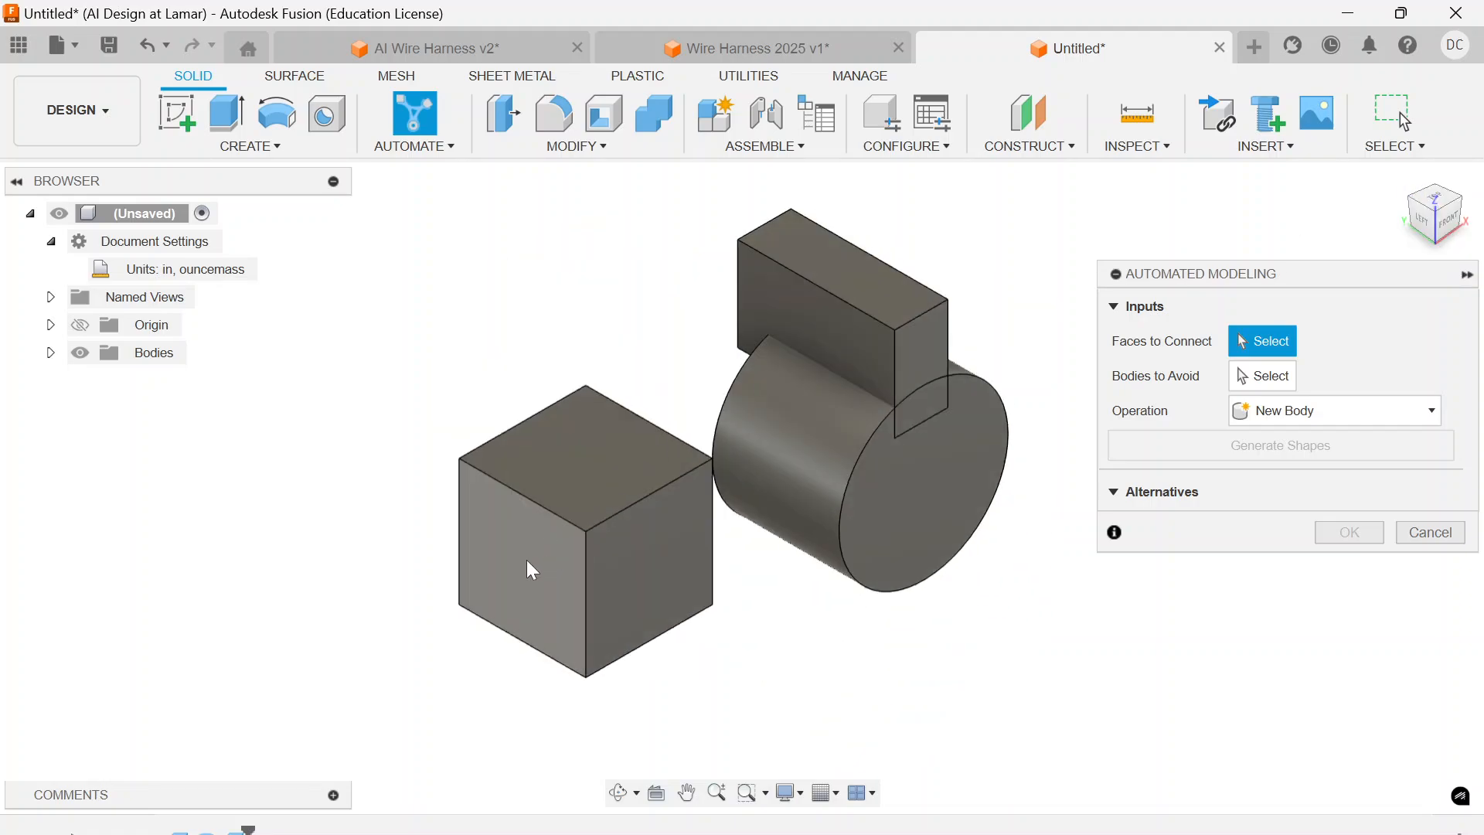
{"action": "left_click", "coordinate": [530, 567]}
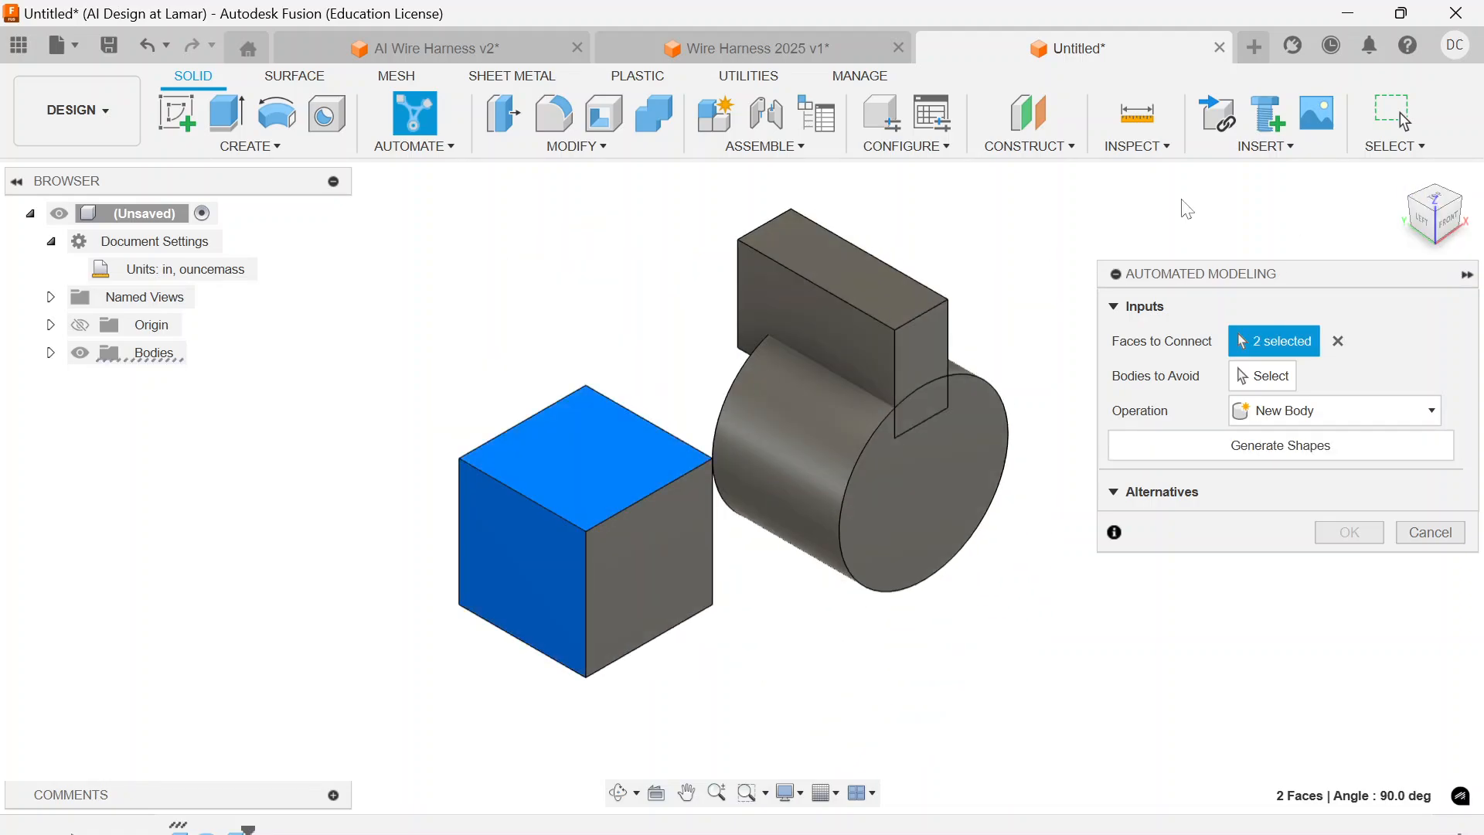
{"action": "mouse_move", "coordinate": [1462, 204]}
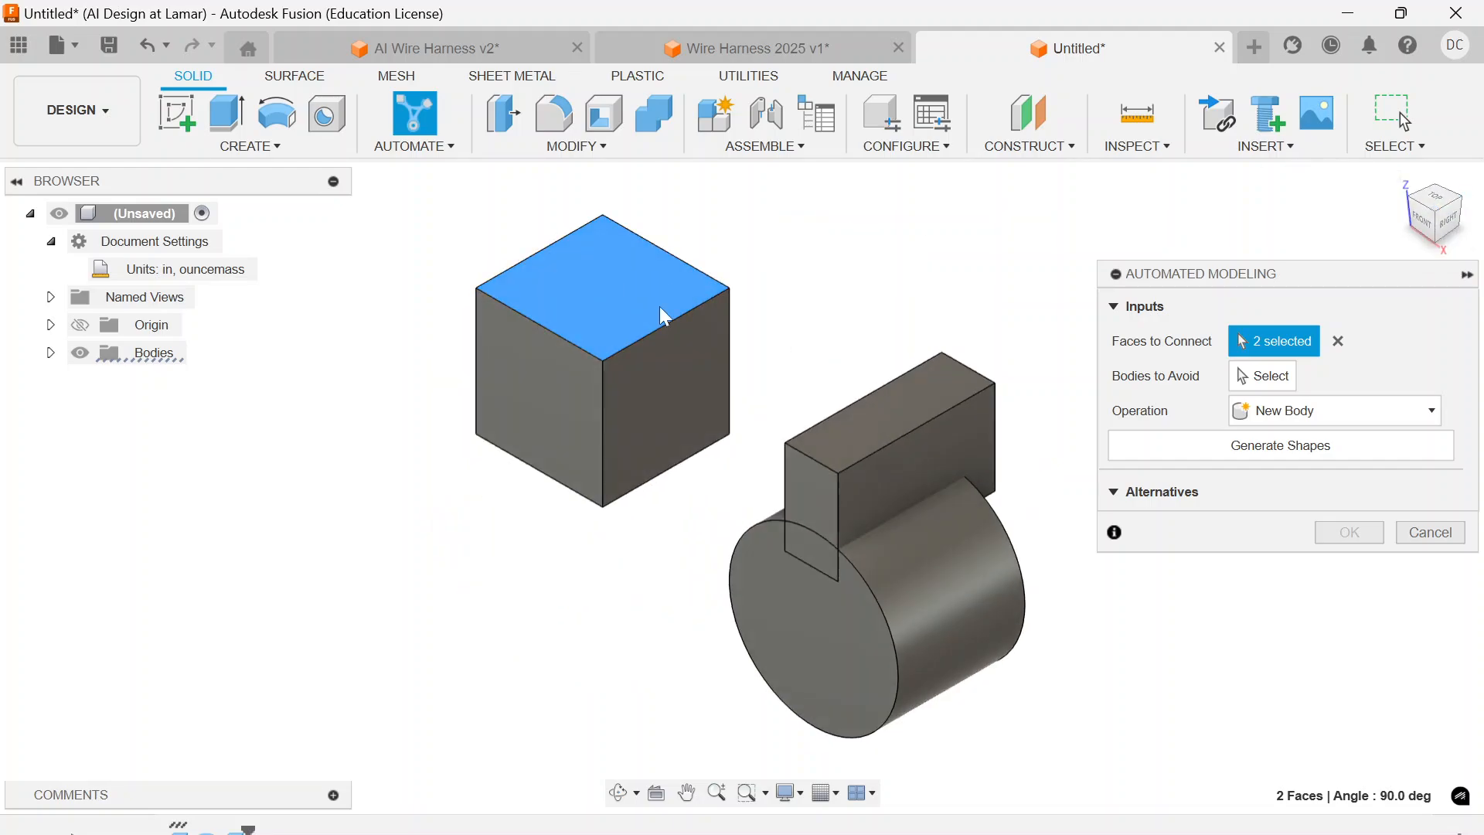
{"action": "left_click", "coordinate": [658, 379]}
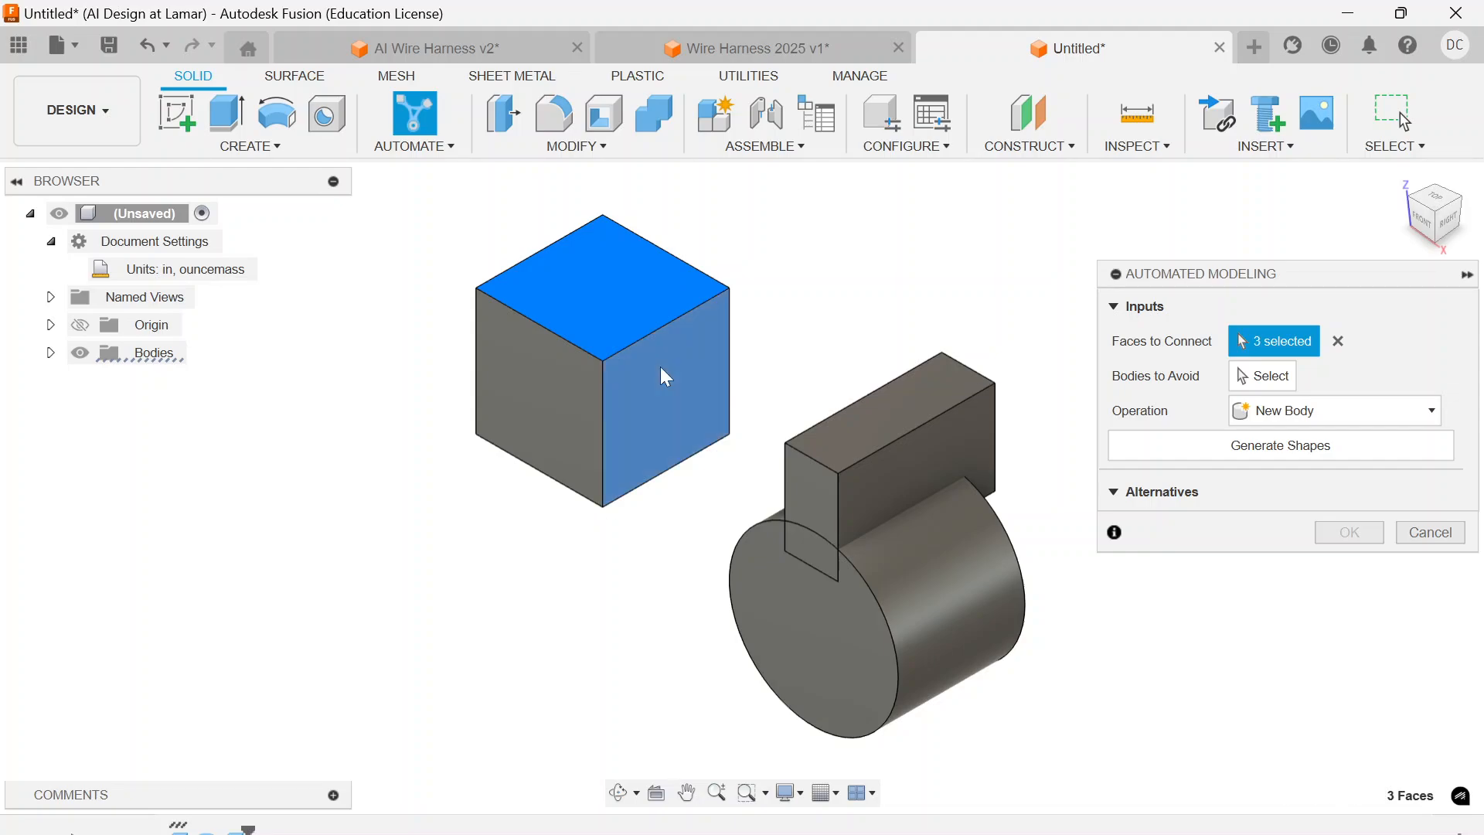
{"action": "mouse_move", "coordinate": [975, 658]}
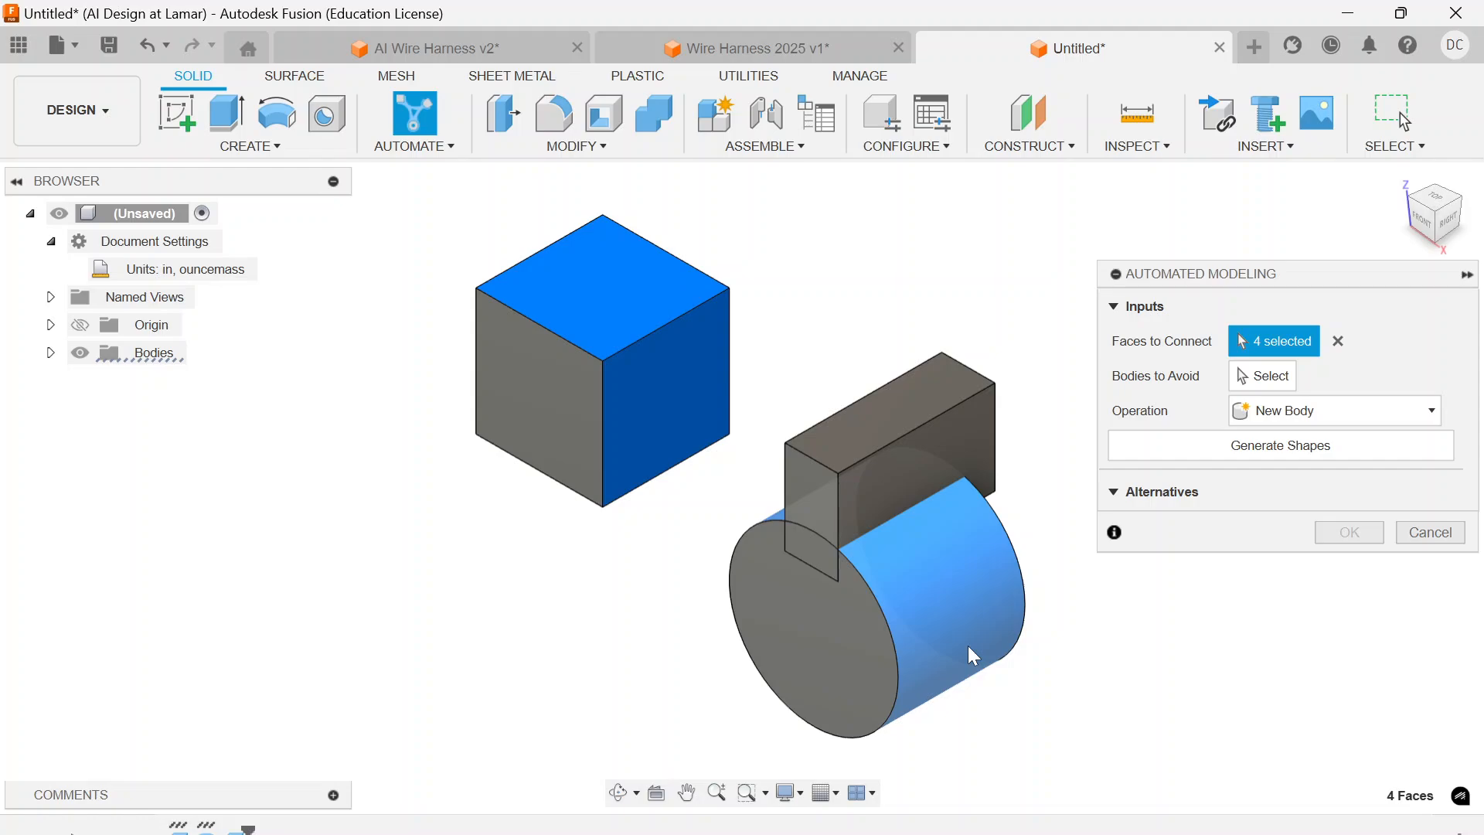
{"action": "left_click", "coordinate": [1269, 376]}
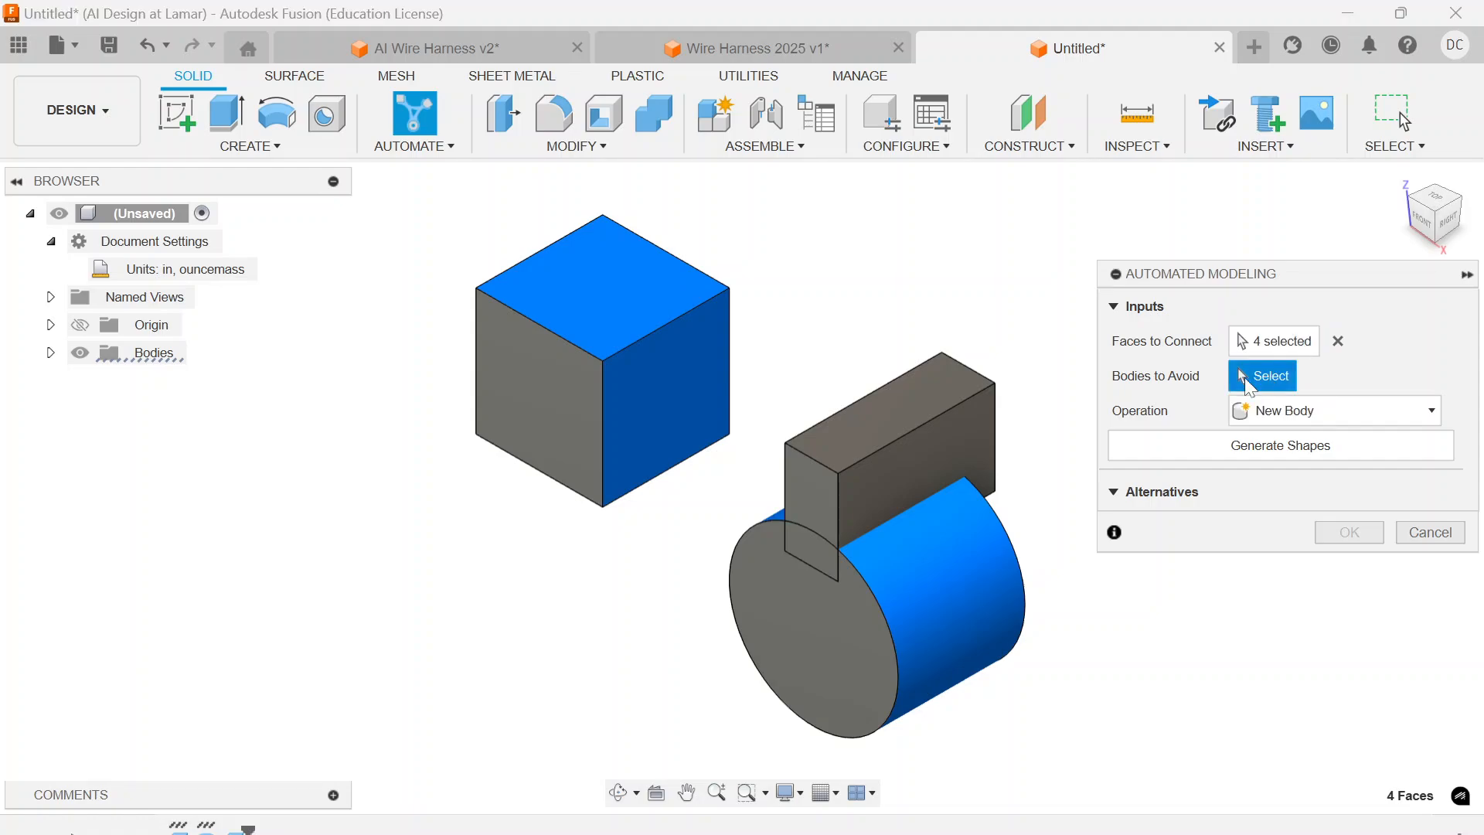
{"action": "left_click", "coordinate": [884, 426]}
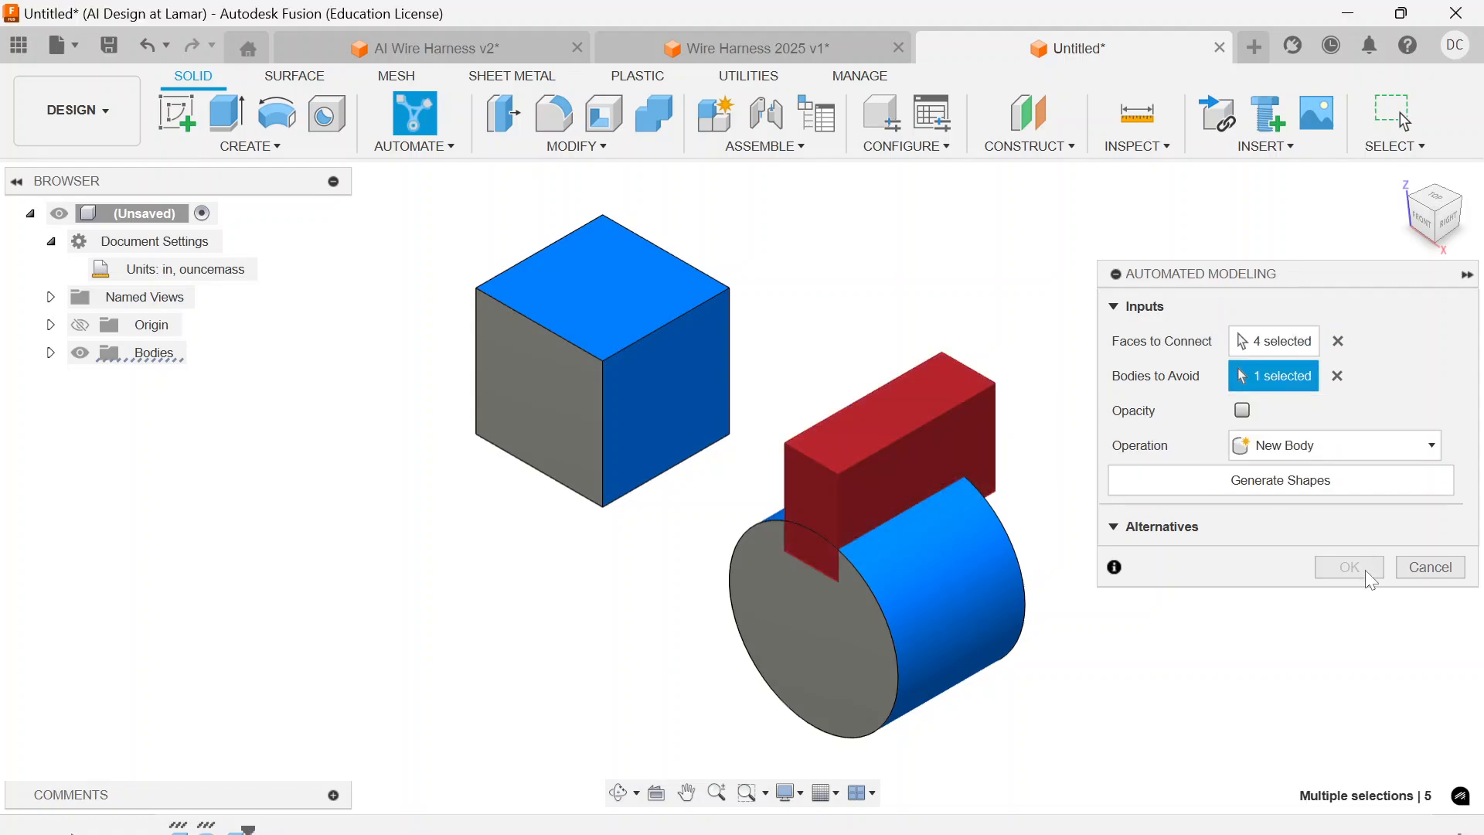
{"action": "mouse_move", "coordinate": [1317, 555]}
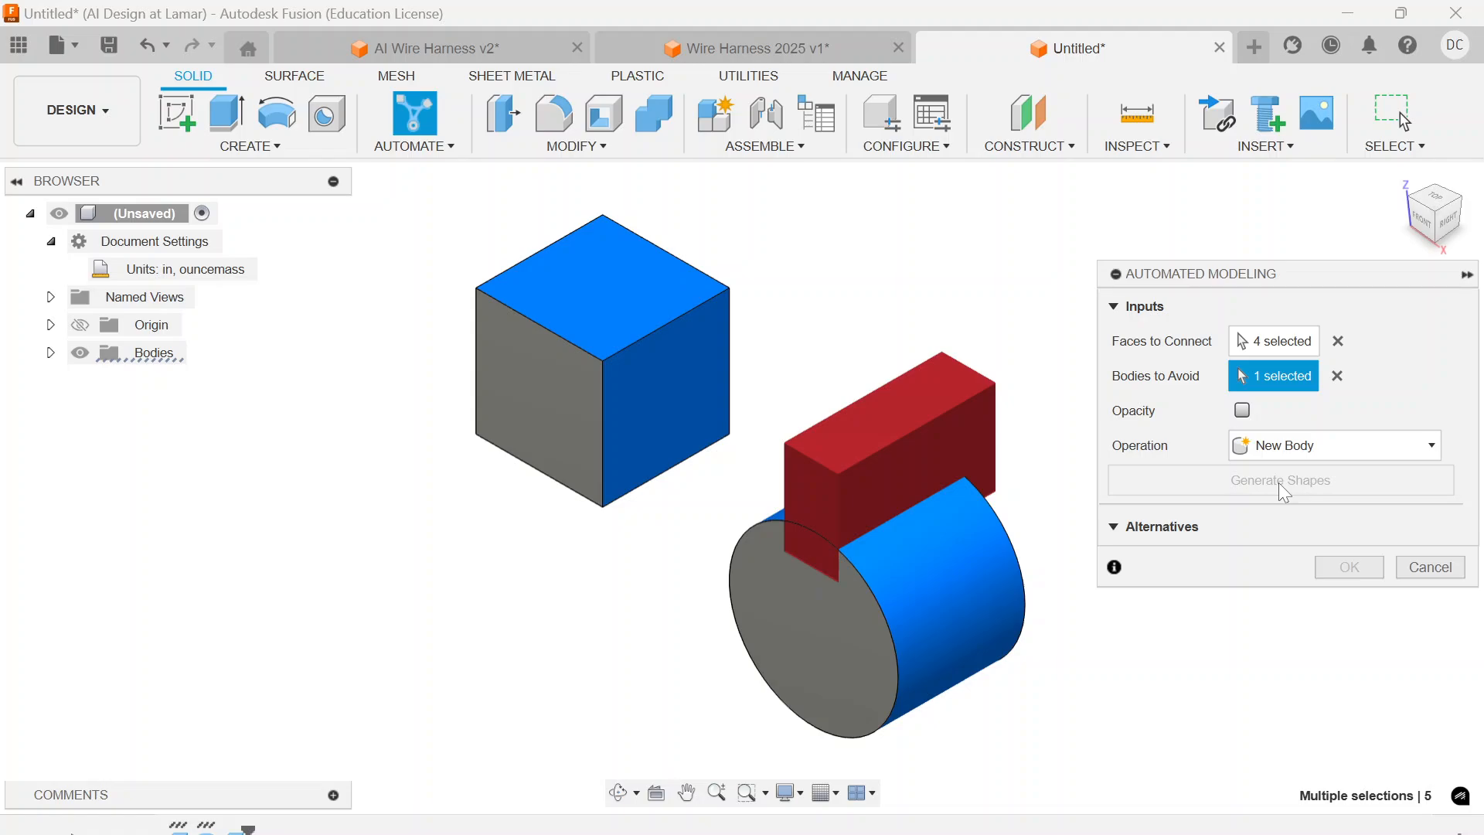
Generate alternative shapes connecting the cube and cylinder around the block.
{"action": "left_click", "coordinate": [1278, 479]}
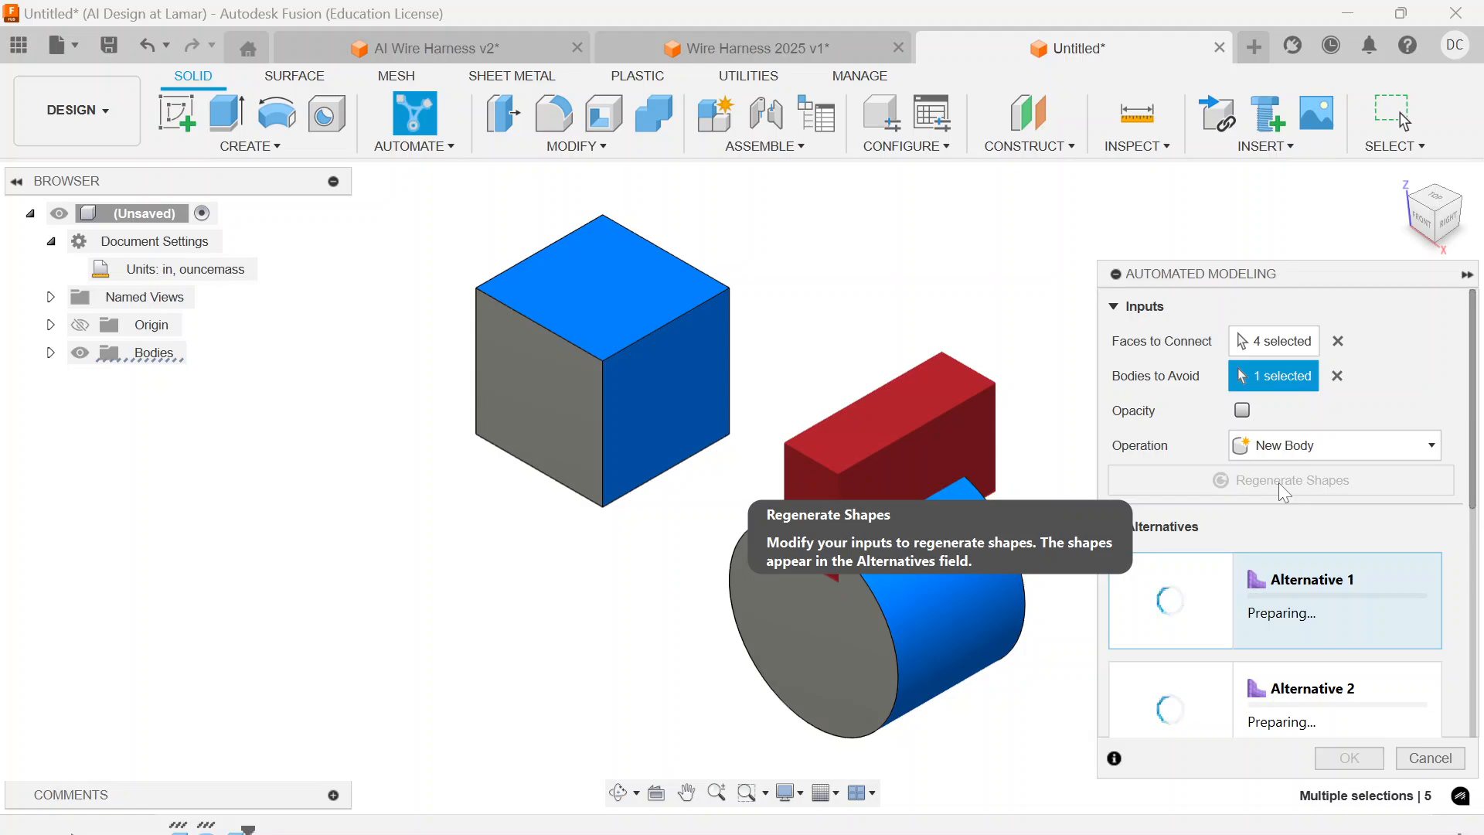
{"action": "mouse_move", "coordinate": [1177, 292]}
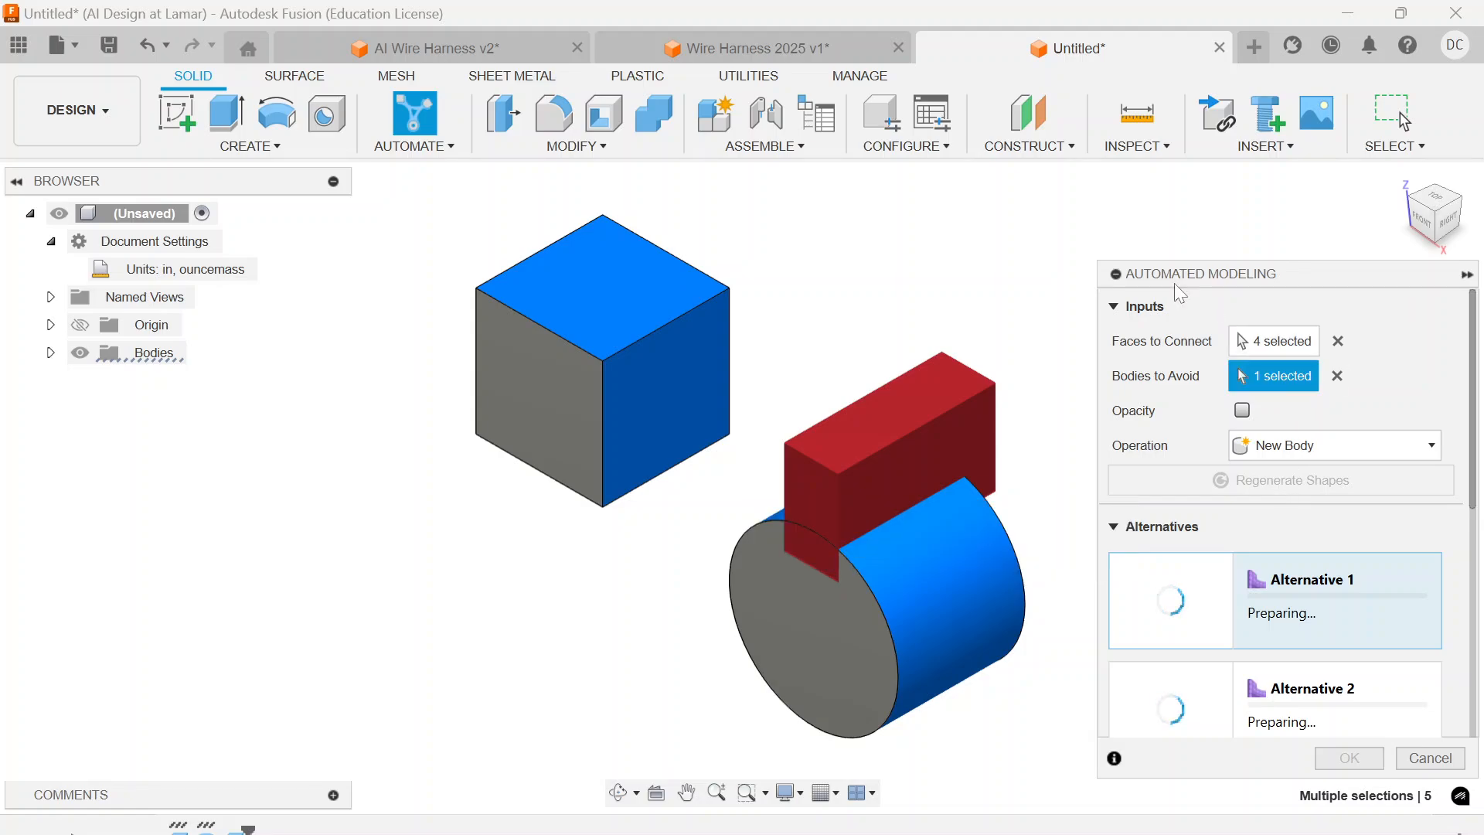
{"action": "mouse_move", "coordinate": [878, 275]}
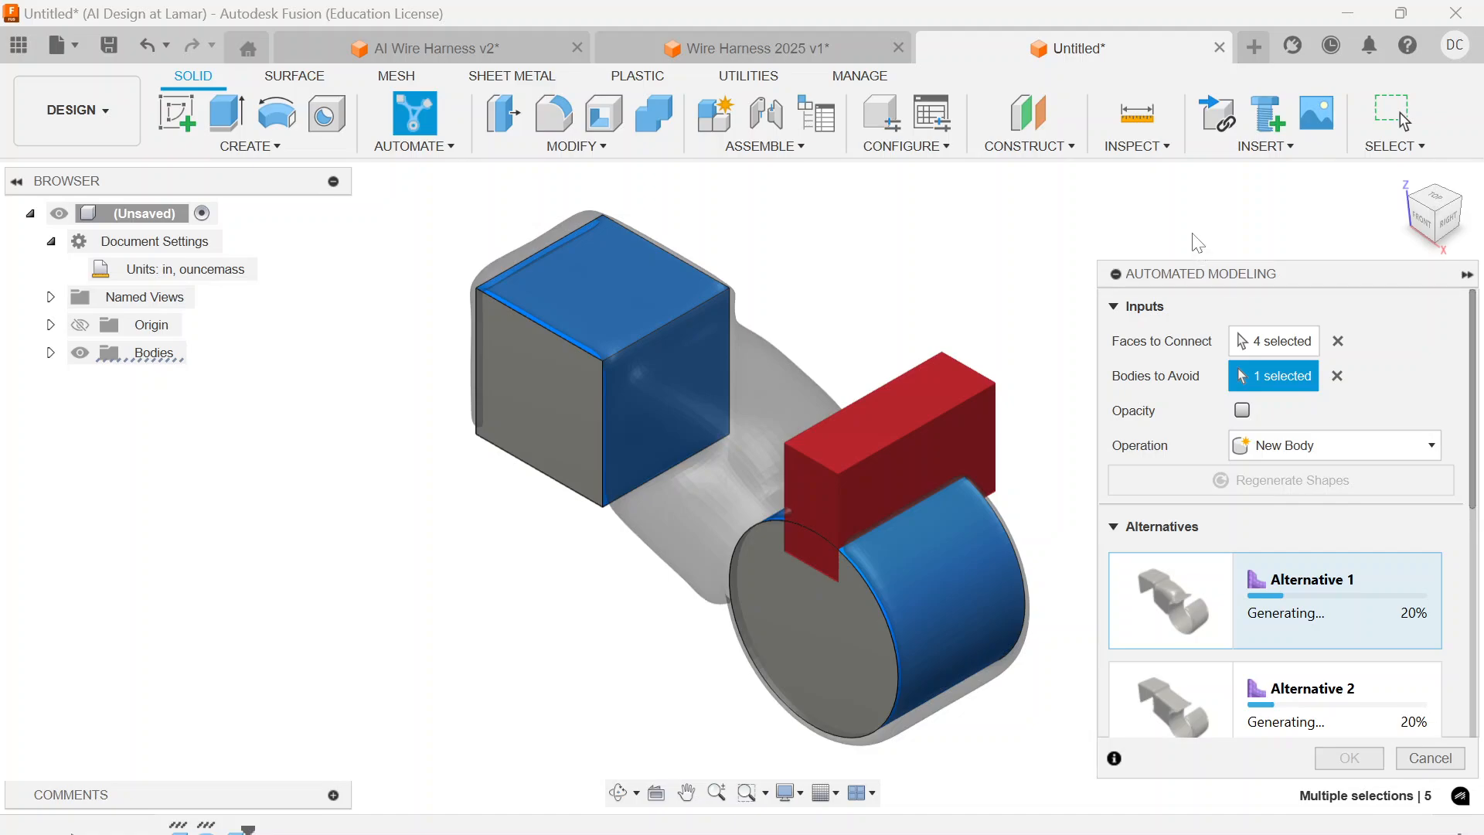
{"action": "mouse_move", "coordinate": [1196, 284]}
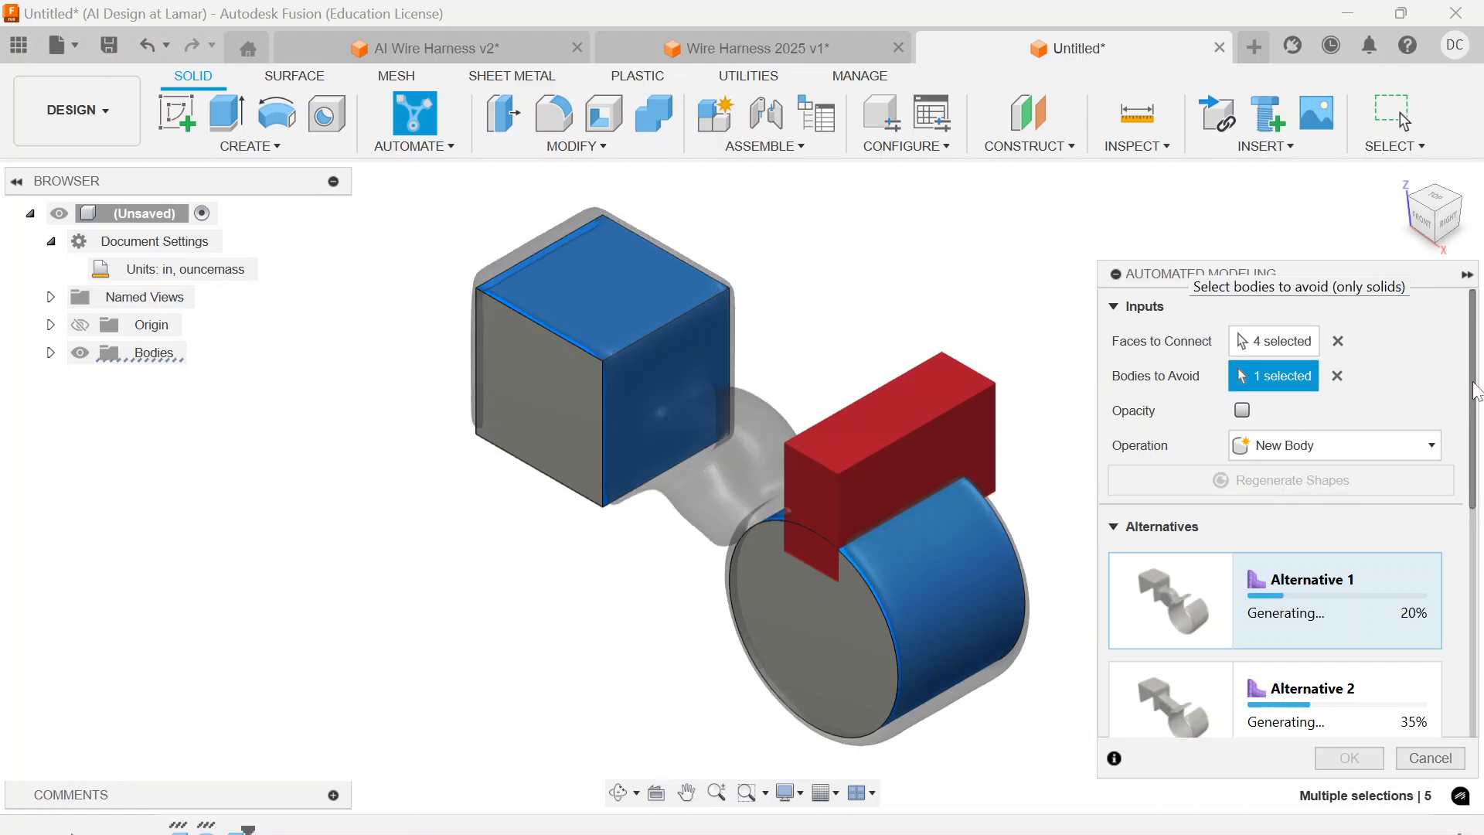
Preview Alternatives 3–6, then accept Alternative 5 as the new connecting body.
{"action": "right_click", "coordinate": [1472, 378]}
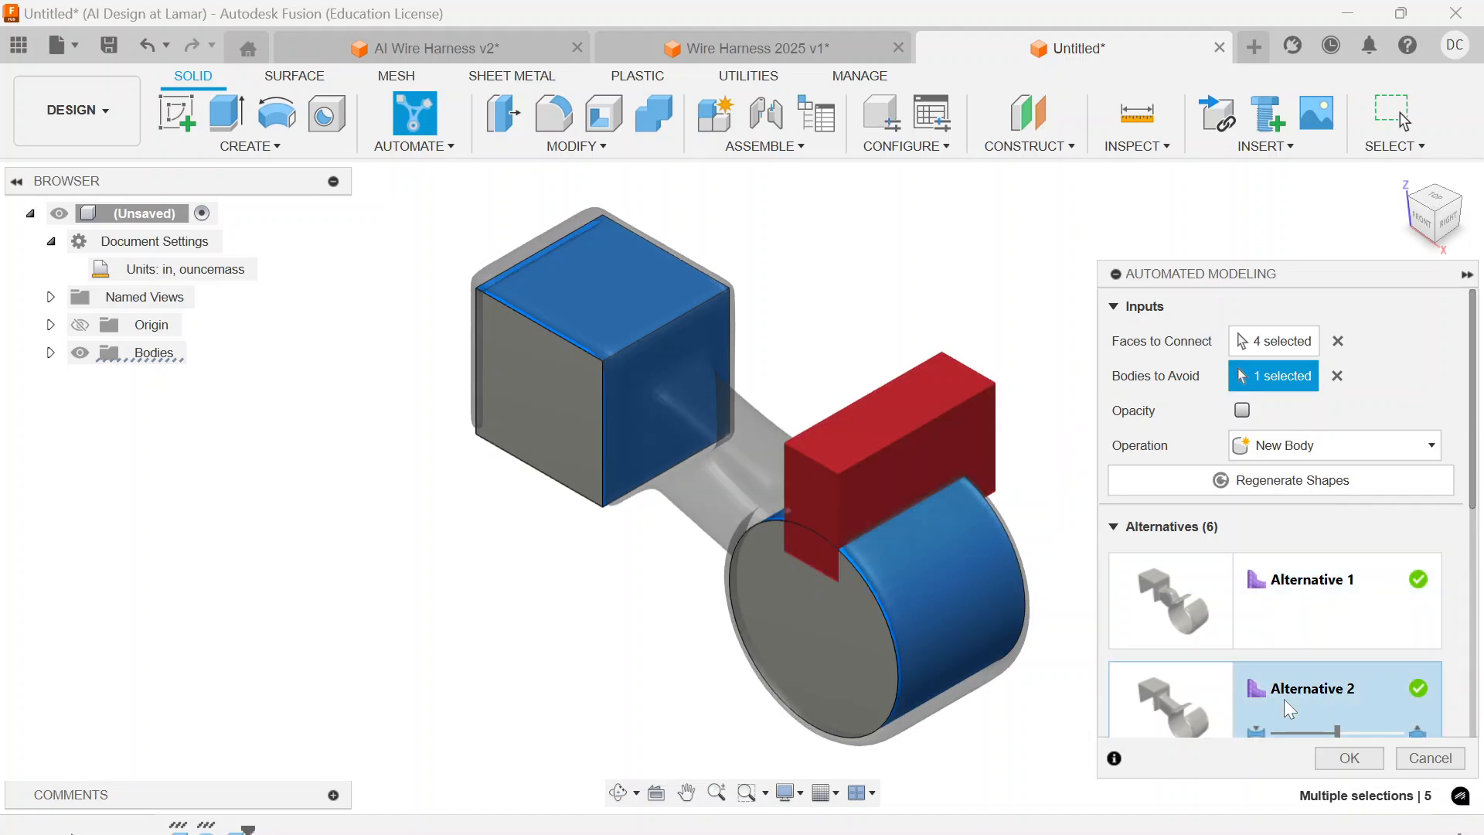
{"action": "mouse_move", "coordinate": [1475, 715]}
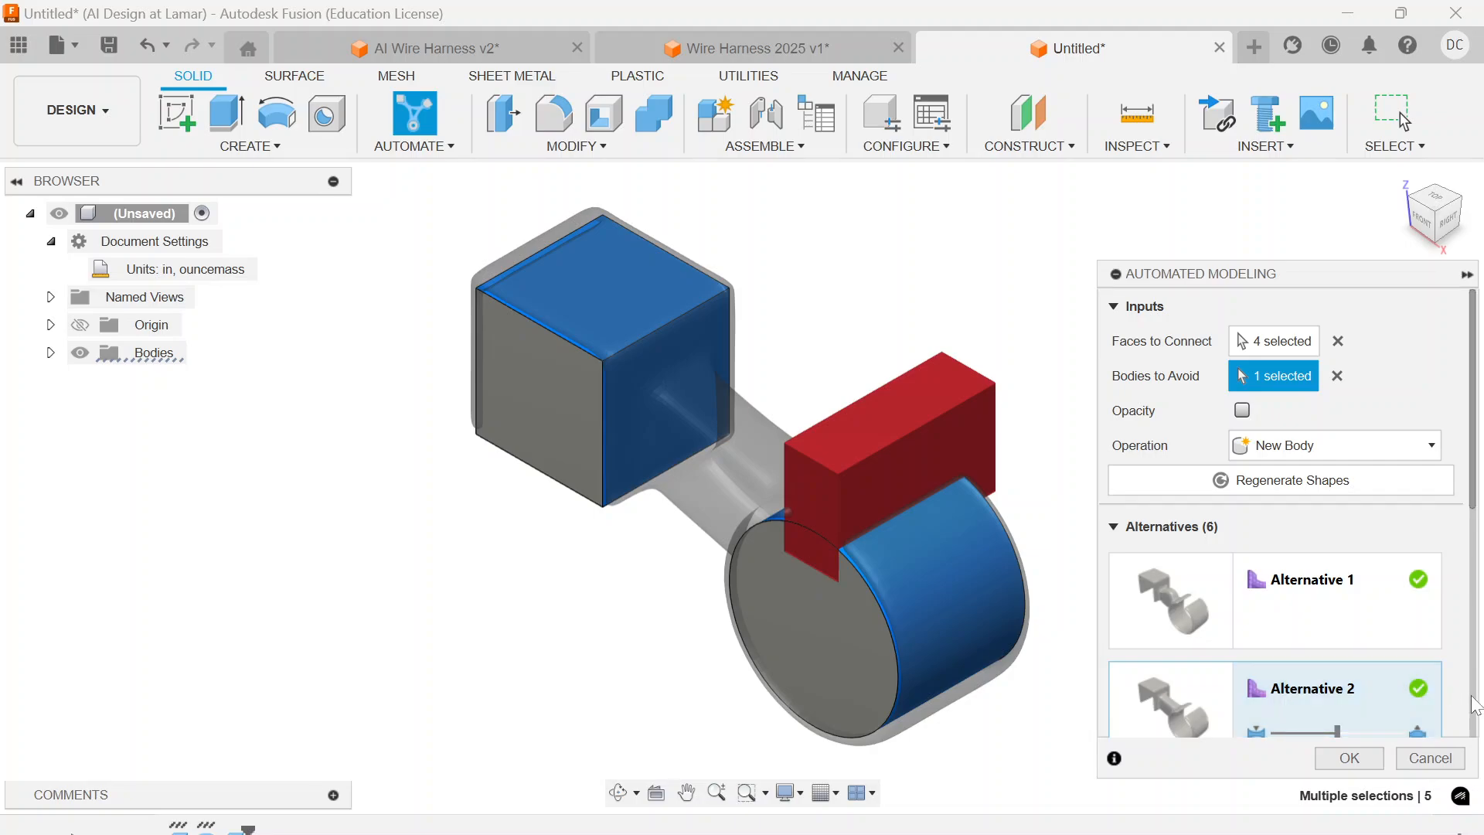
{"action": "scroll", "scroll_direction": "down", "scroll_amount": 3}
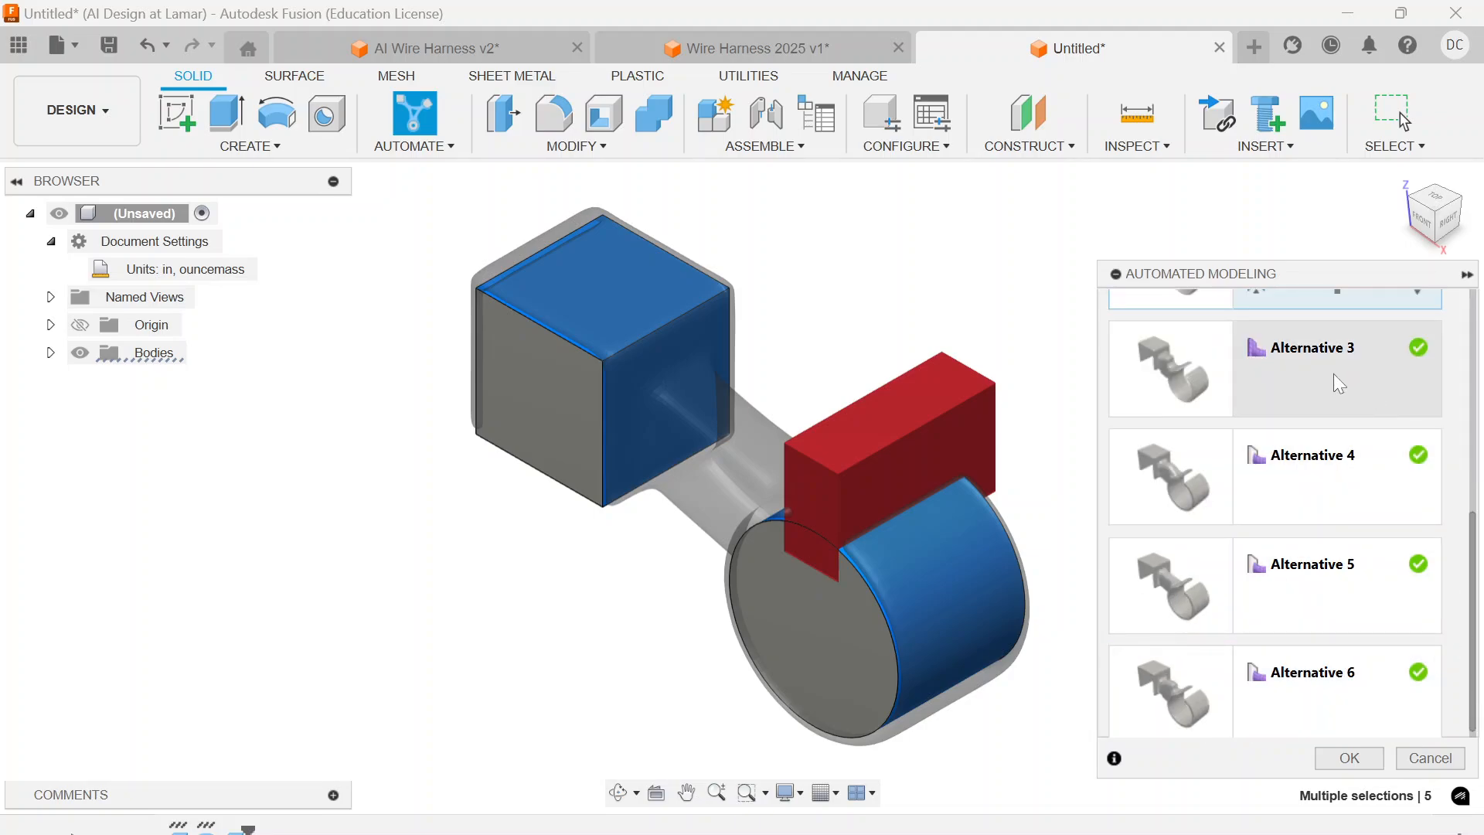
{"action": "left_click", "coordinate": [1309, 368]}
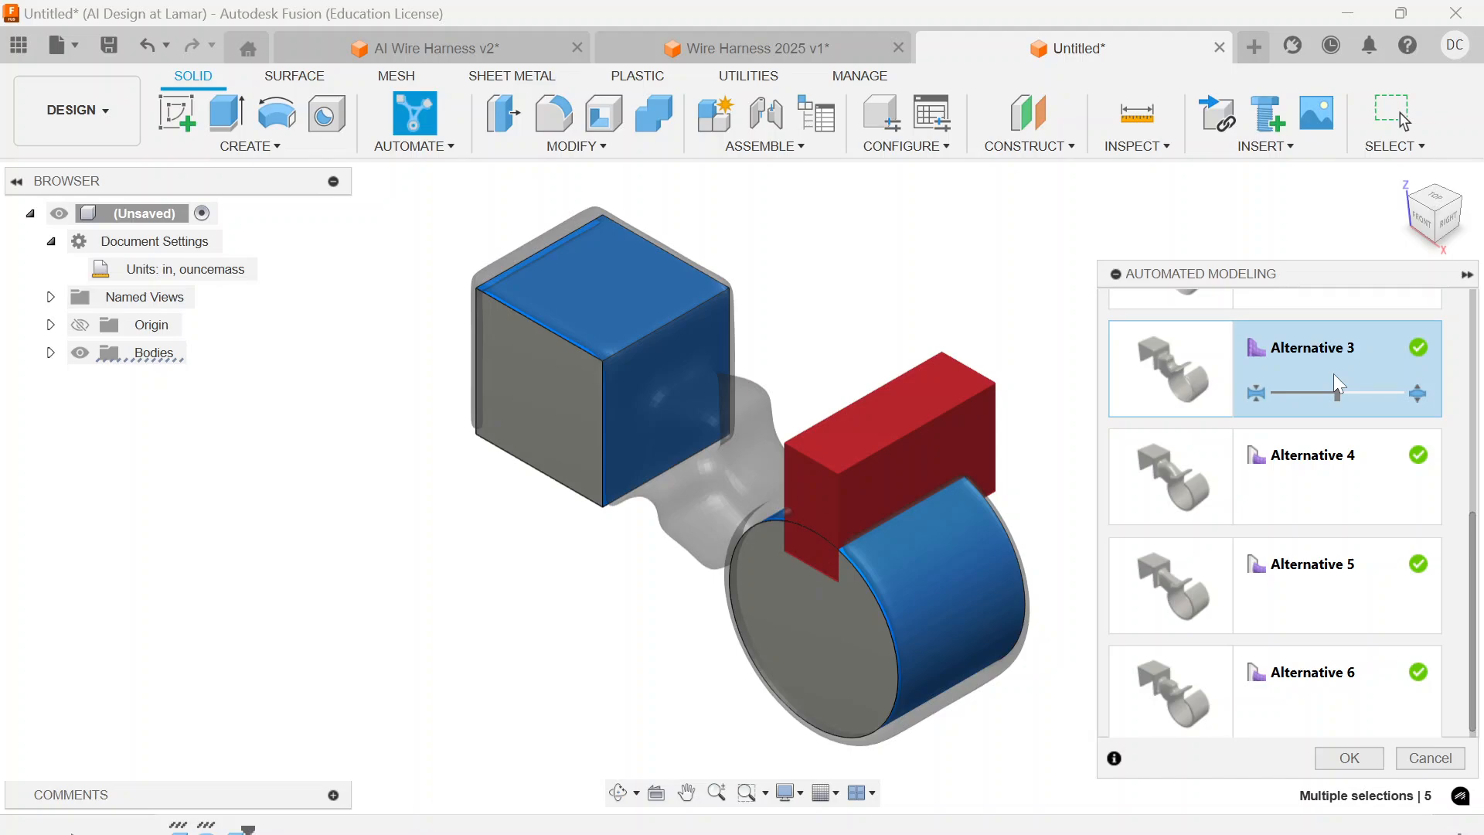
{"action": "left_click", "coordinate": [1311, 476]}
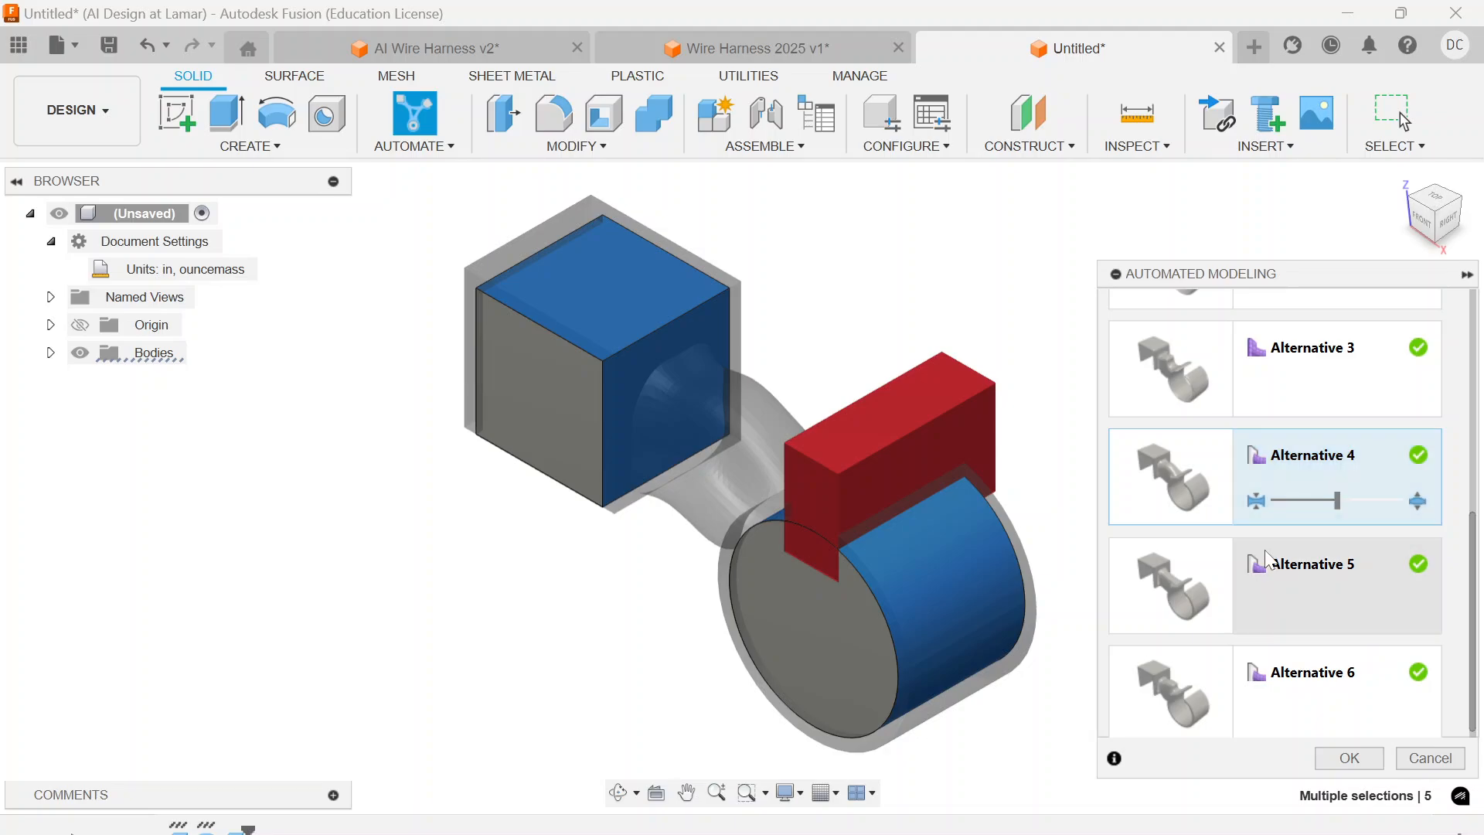
{"action": "left_click", "coordinate": [1311, 584]}
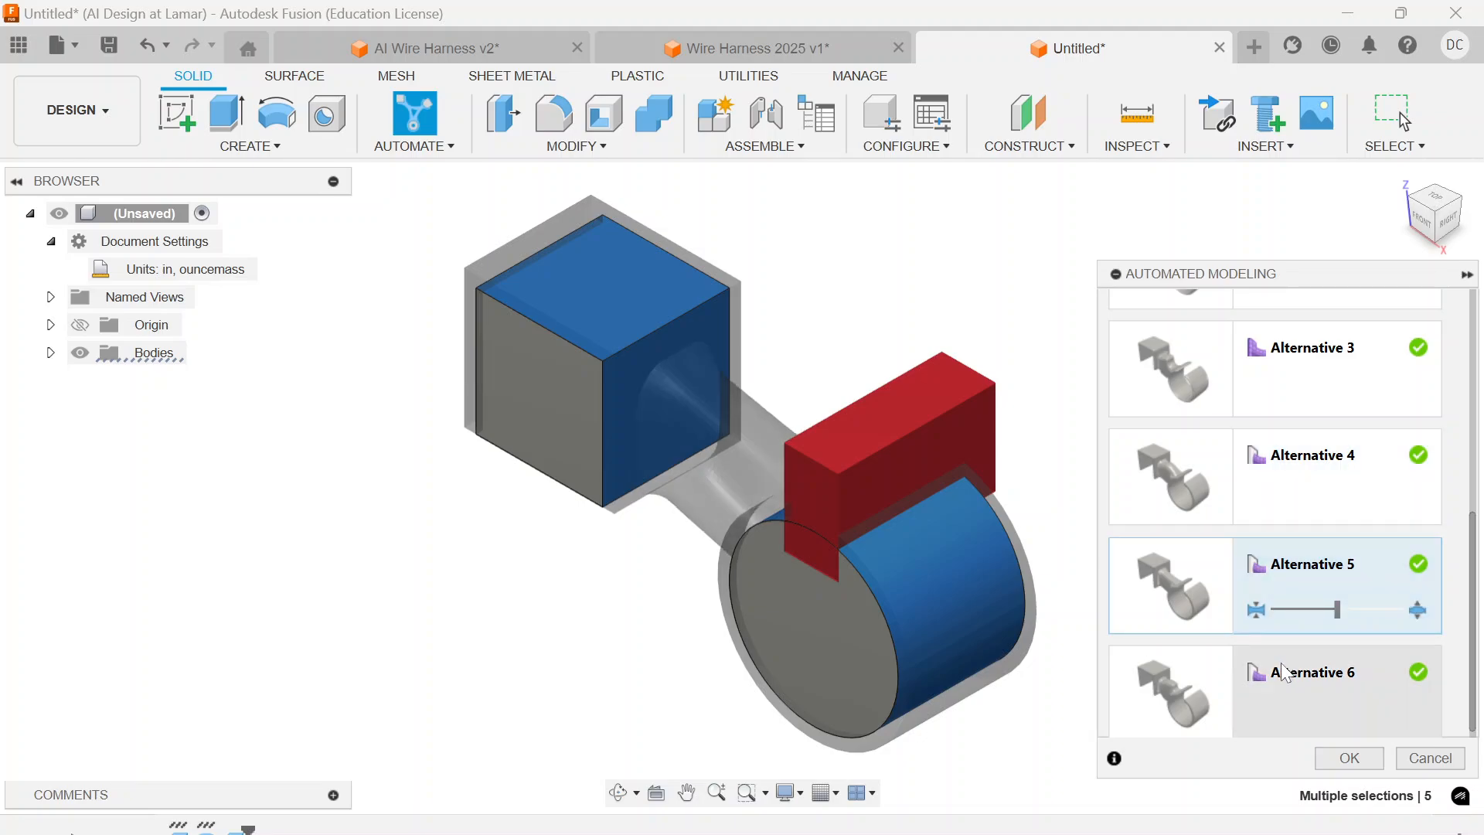
{"action": "left_click", "coordinate": [1312, 672]}
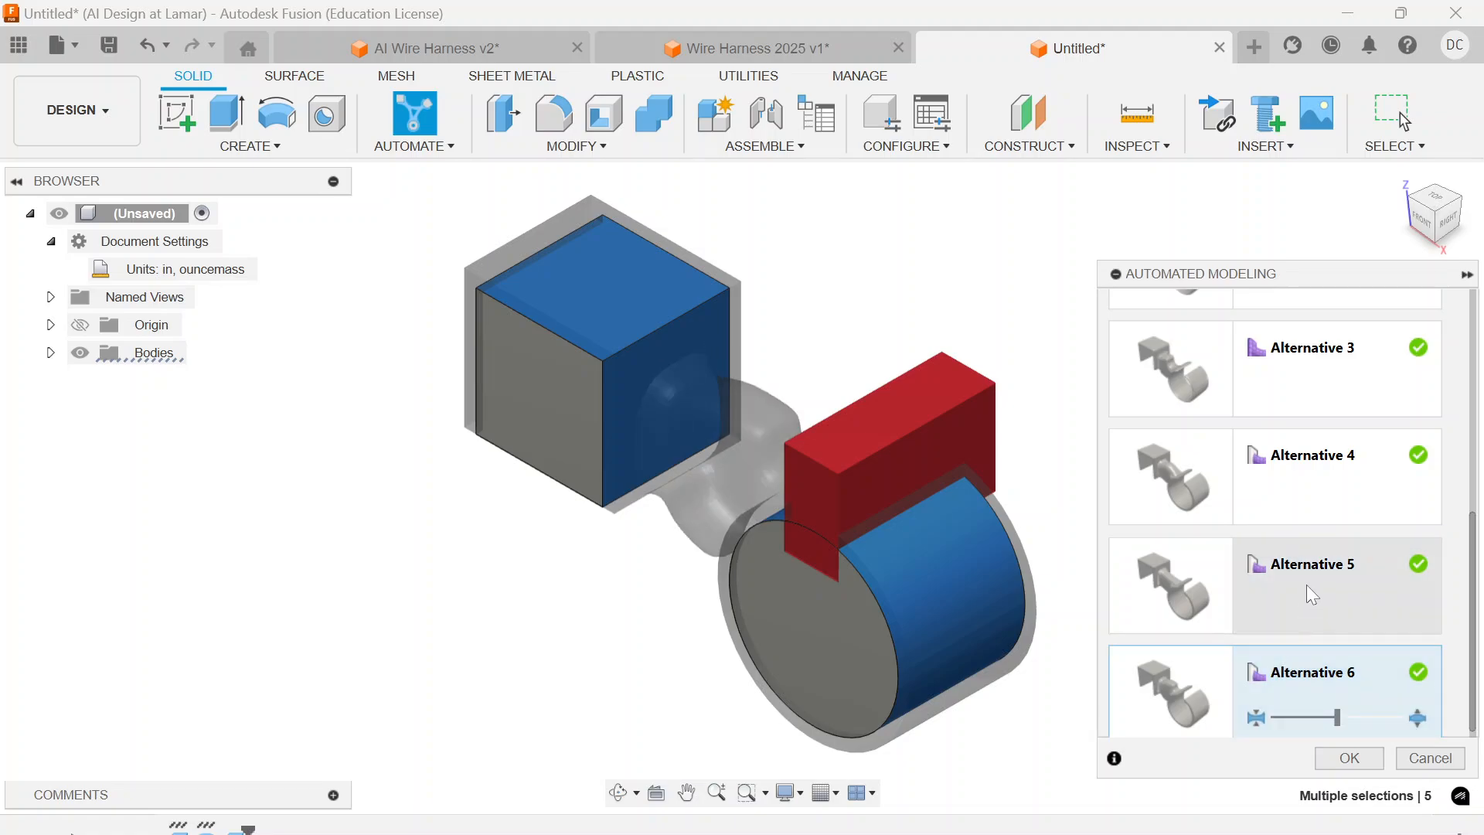
{"action": "left_click", "coordinate": [1311, 587]}
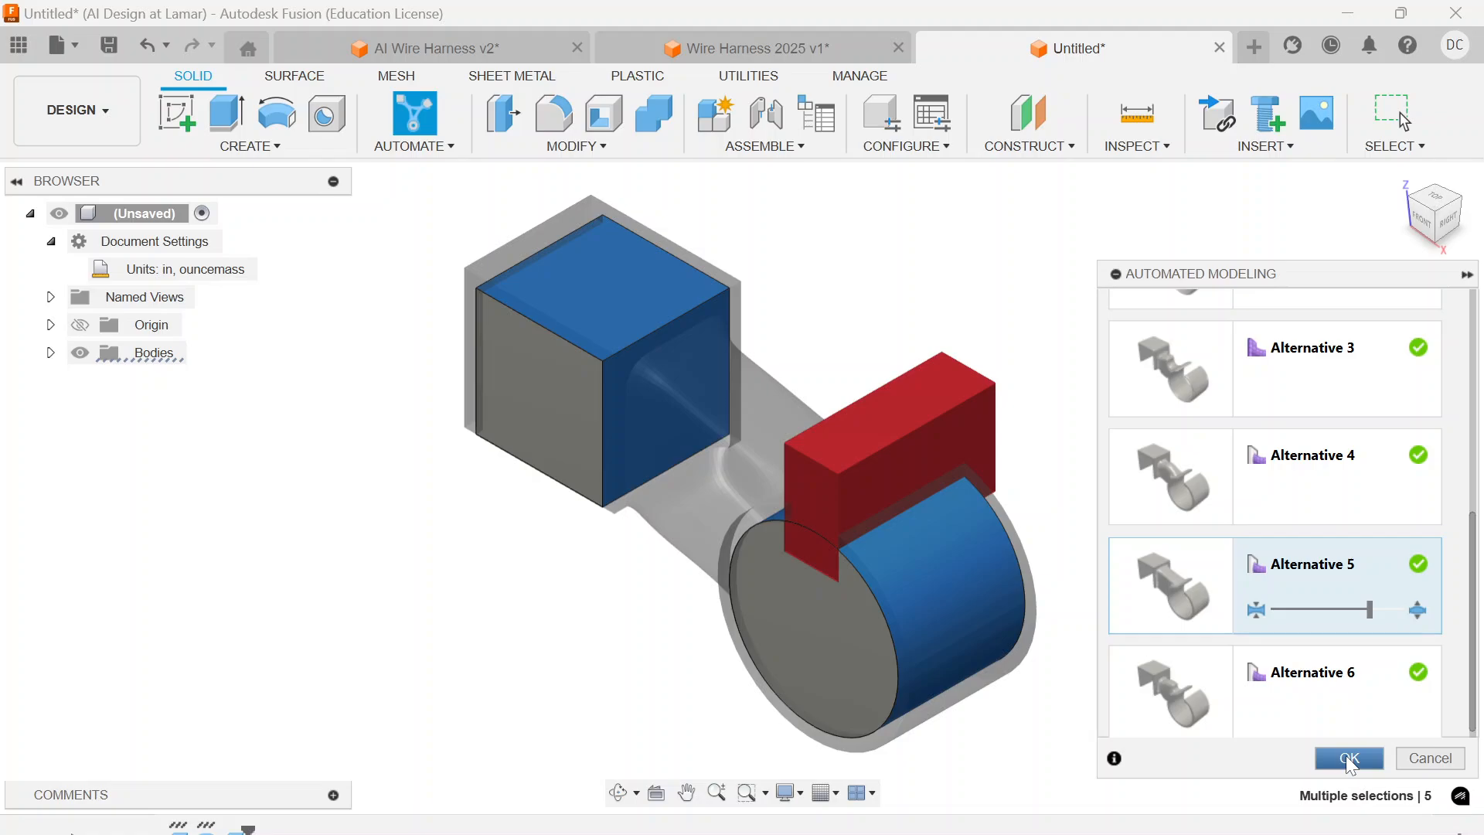
{"action": "left_click", "coordinate": [1347, 757]}
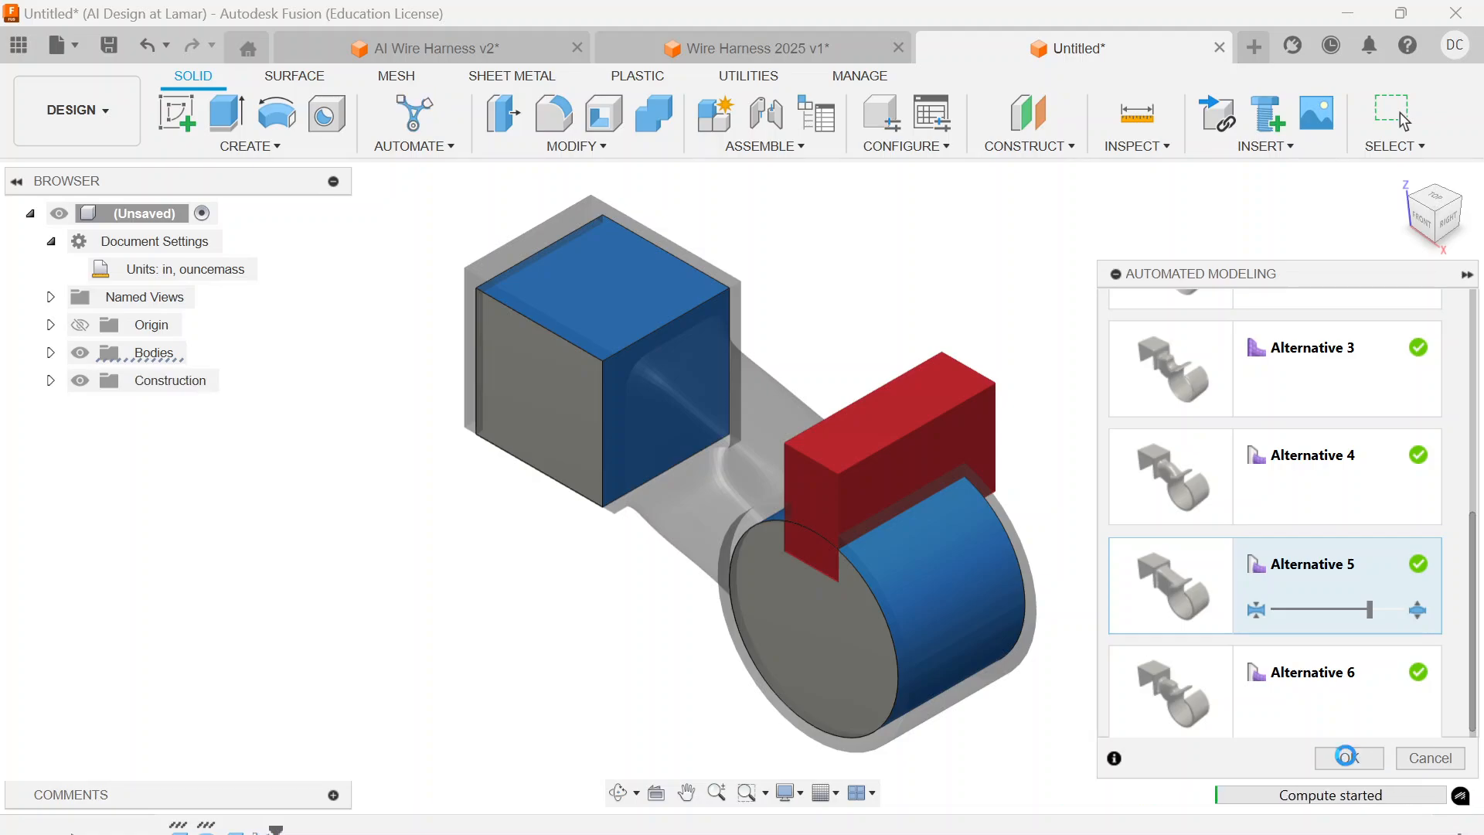
Convert the generated clip body Body8 into its own component.
{"action": "left_click", "coordinate": [1346, 757]}
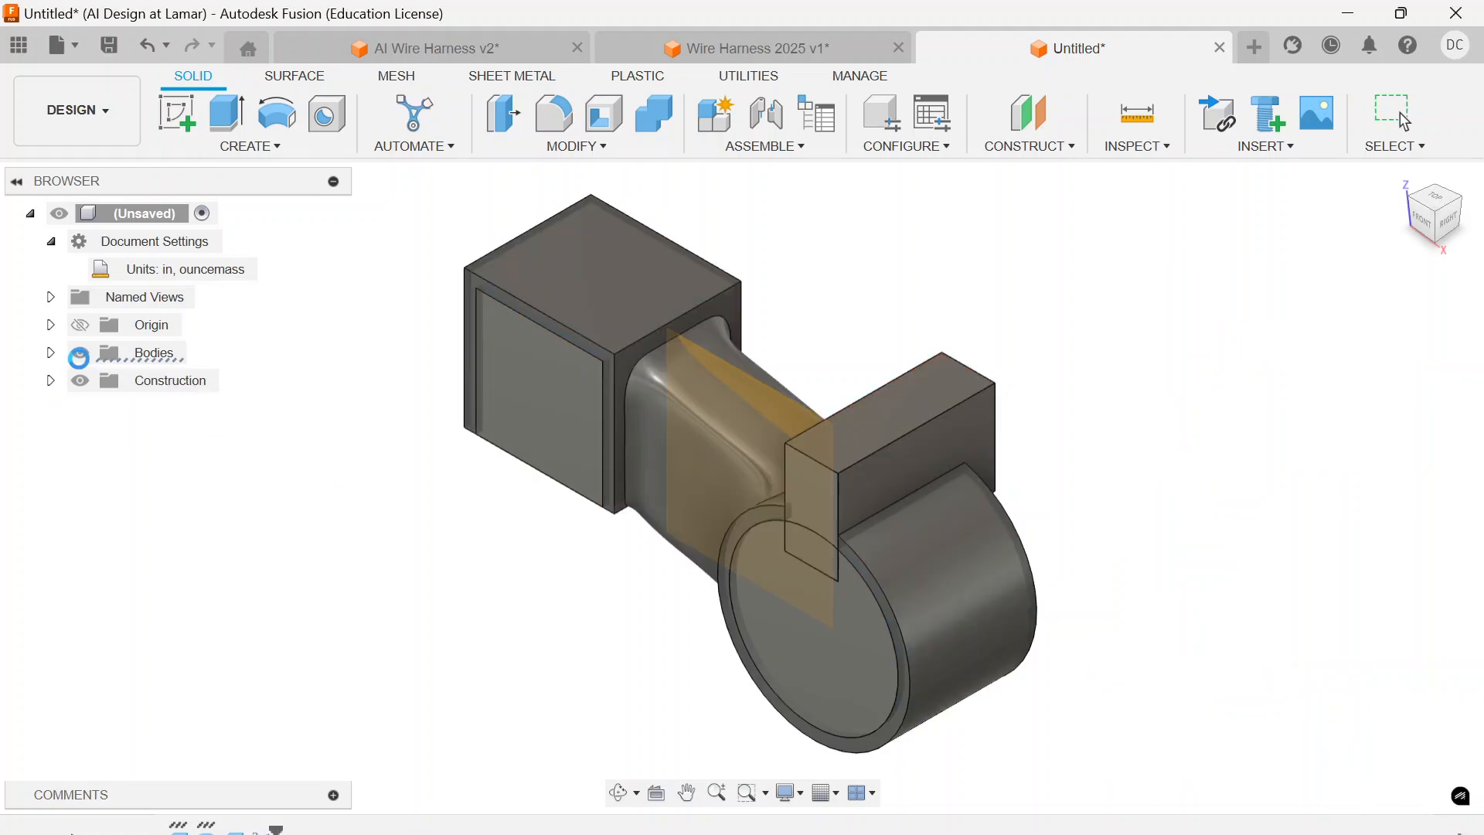
{"action": "left_click", "coordinate": [50, 352]}
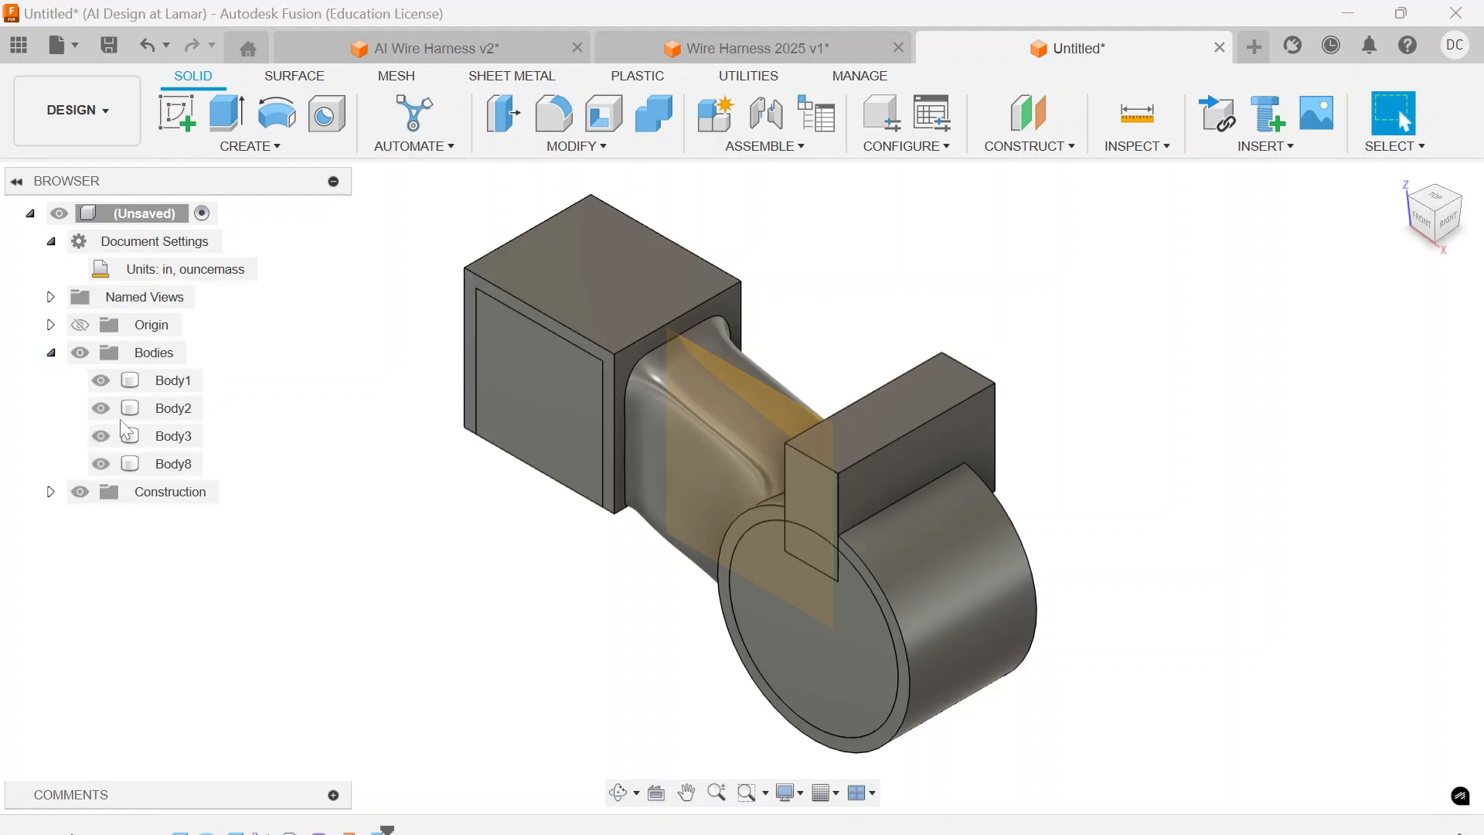
{"action": "left_click", "coordinate": [171, 462]}
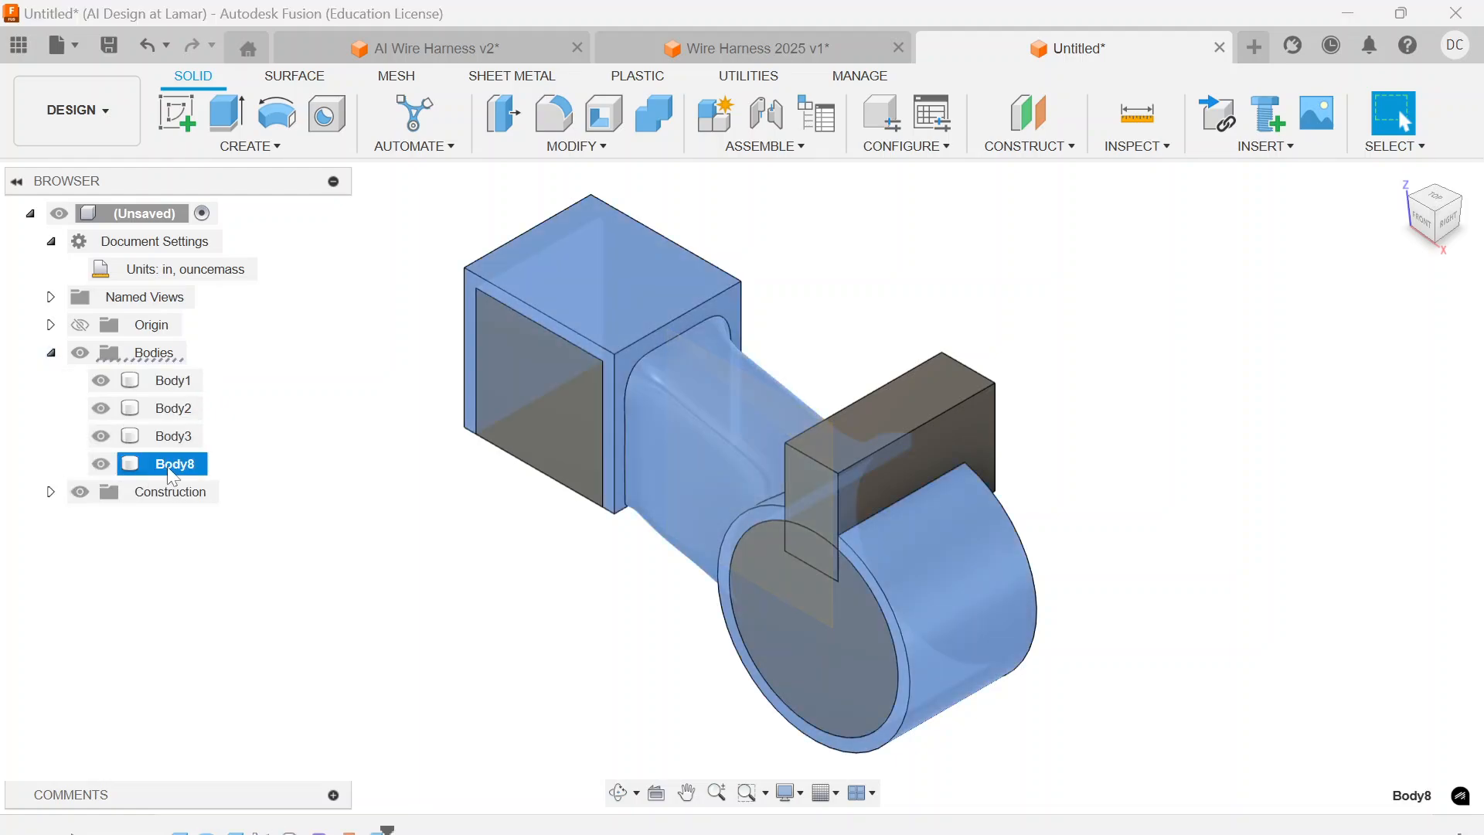
{"action": "right_click", "coordinate": [159, 463]}
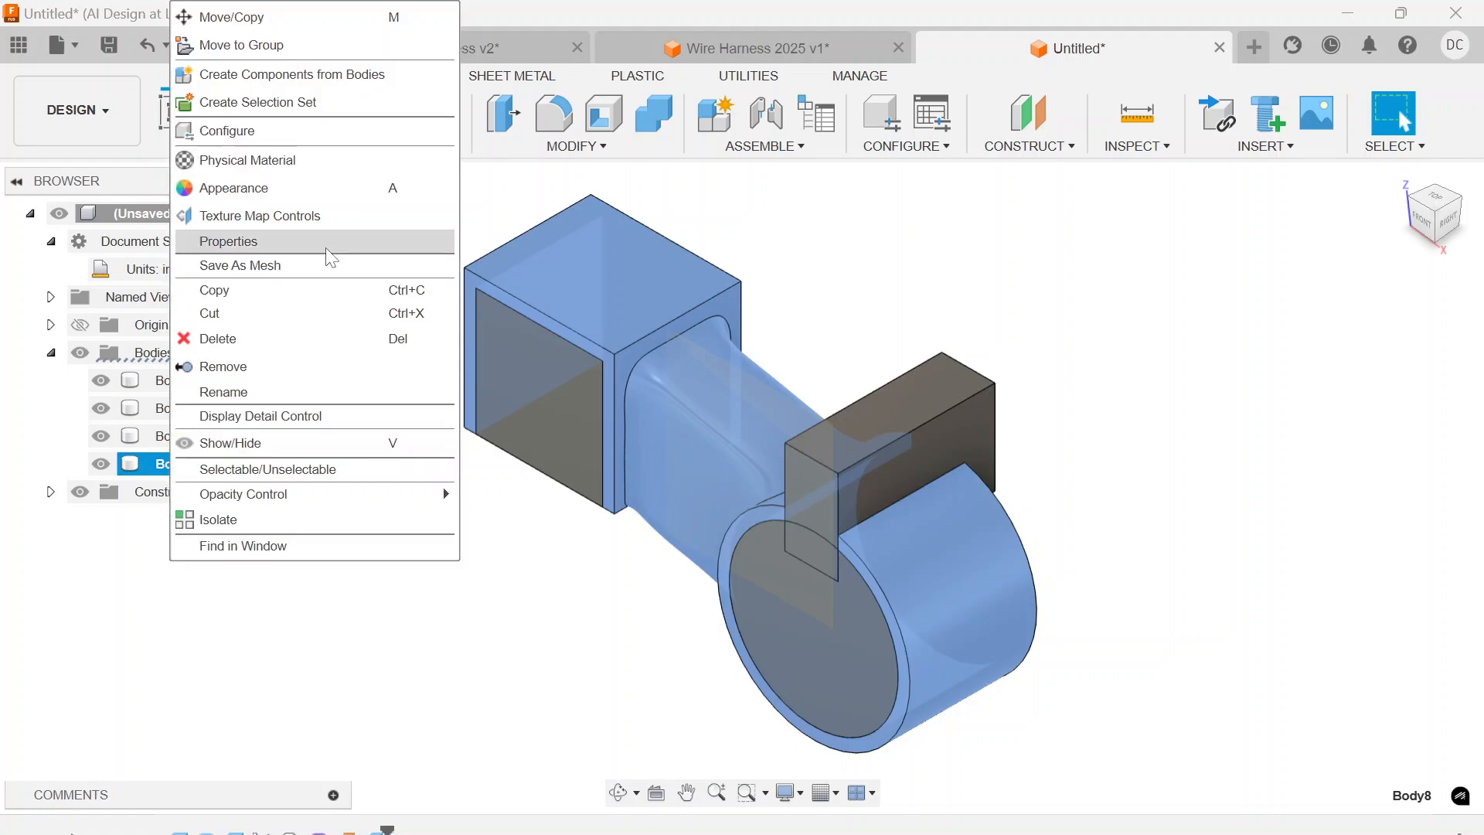
{"action": "mouse_move", "coordinate": [330, 84]}
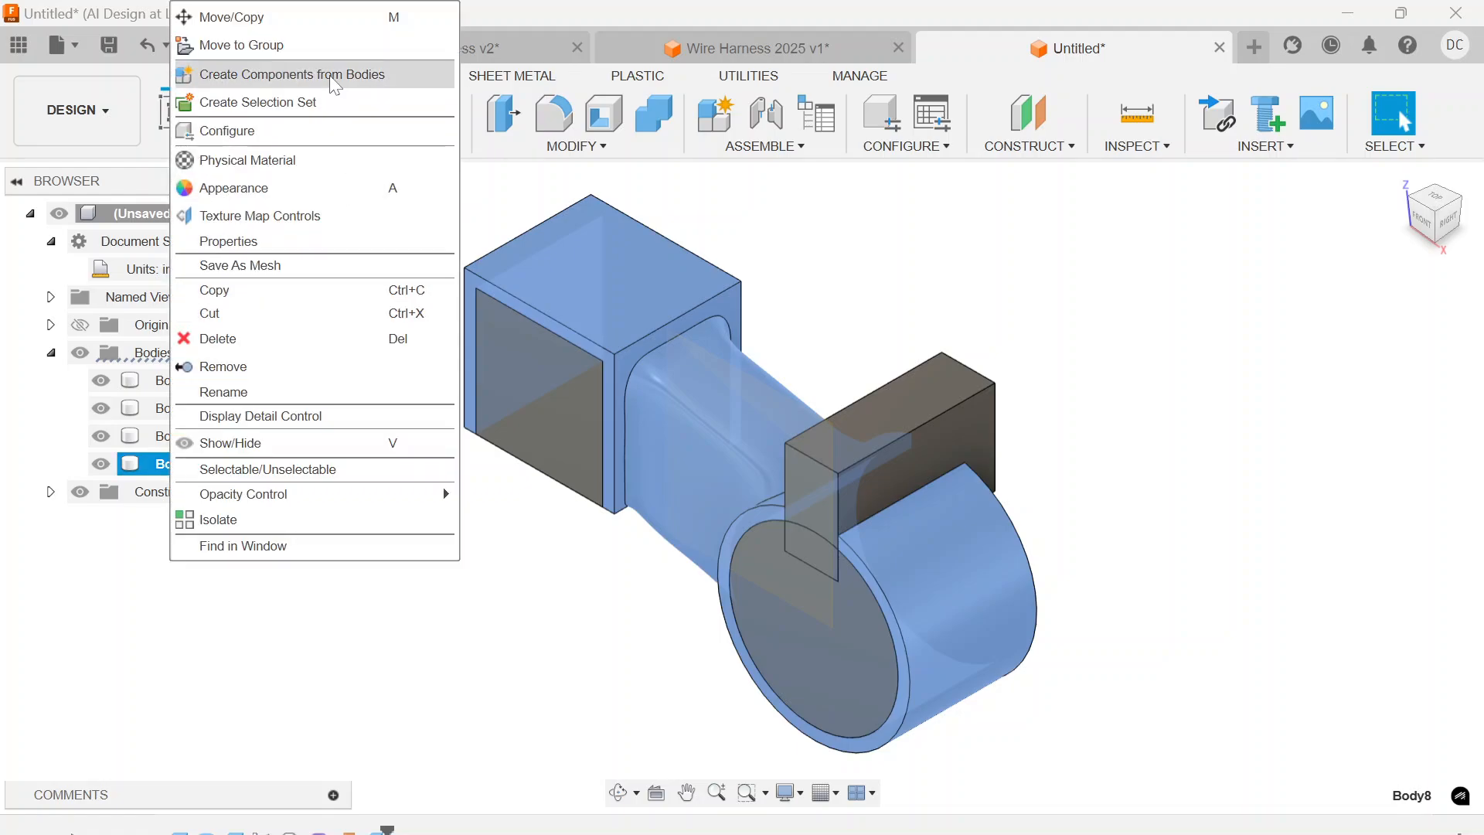
{"action": "left_click", "coordinate": [290, 74]}
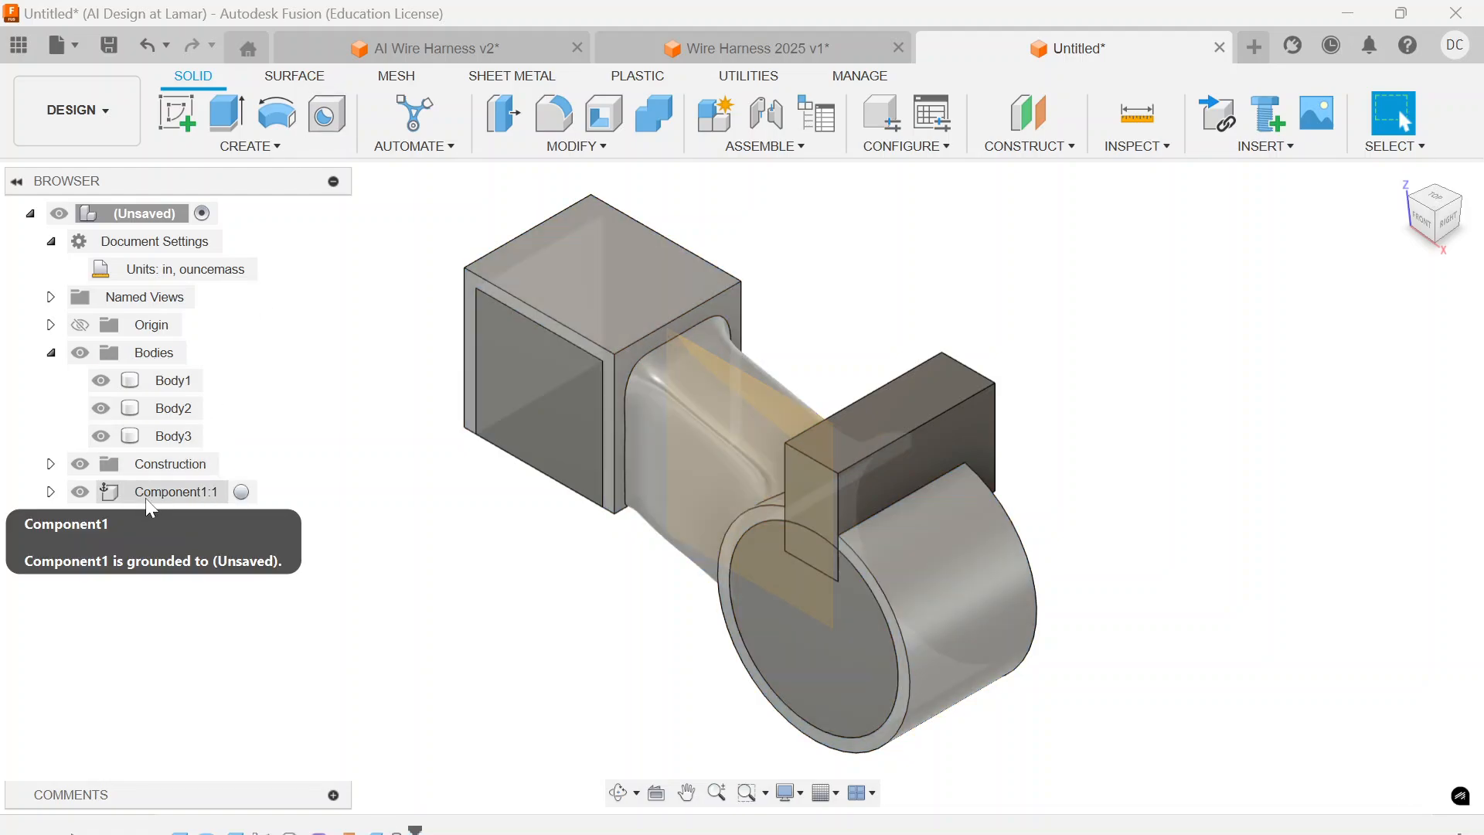
Rename the new component to Wire Harness.
{"action": "left_click", "coordinate": [175, 492]}
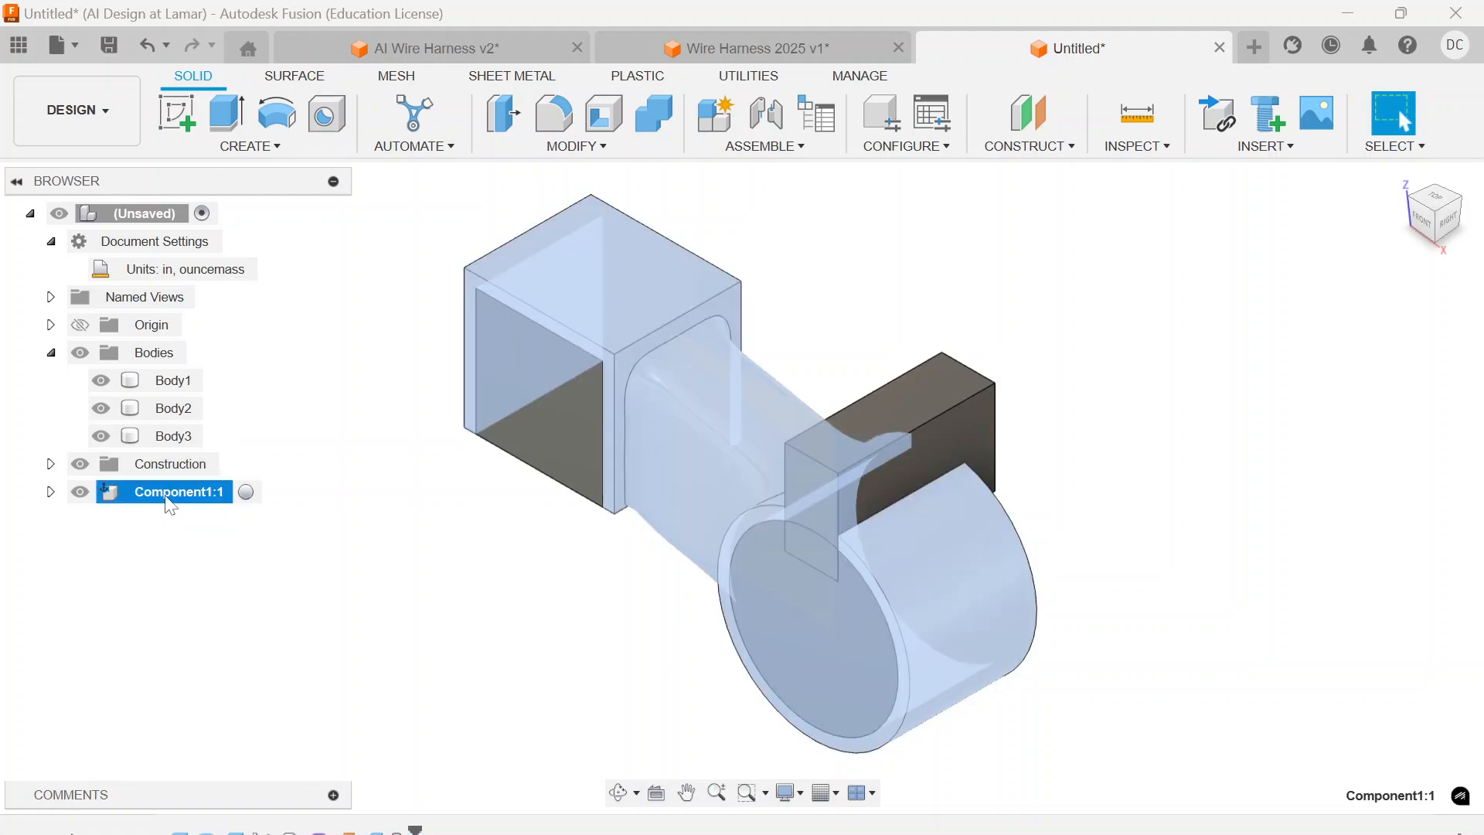
{"action": "double_click", "coordinate": [164, 489]}
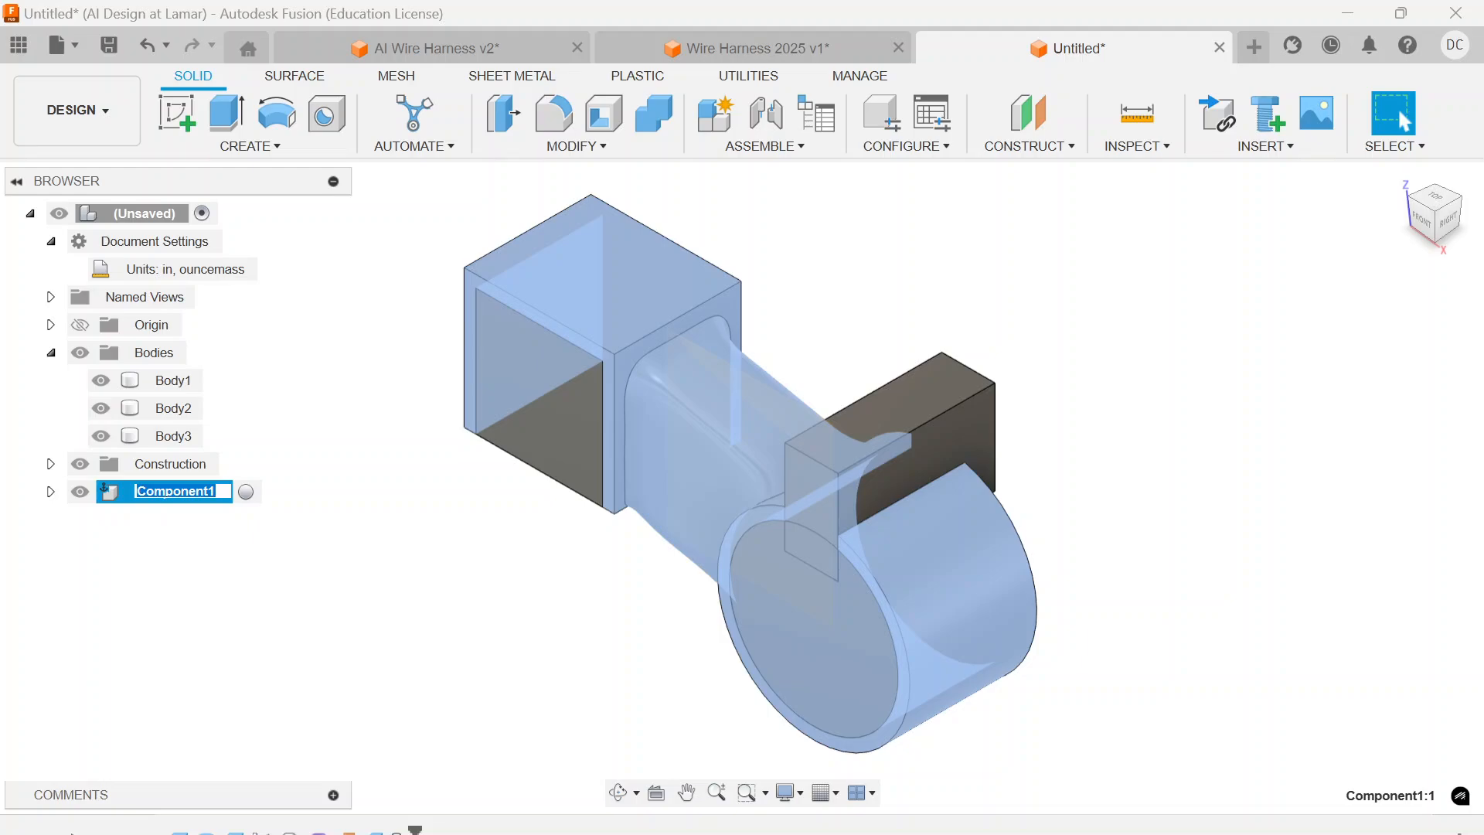
{"action": "type", "text": "Wire Harne"}
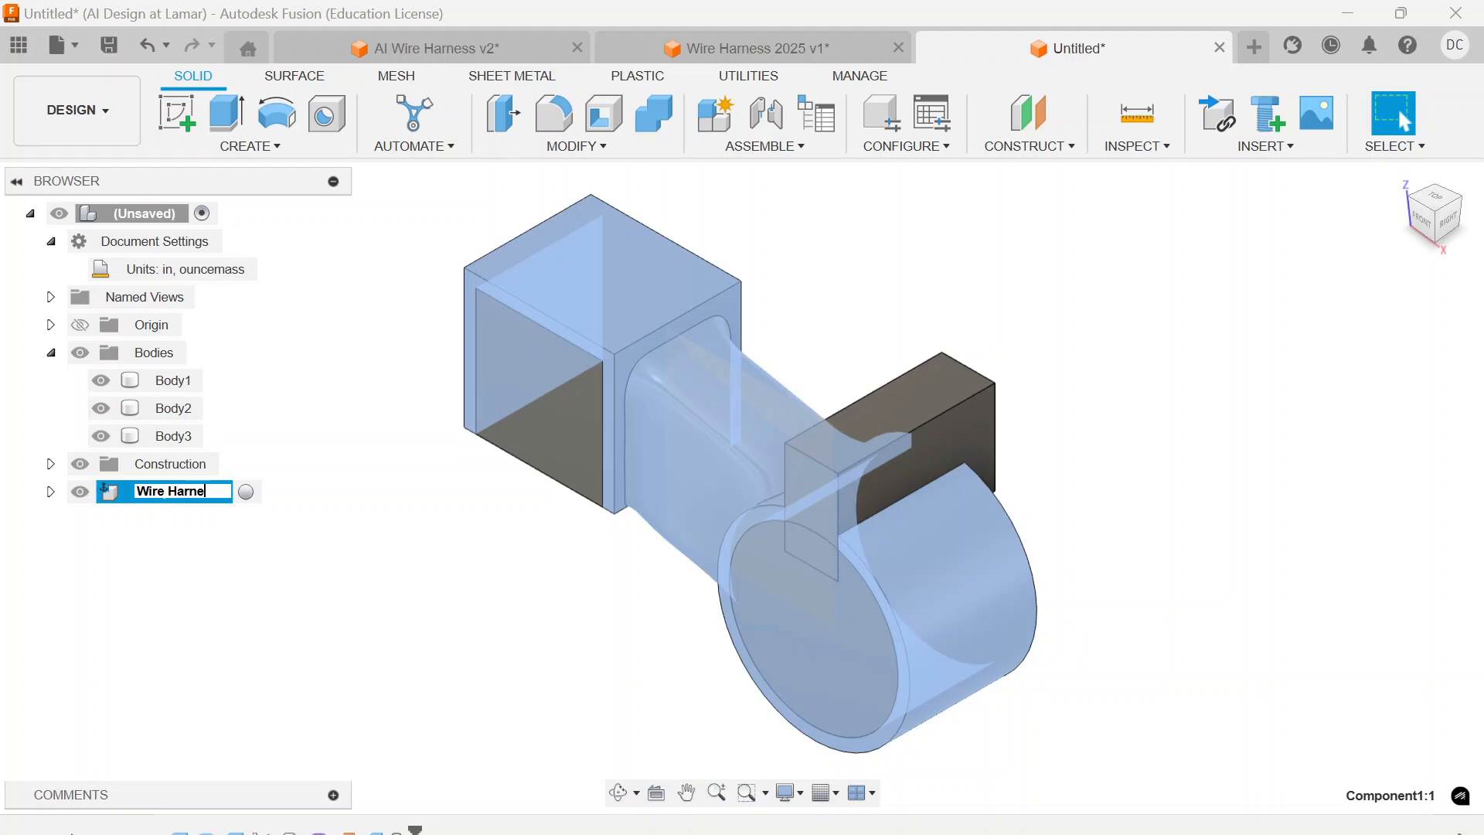
{"action": "type", "text": "ss:1"}
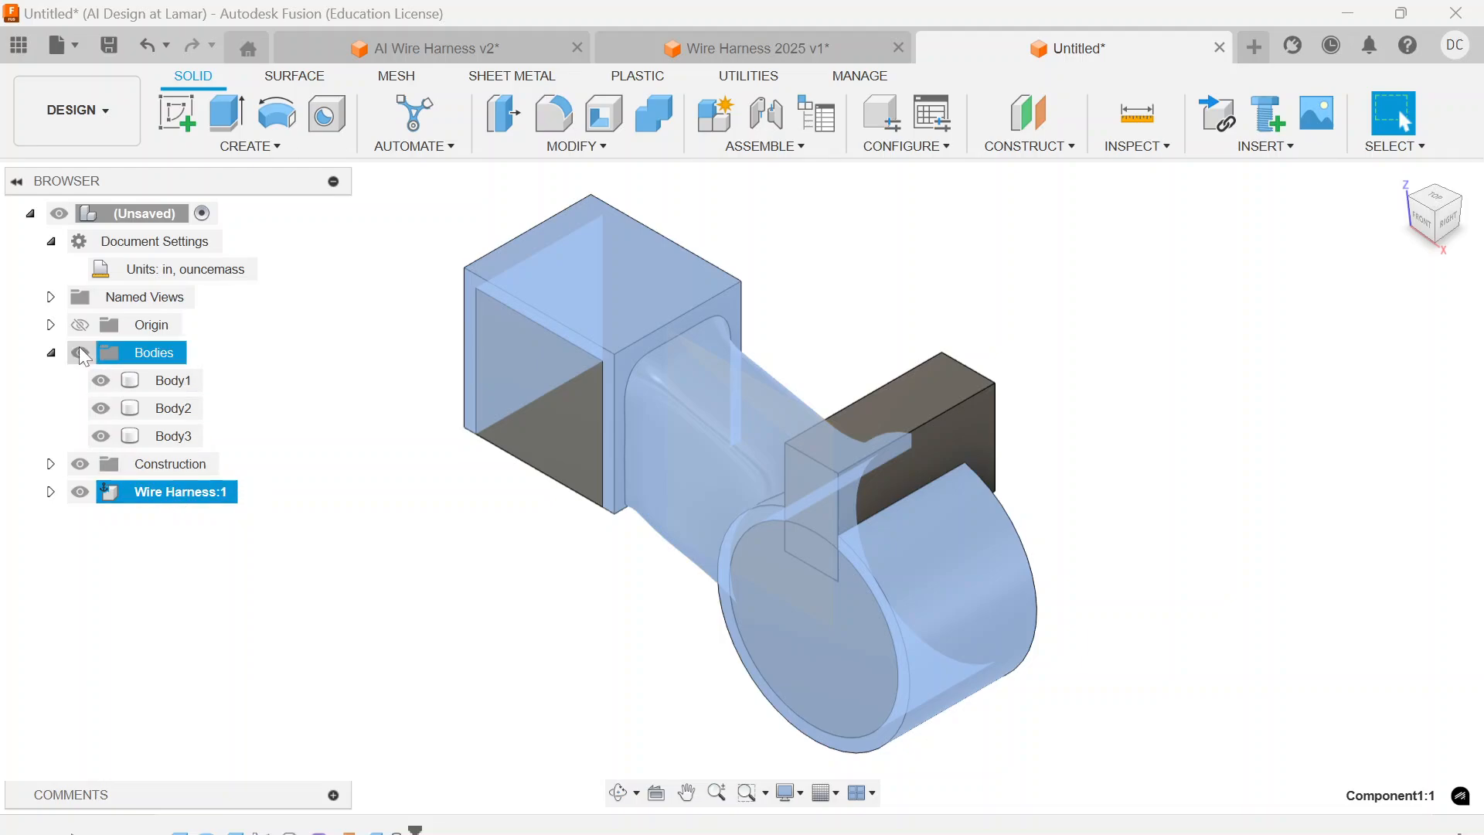
Hide Body1–Body3 via the Bodies folder, inspect the clip from behind, and return home.
{"action": "left_click", "coordinate": [79, 353]}
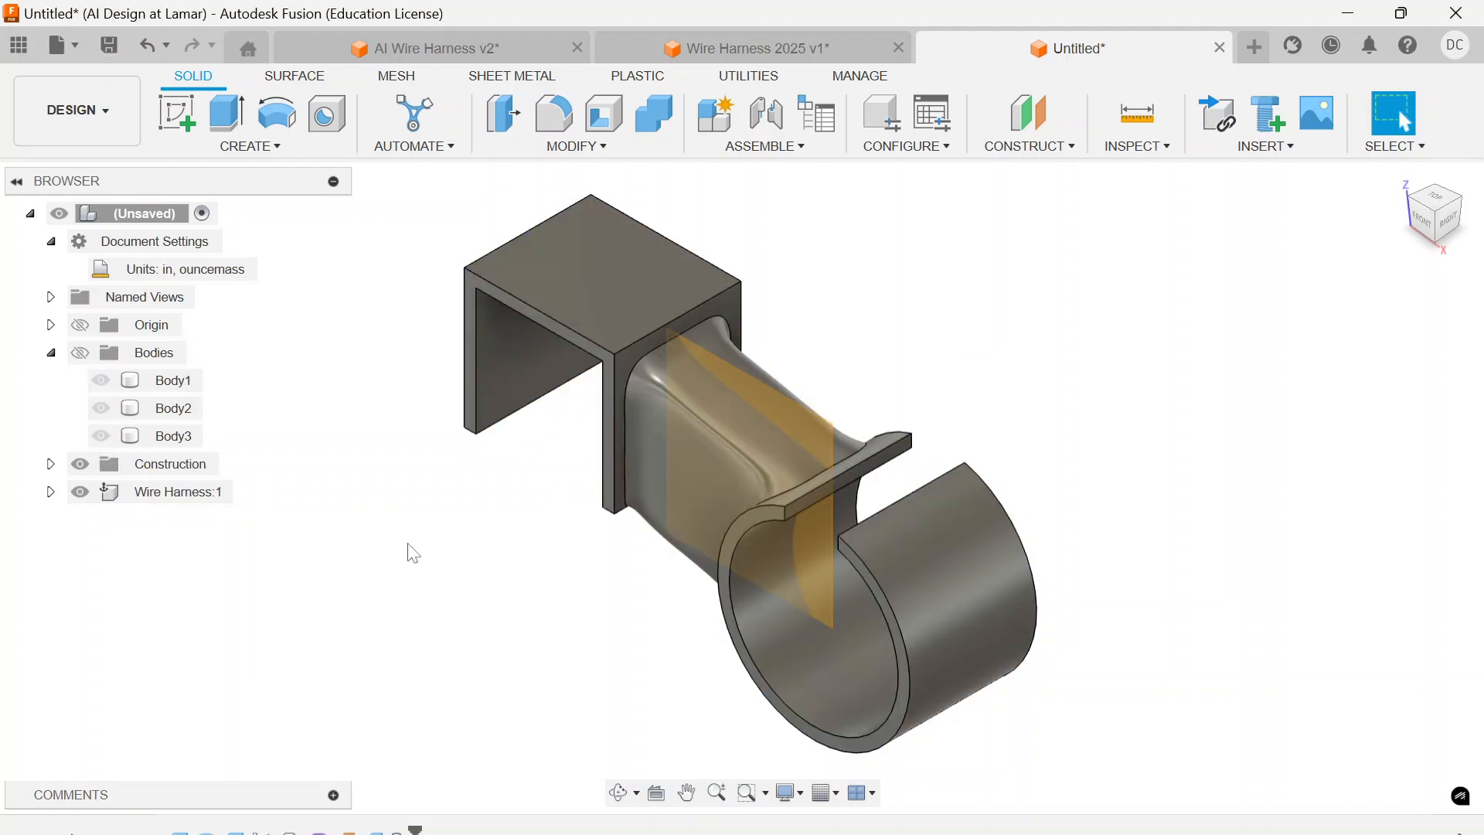
{"action": "left_click", "coordinate": [170, 464]}
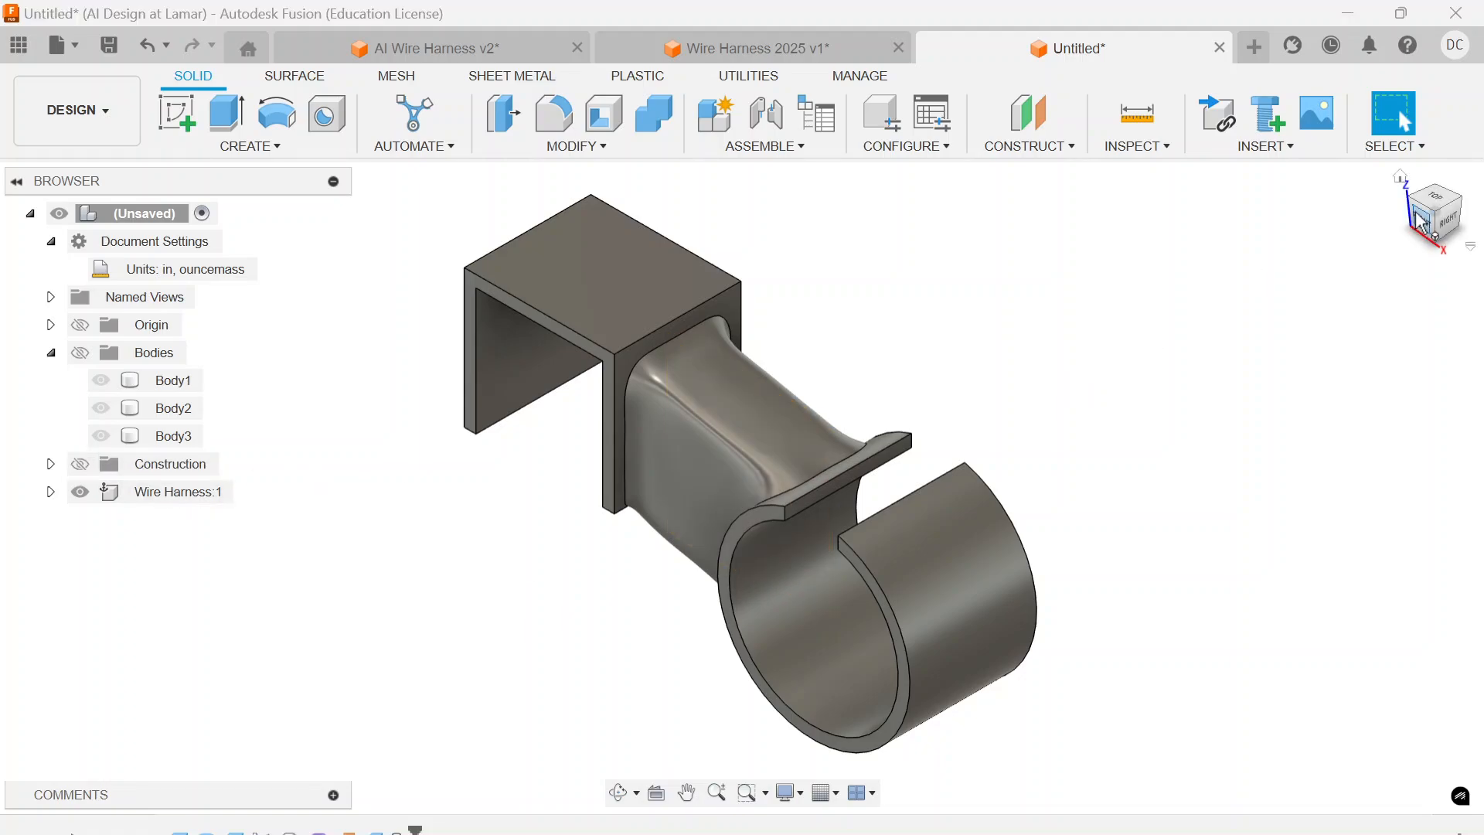
{"action": "left_click", "coordinate": [1434, 212]}
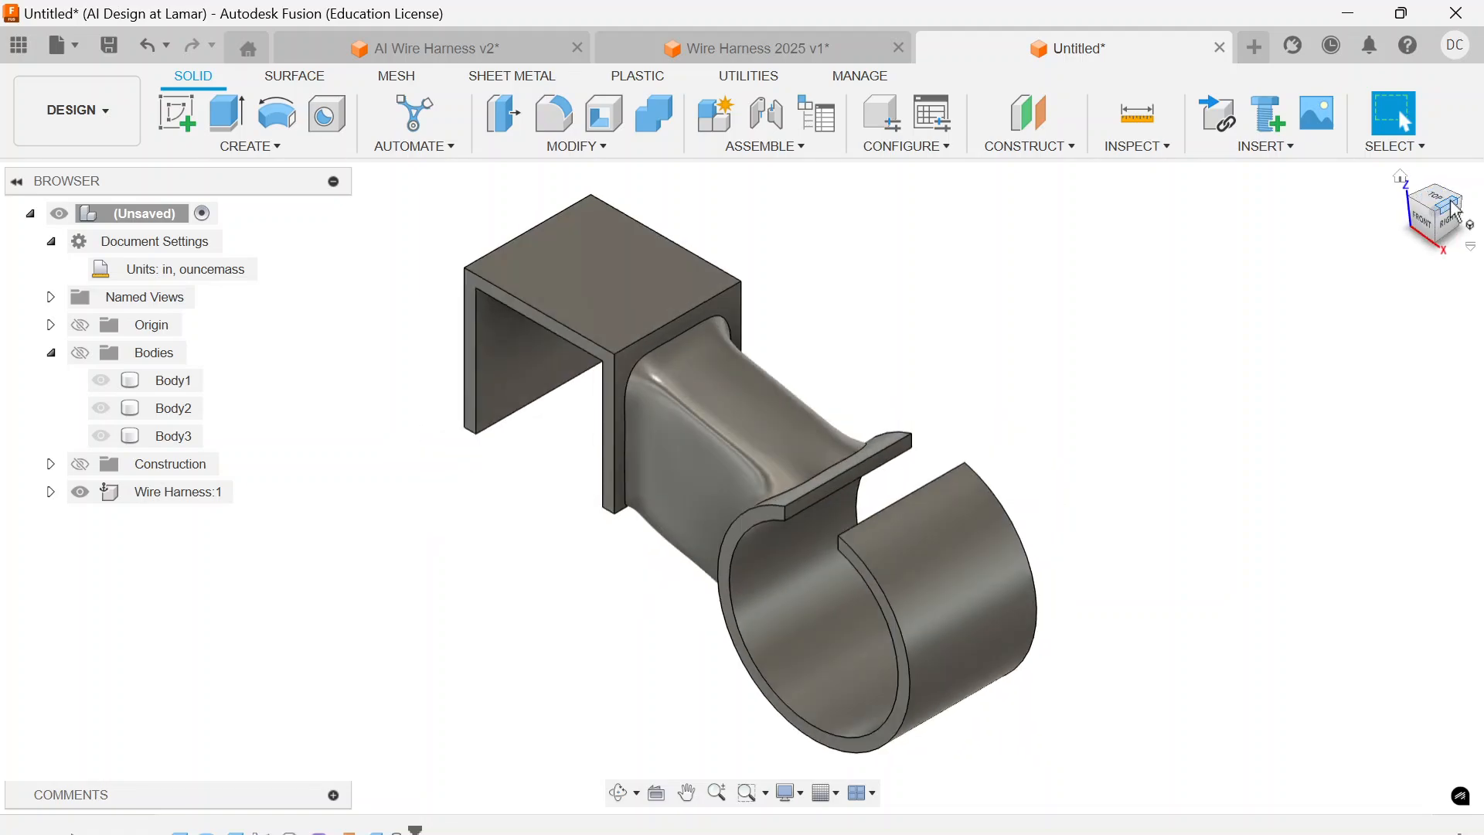
{"action": "left_click", "coordinate": [1434, 217]}
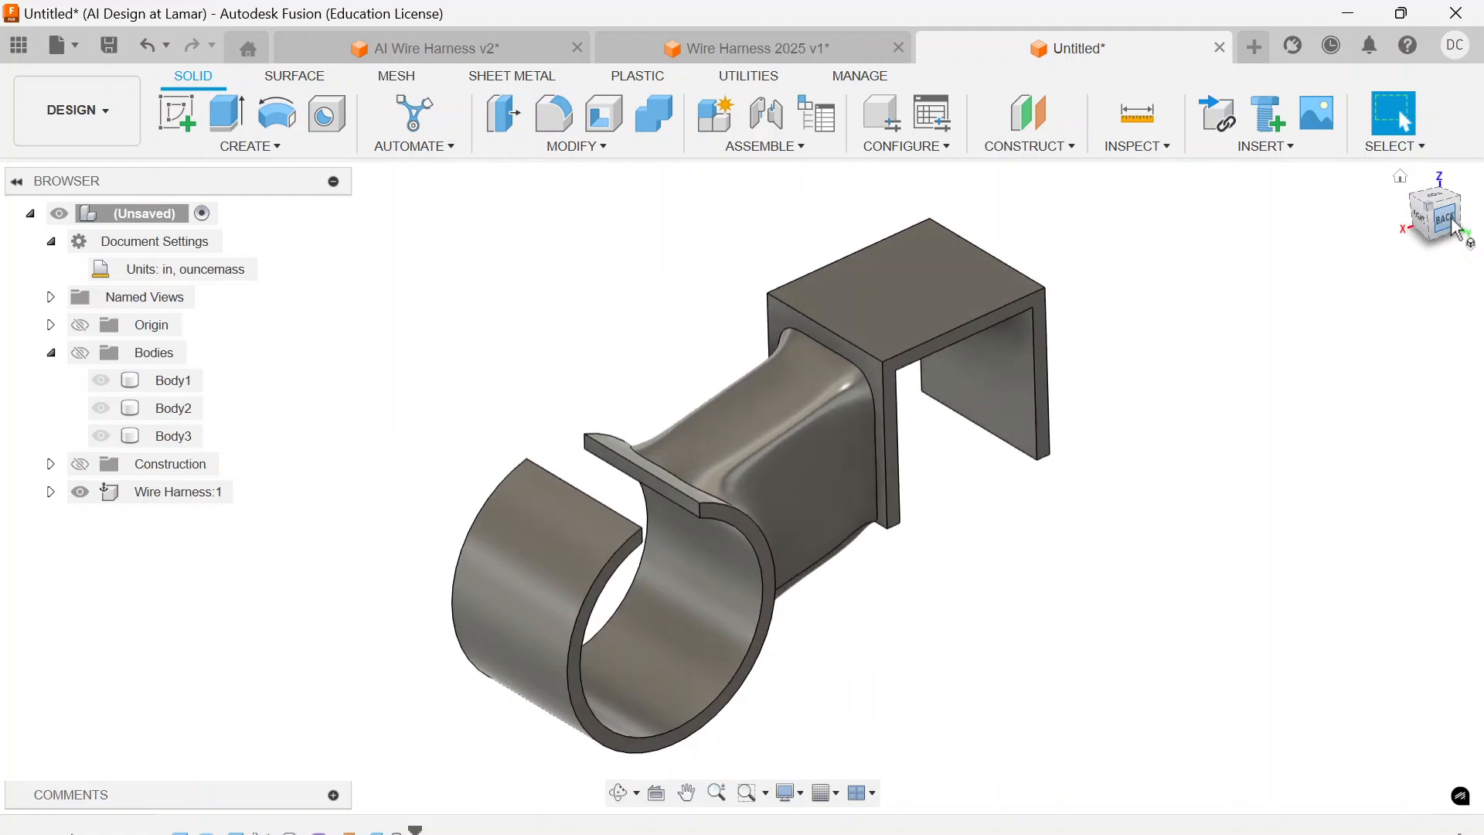
{"action": "left_click", "coordinate": [1434, 210]}
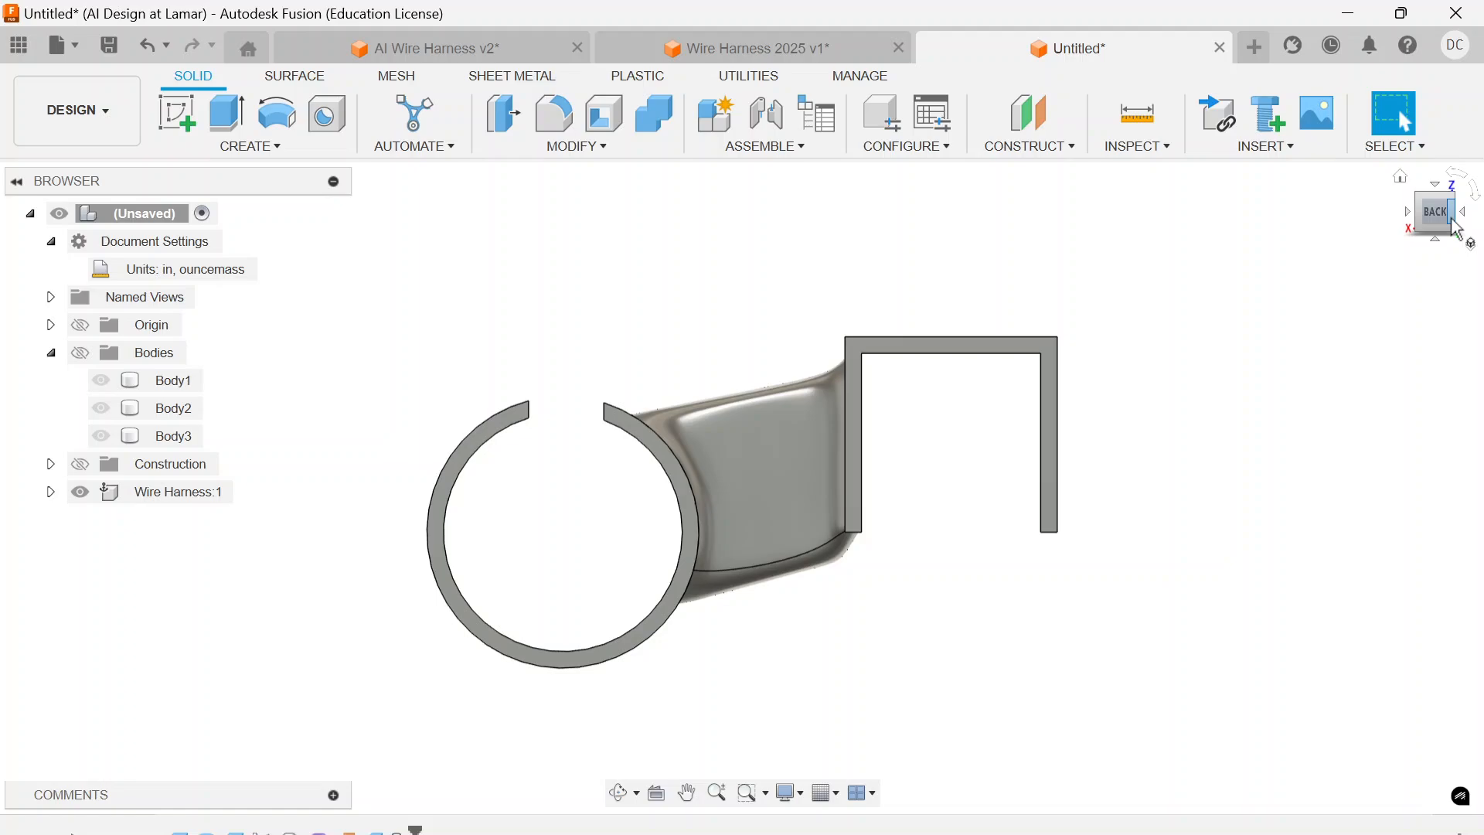
{"action": "mouse_move", "coordinate": [1400, 179]}
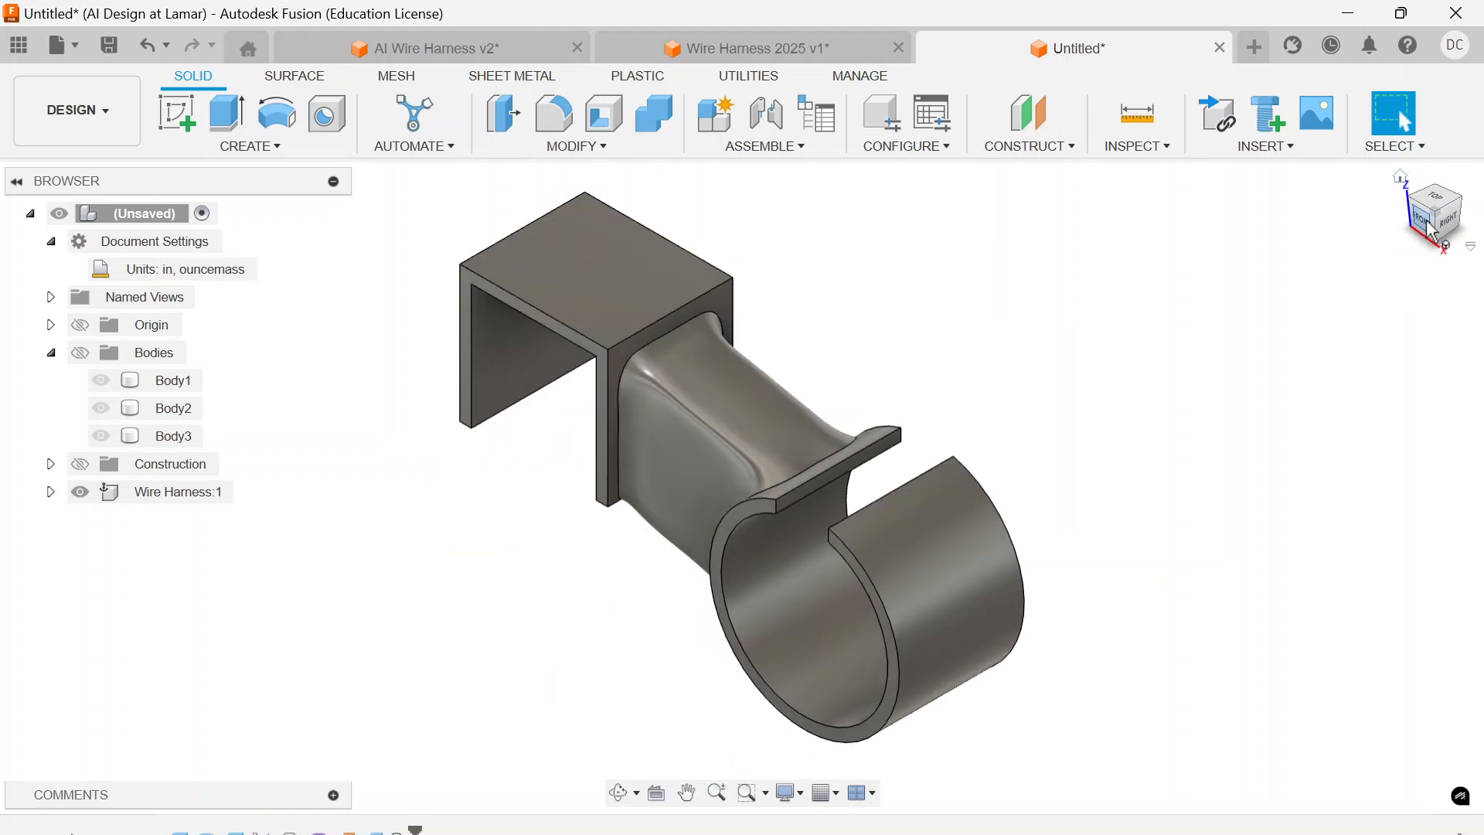
{"action": "left_click", "coordinate": [1434, 210]}
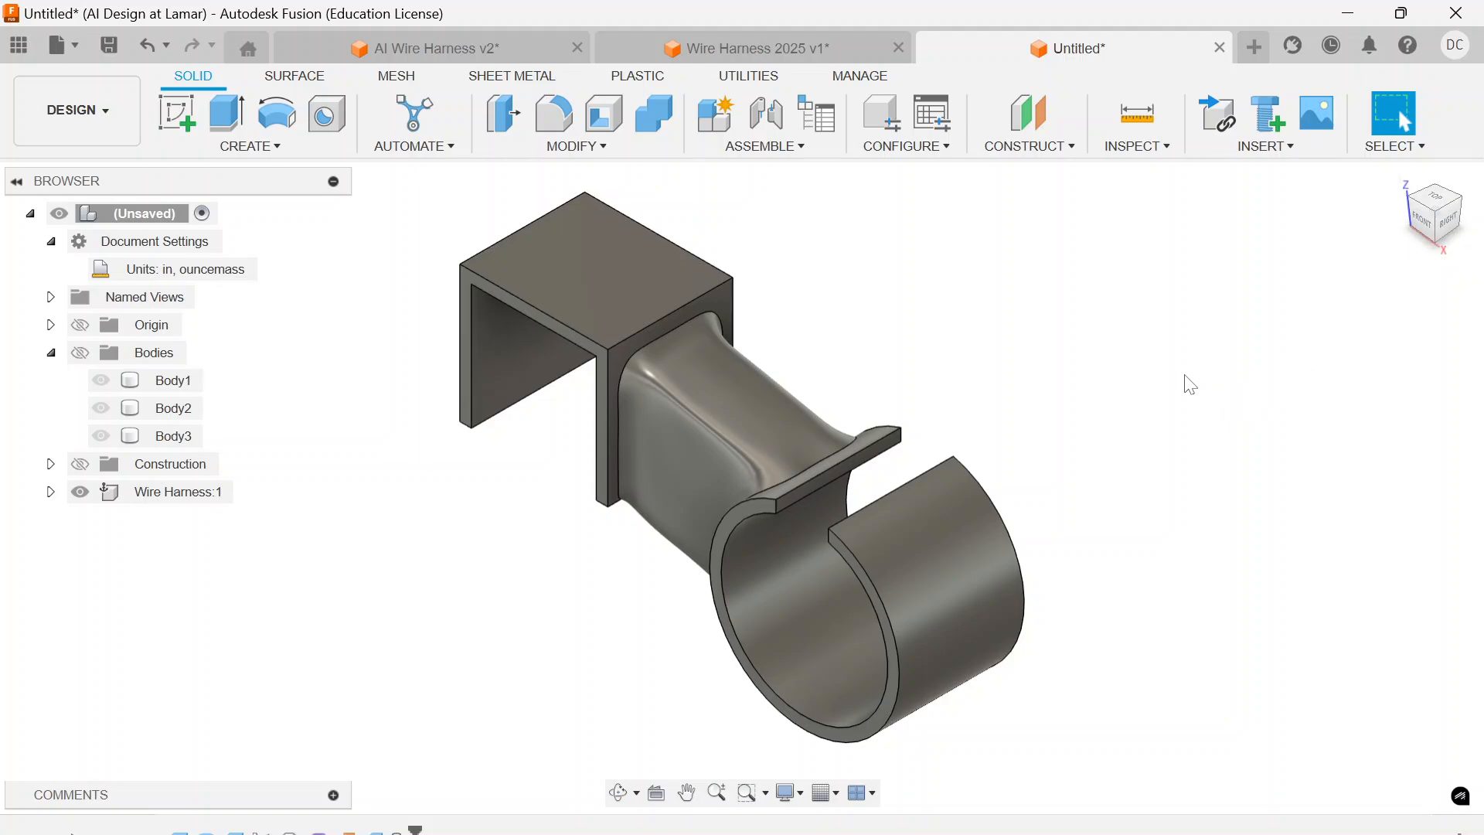
{"action": "mouse_move", "coordinate": [1124, 411]}
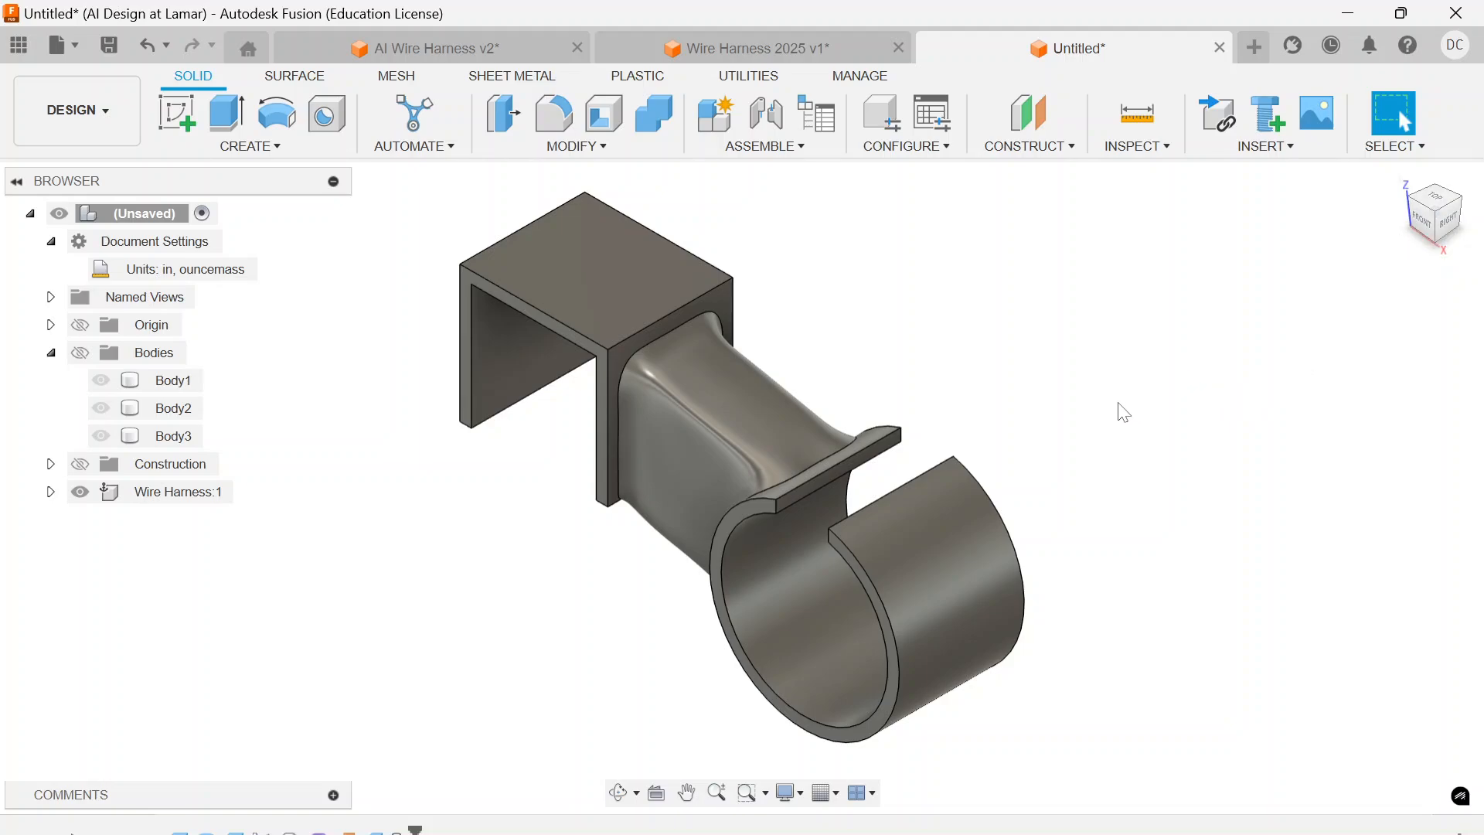
{"action": "mouse_move", "coordinate": [433, 48]}
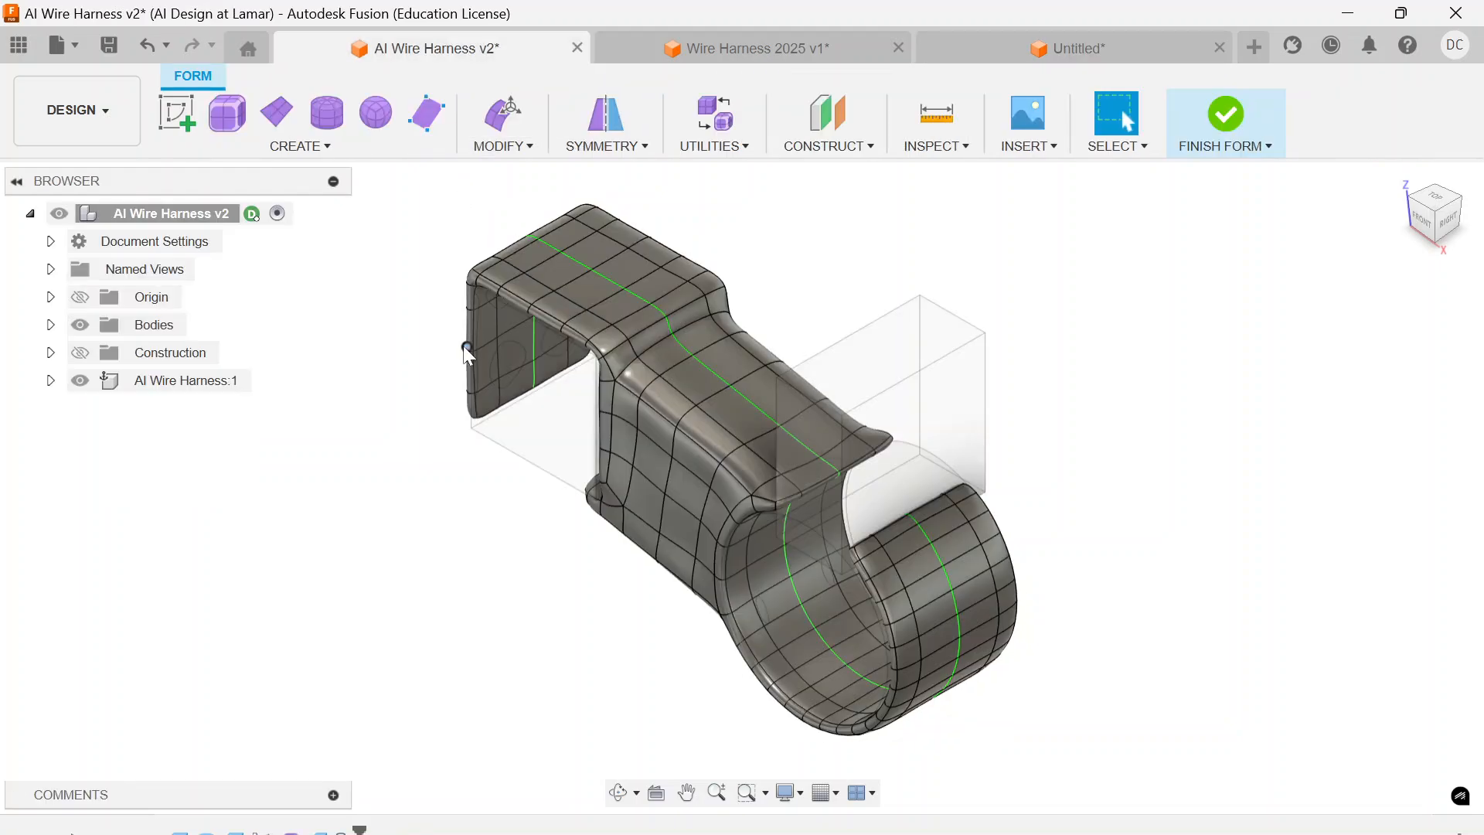
{"action": "mouse_move", "coordinate": [453, 618]}
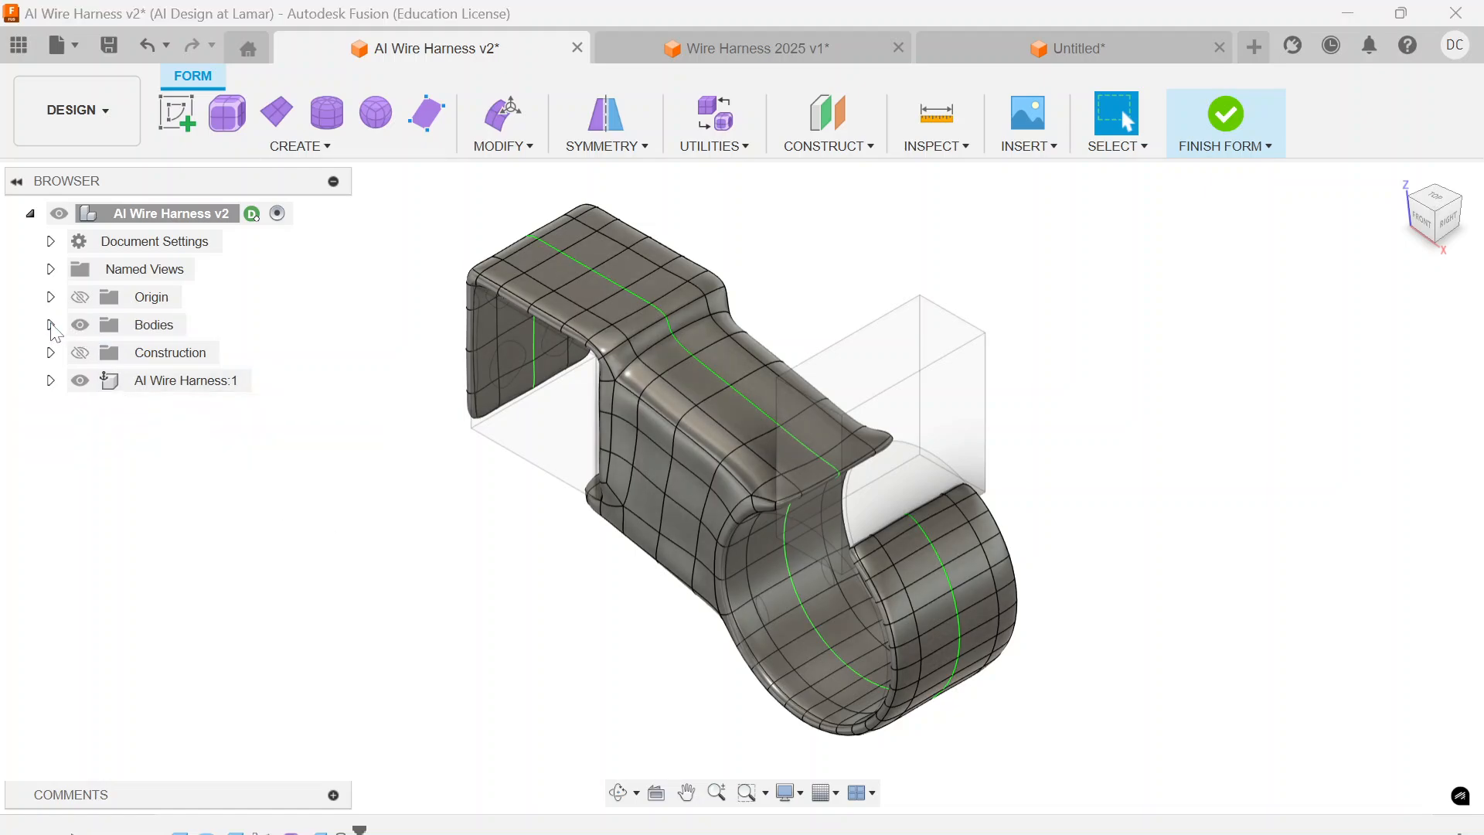
{"action": "left_click", "coordinate": [51, 324]}
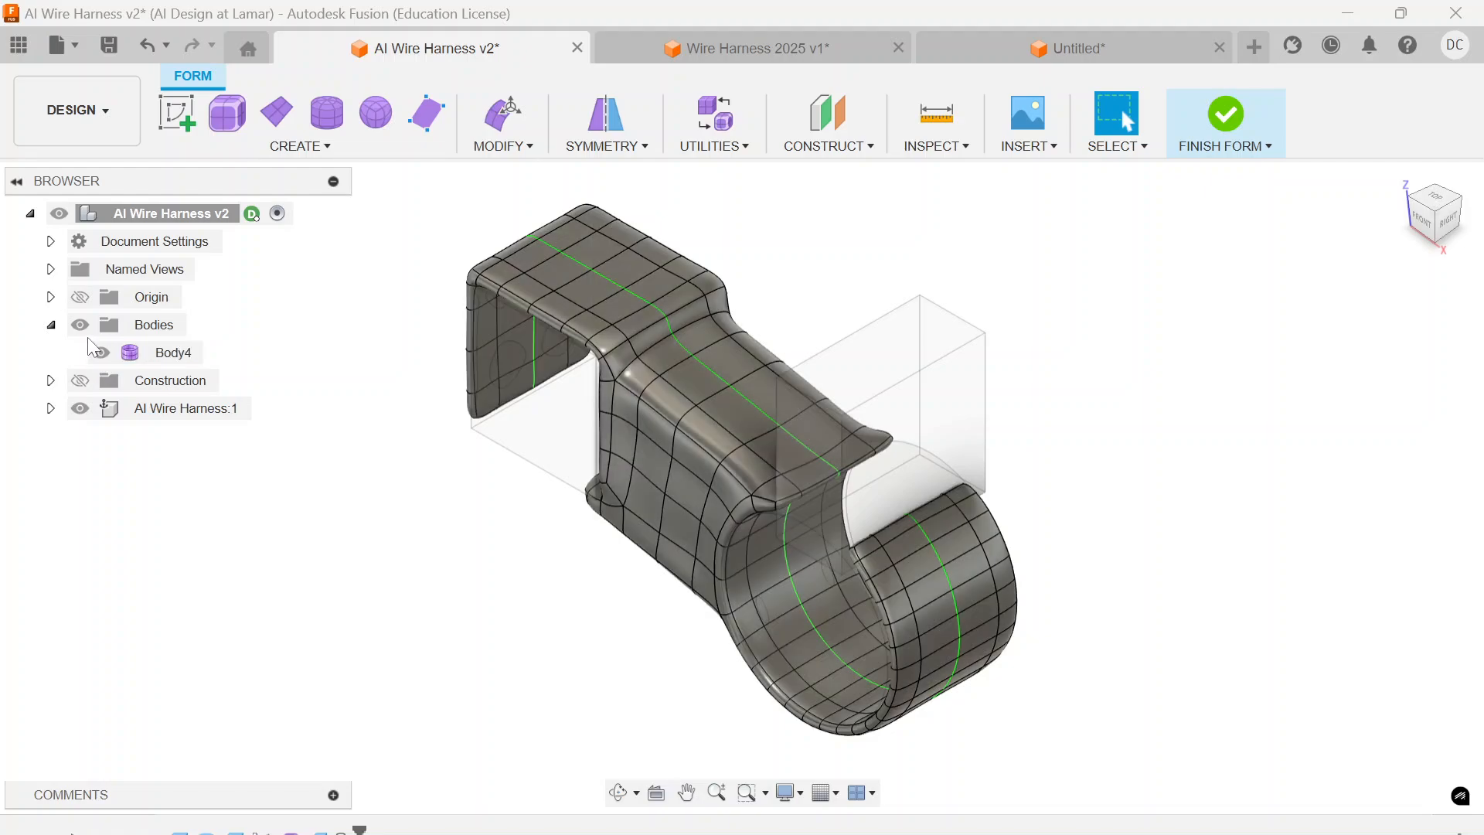
{"action": "left_click", "coordinate": [51, 325]}
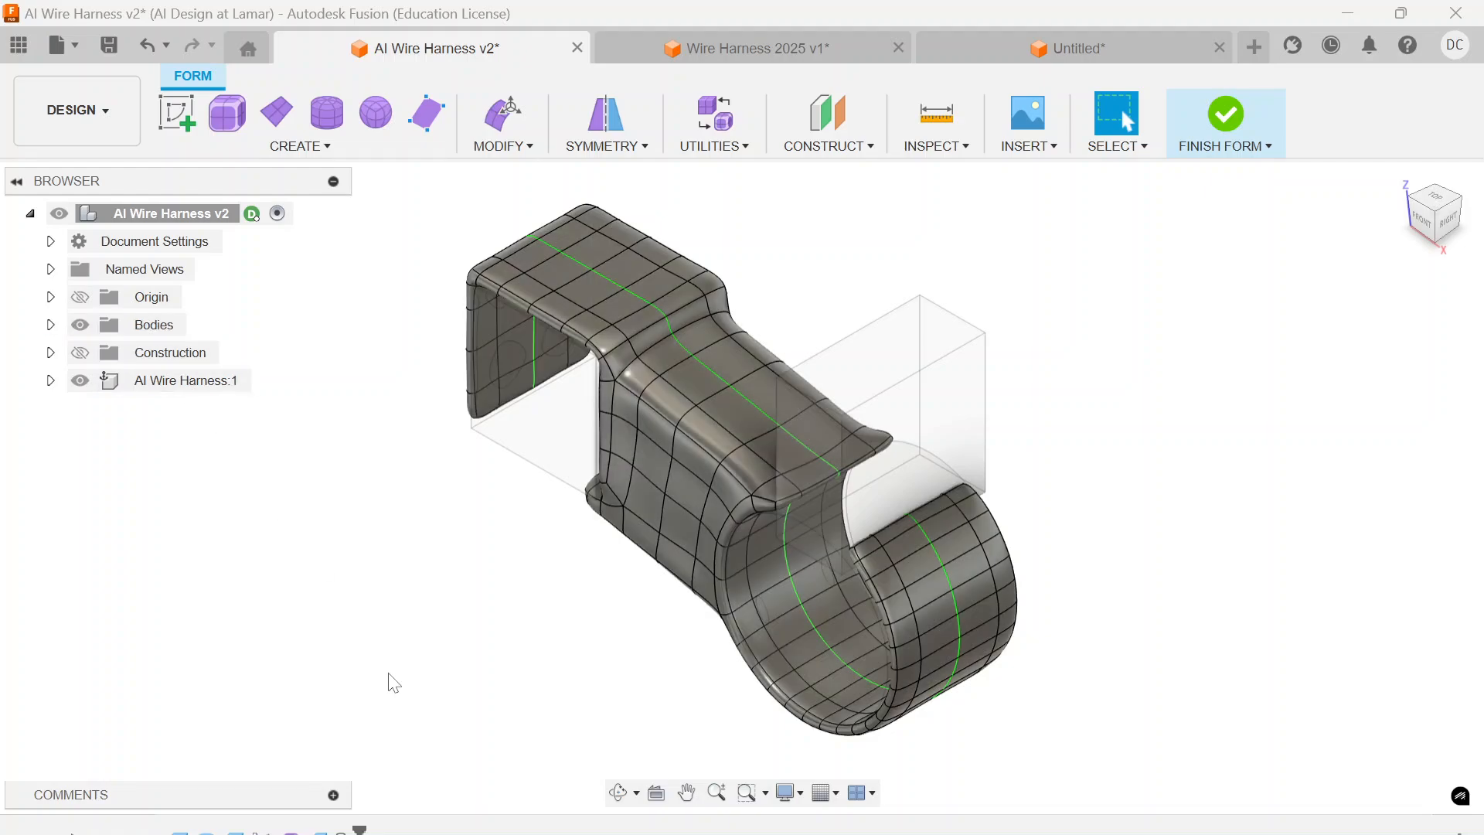
{"action": "mouse_move", "coordinate": [482, 694]}
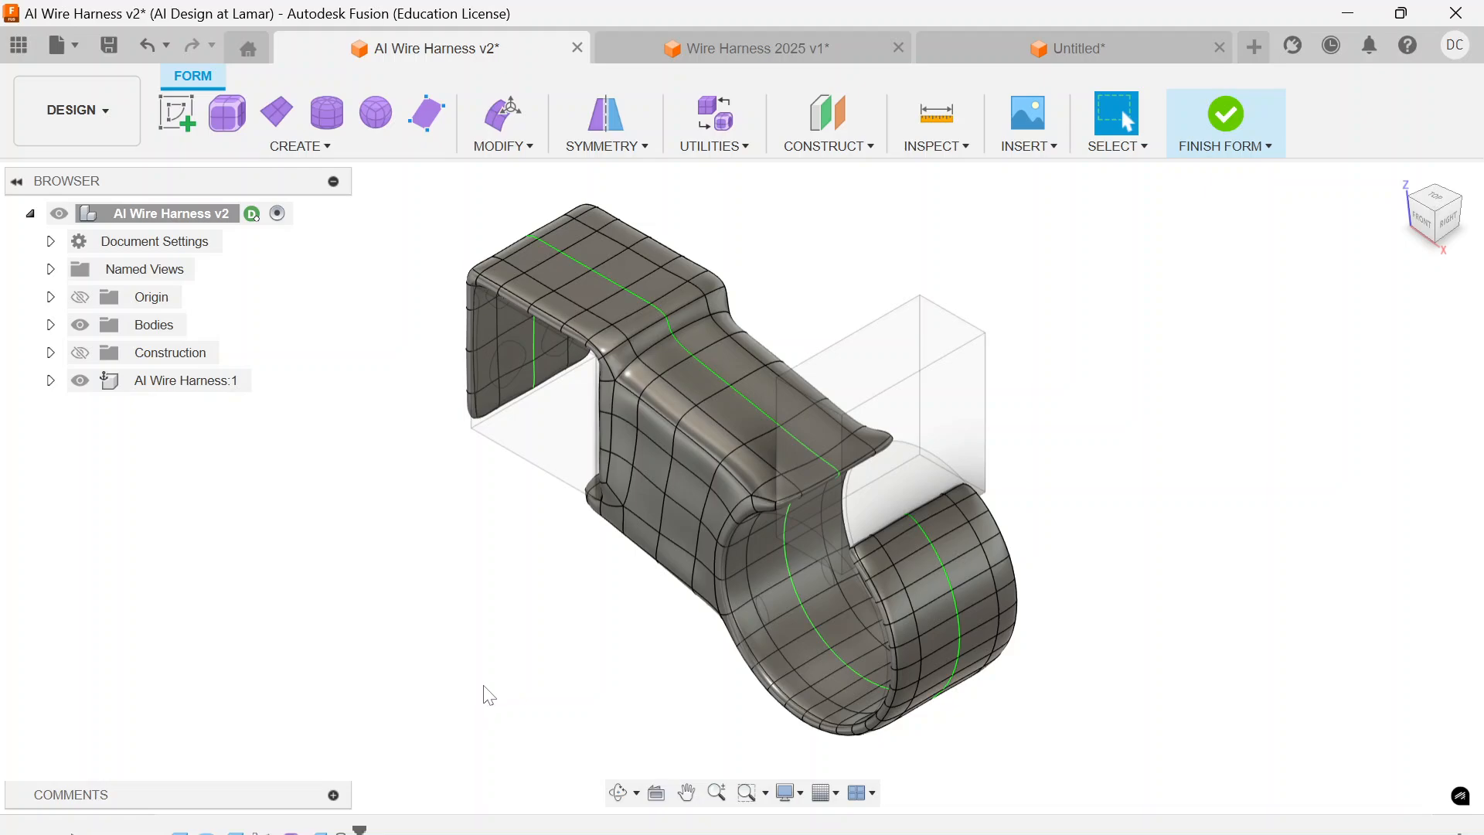
{"action": "mouse_move", "coordinate": [1053, 77]}
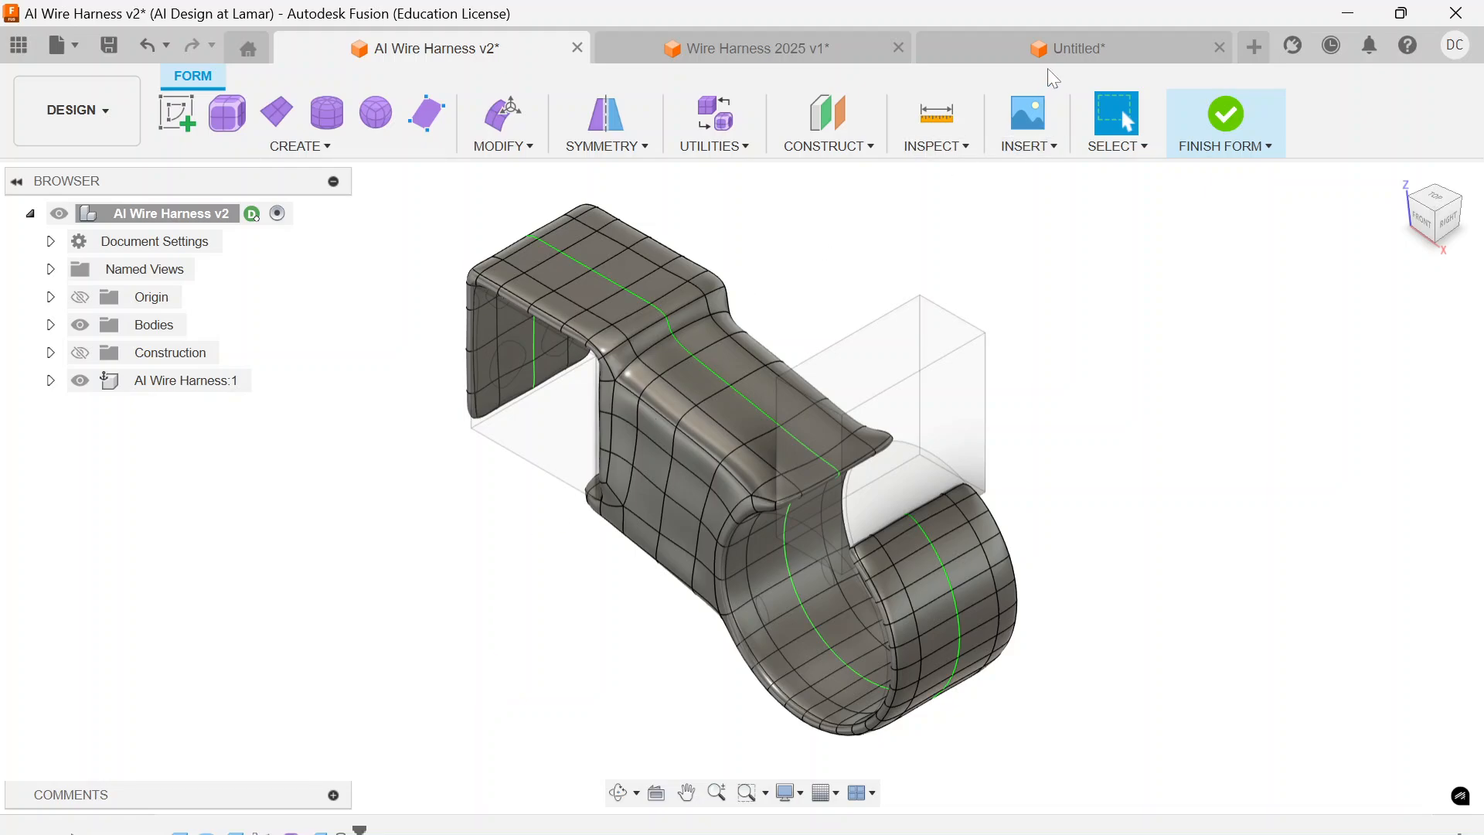
{"action": "left_click", "coordinate": [1073, 48]}
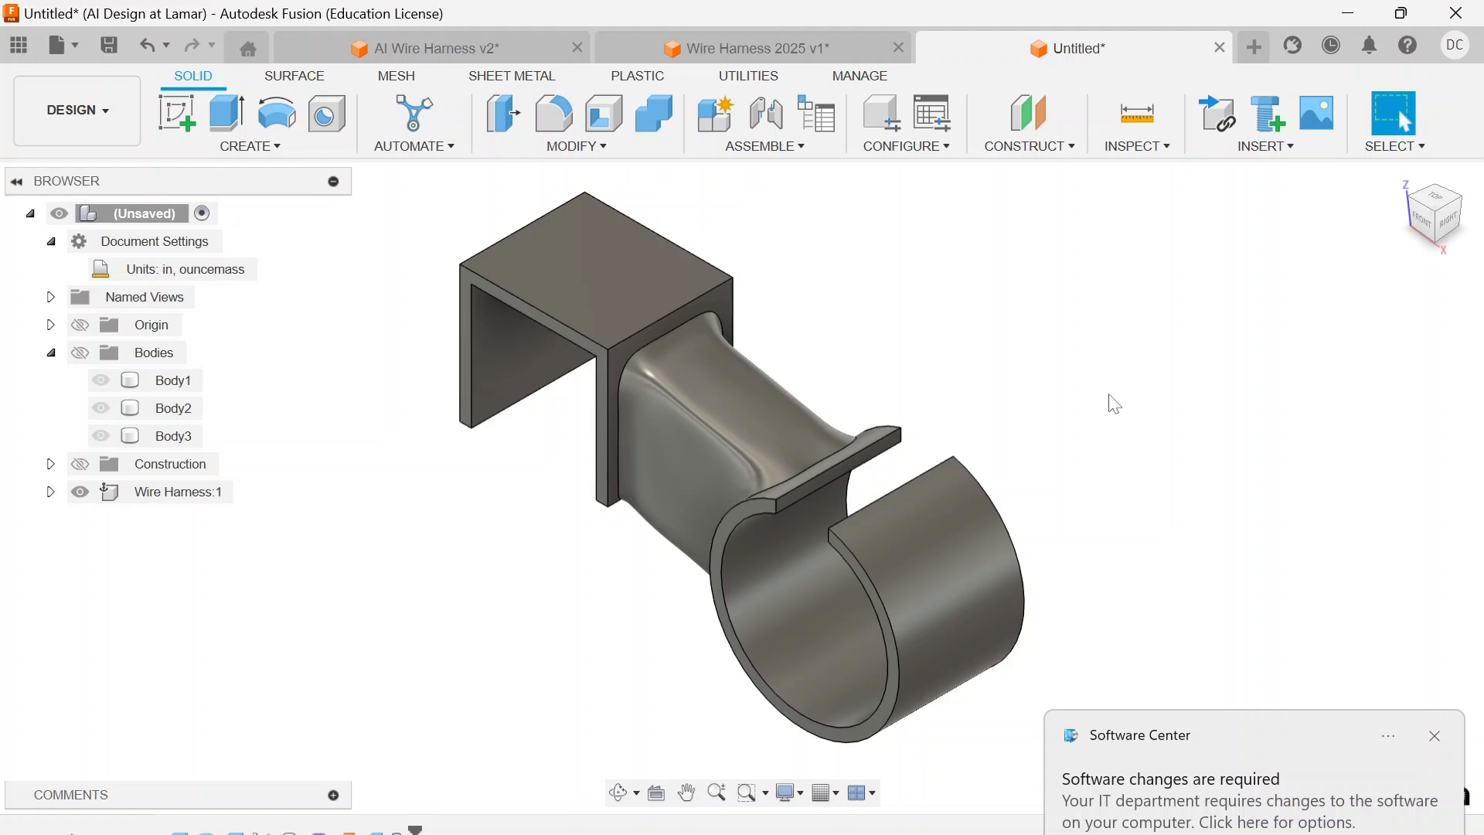
{"action": "left_click", "coordinate": [1435, 735]}
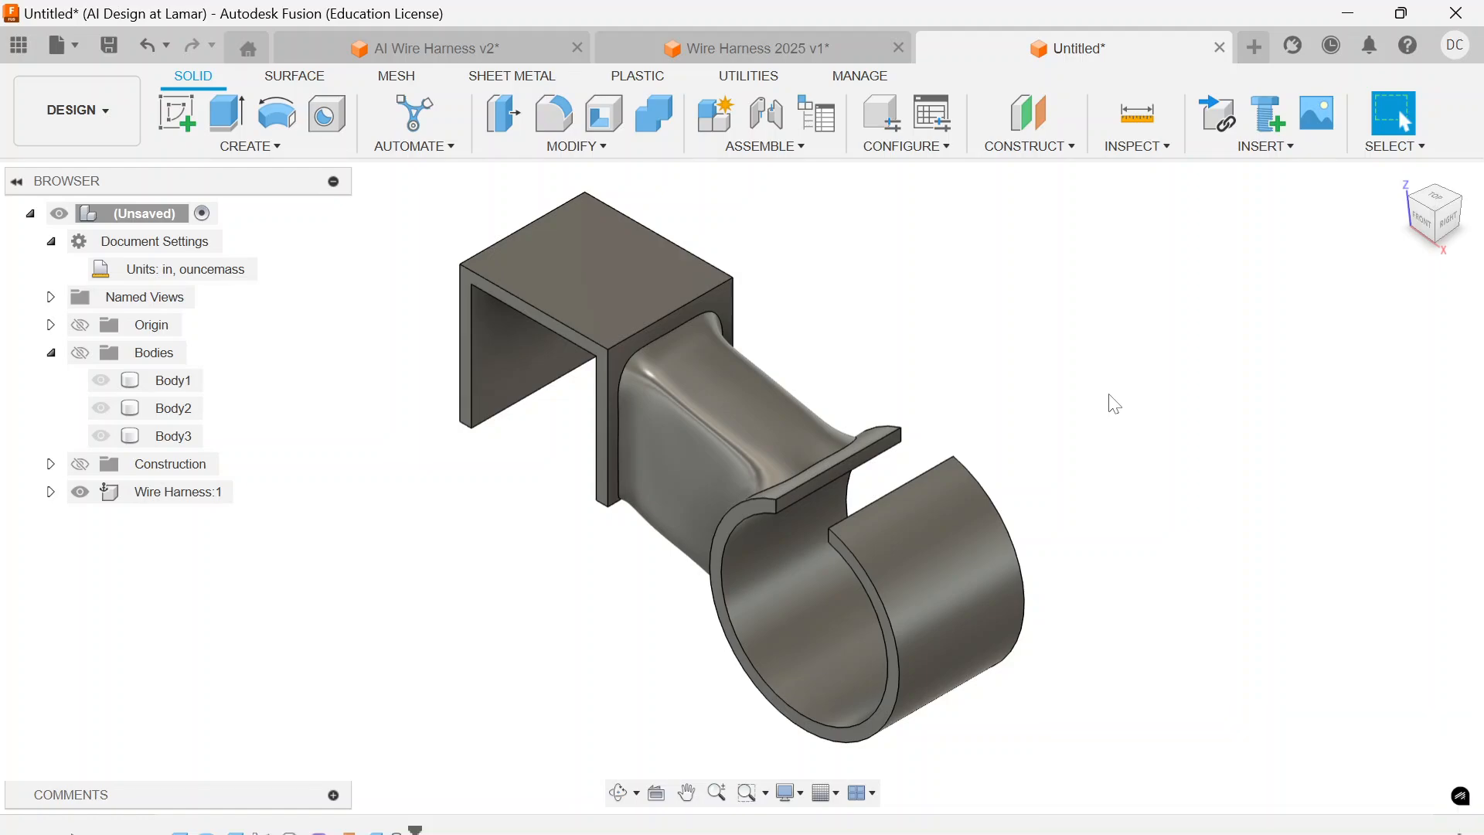